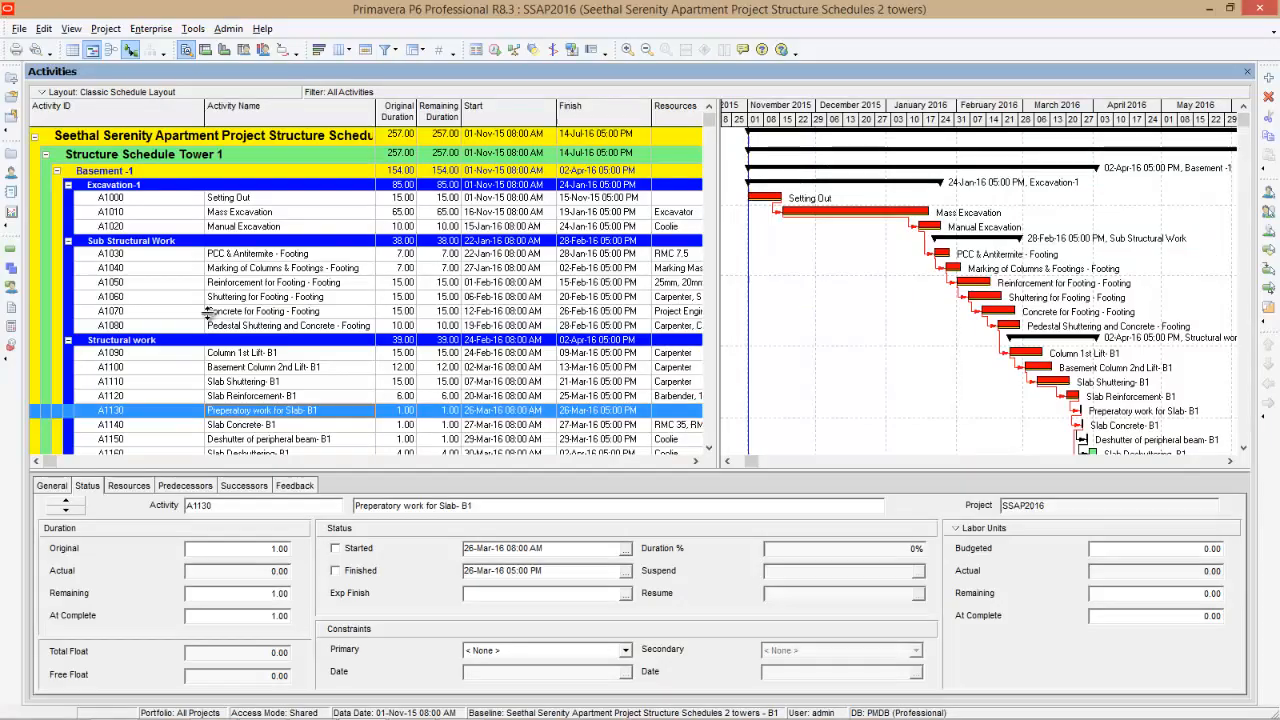
mouse_move(210, 160)
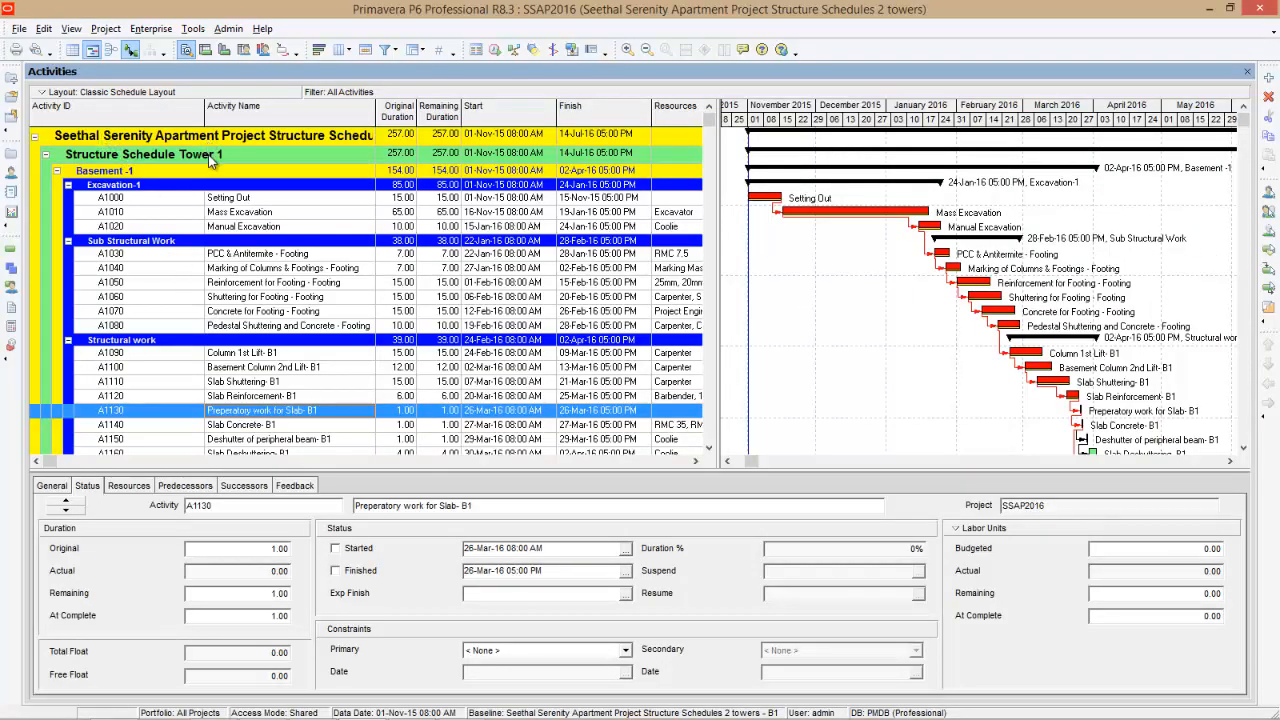
- Scroll the activity table so budgeted cost figures show beside durations, dates and resources
scroll("down", 3)
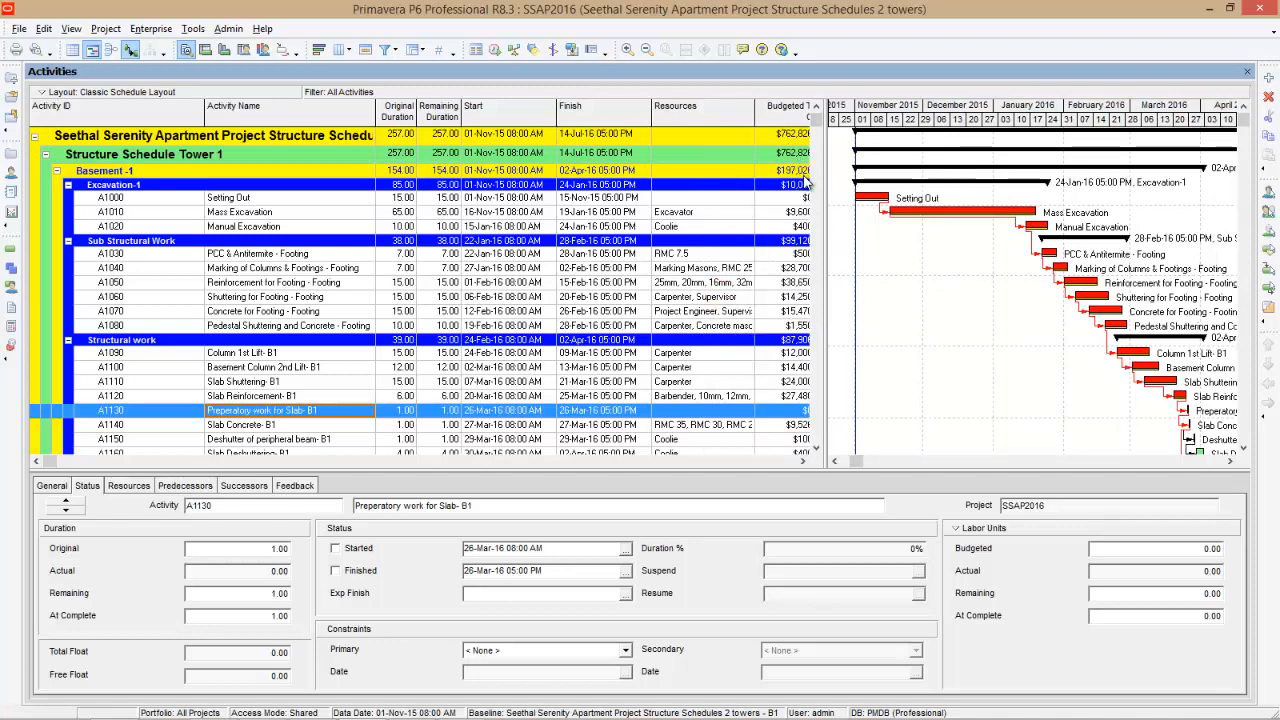
mouse_move(874, 233)
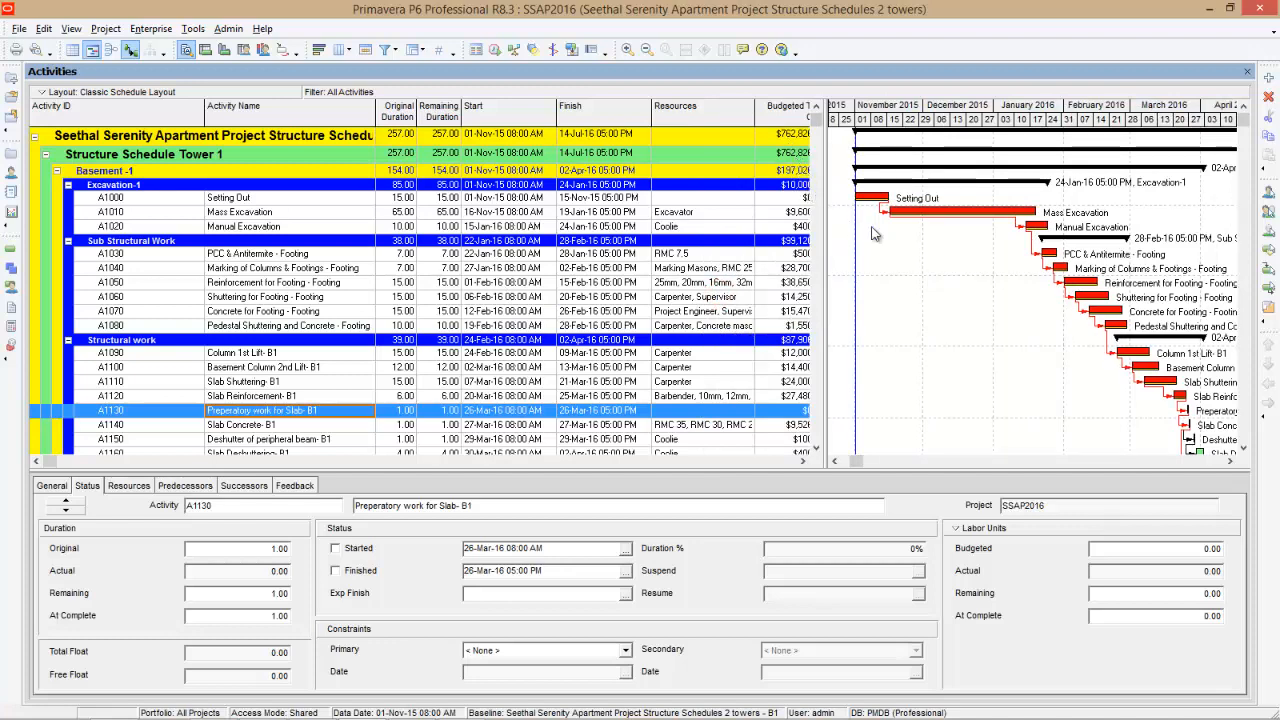
mouse_move(900, 207)
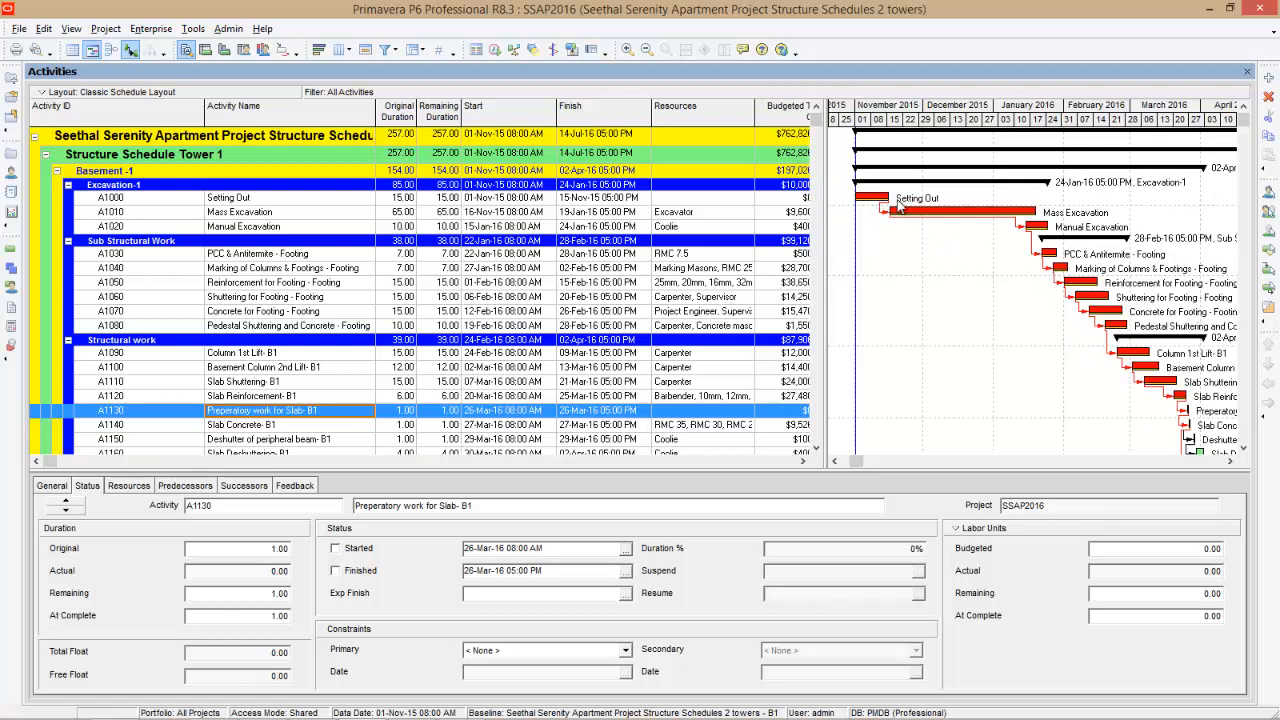
mouse_move(940, 119)
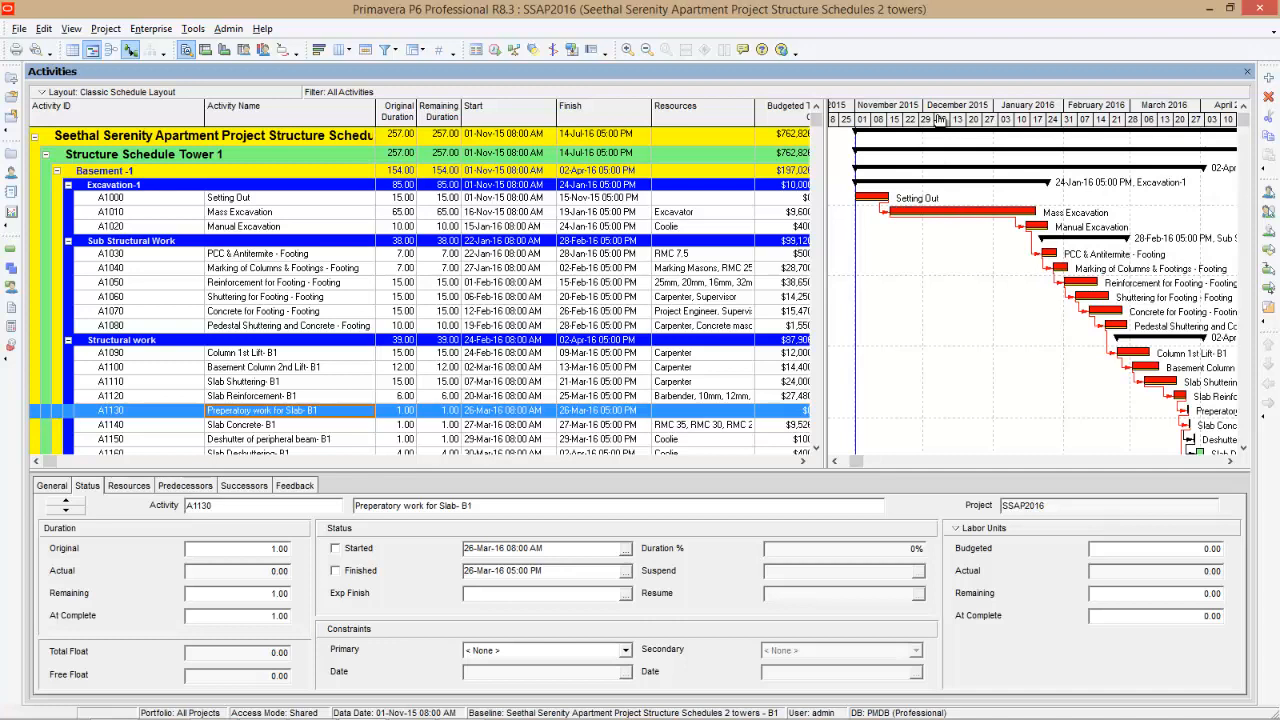
mouse_move(923, 130)
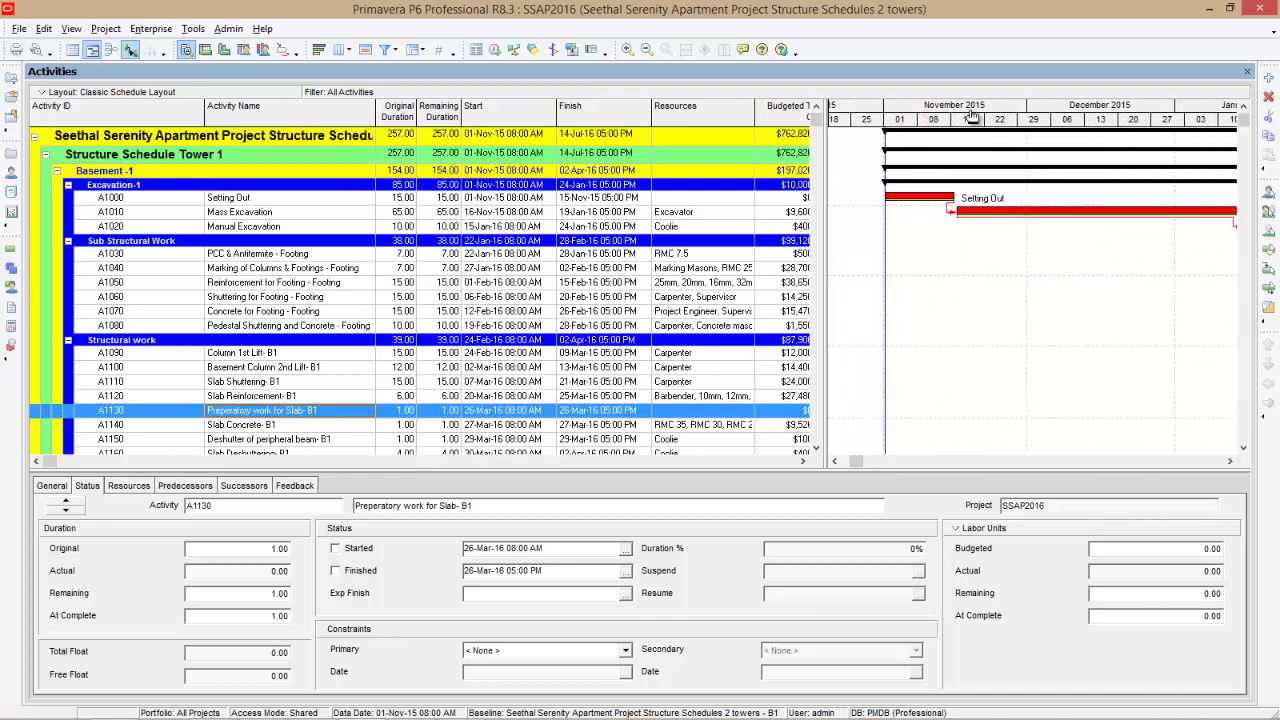
mouse_move(958, 138)
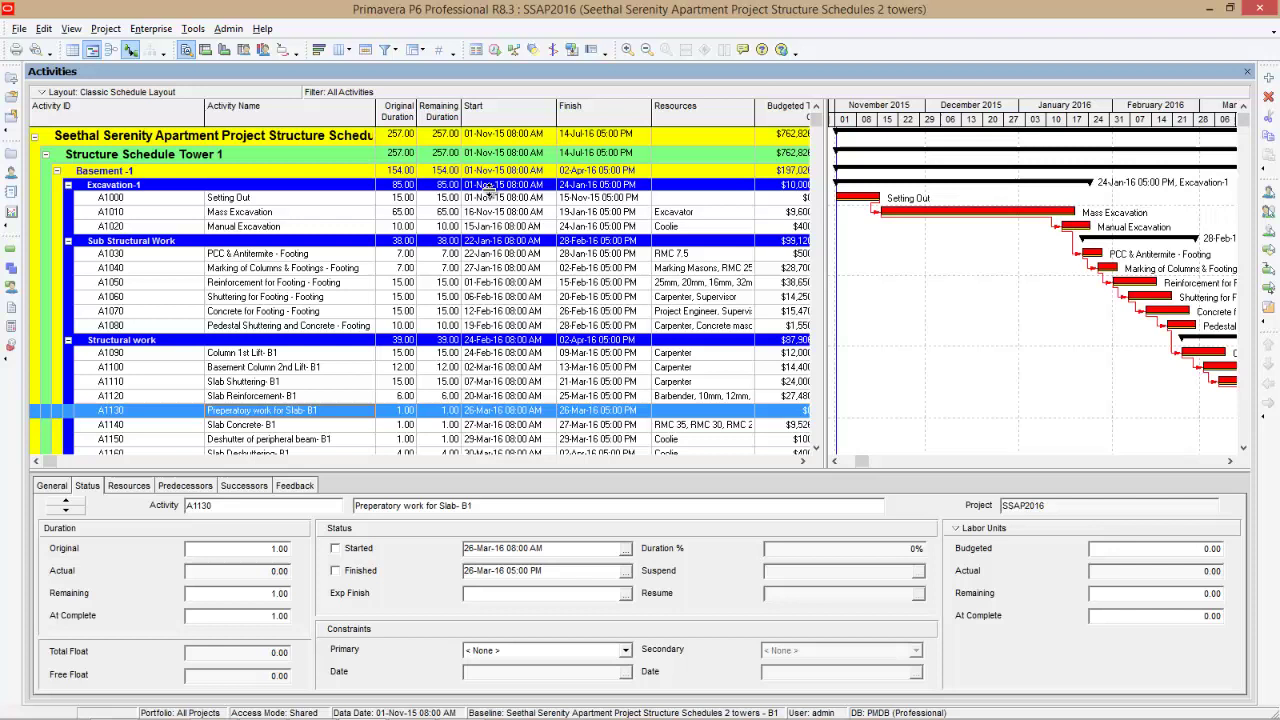
mouse_move(267, 211)
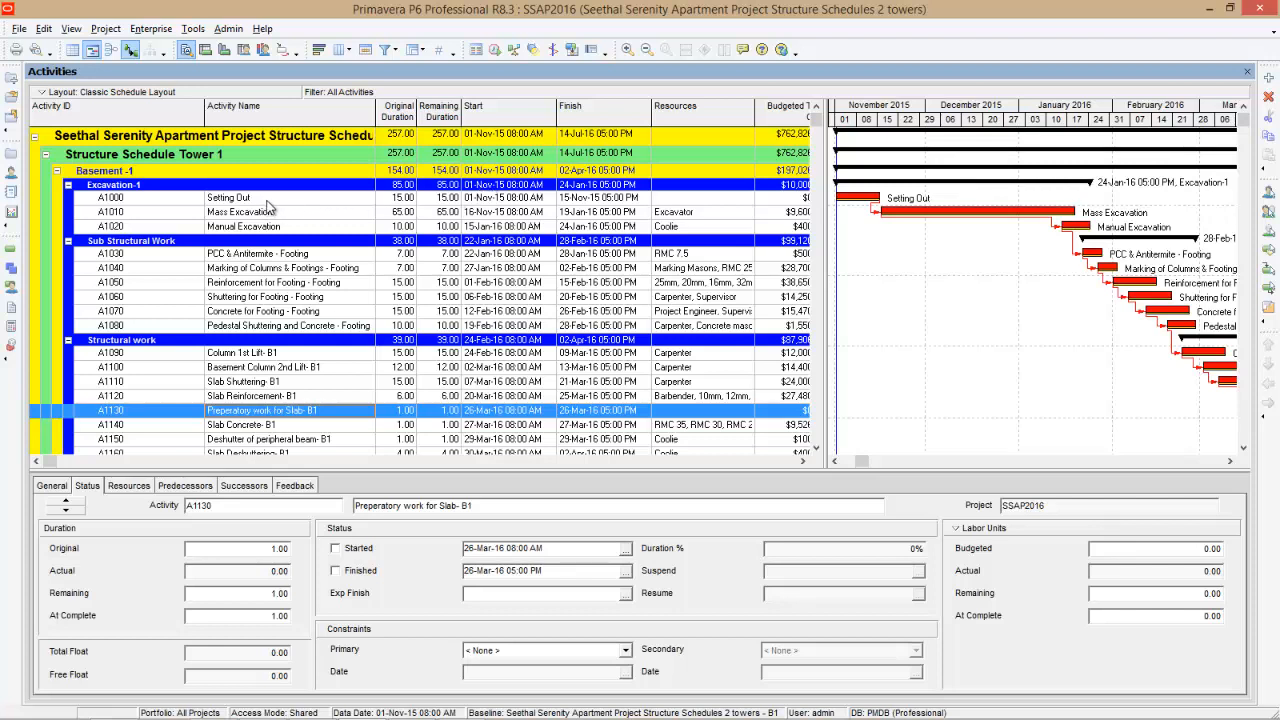
- Mark Setting Out (A1000) as started with a 03-Nov-15 start date from the calendar
left_click(228, 197)
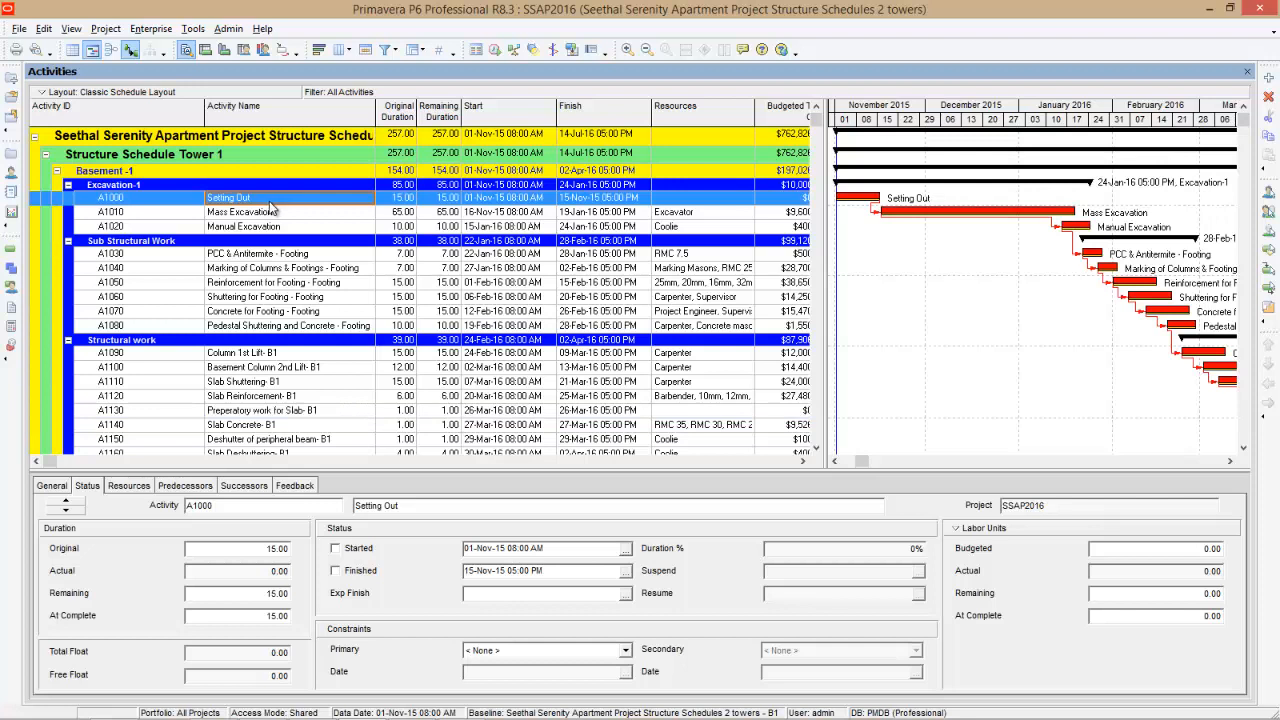
mouse_move(272, 200)
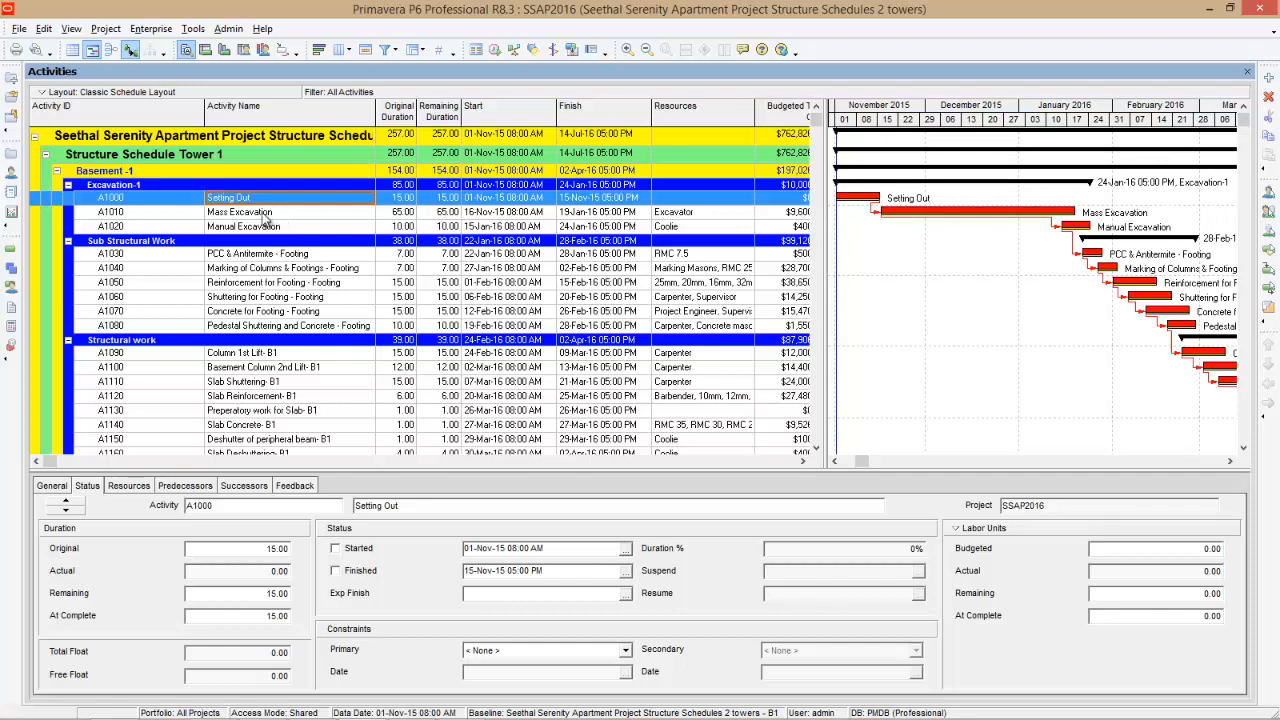
mouse_move(265, 211)
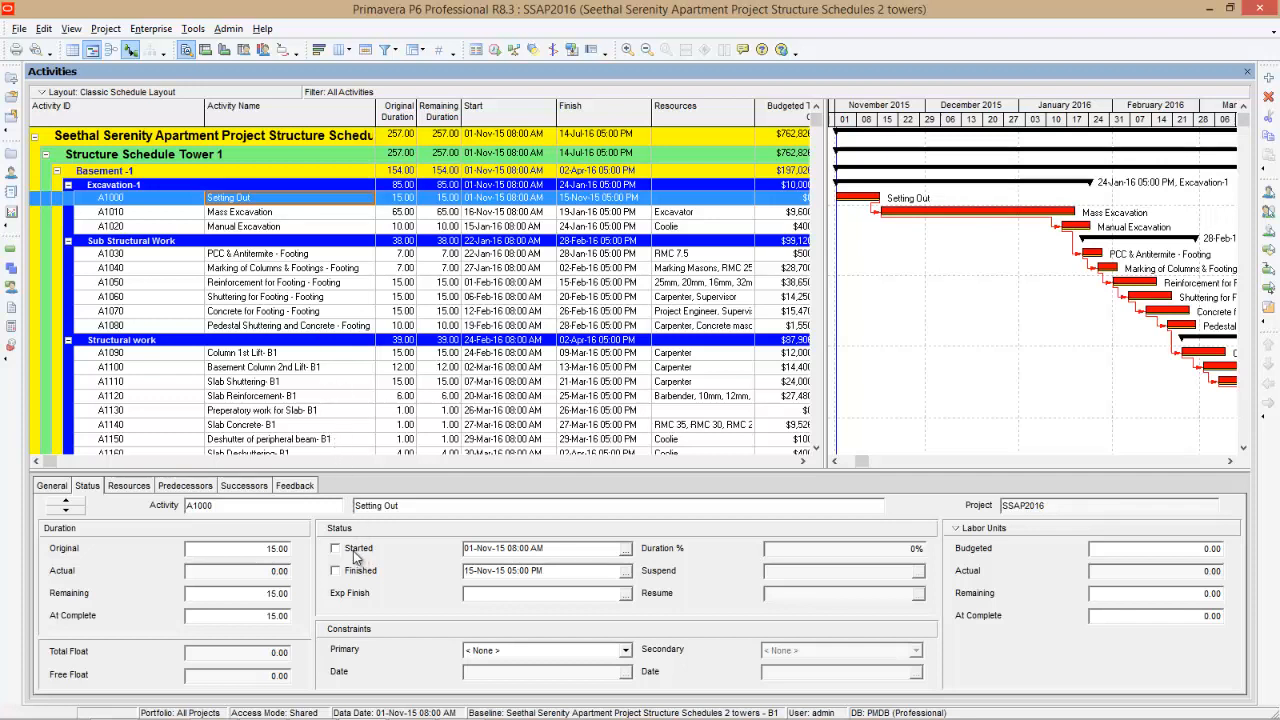
mouse_move(96, 490)
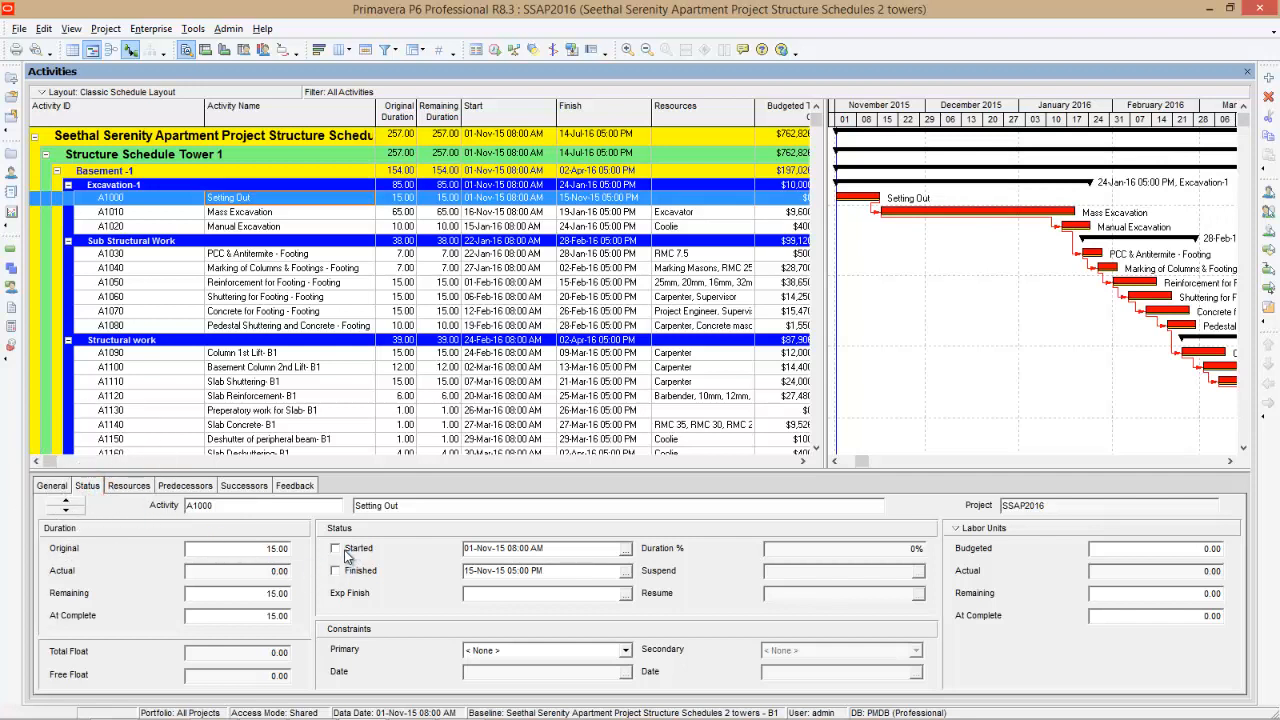
left_click(335, 548)
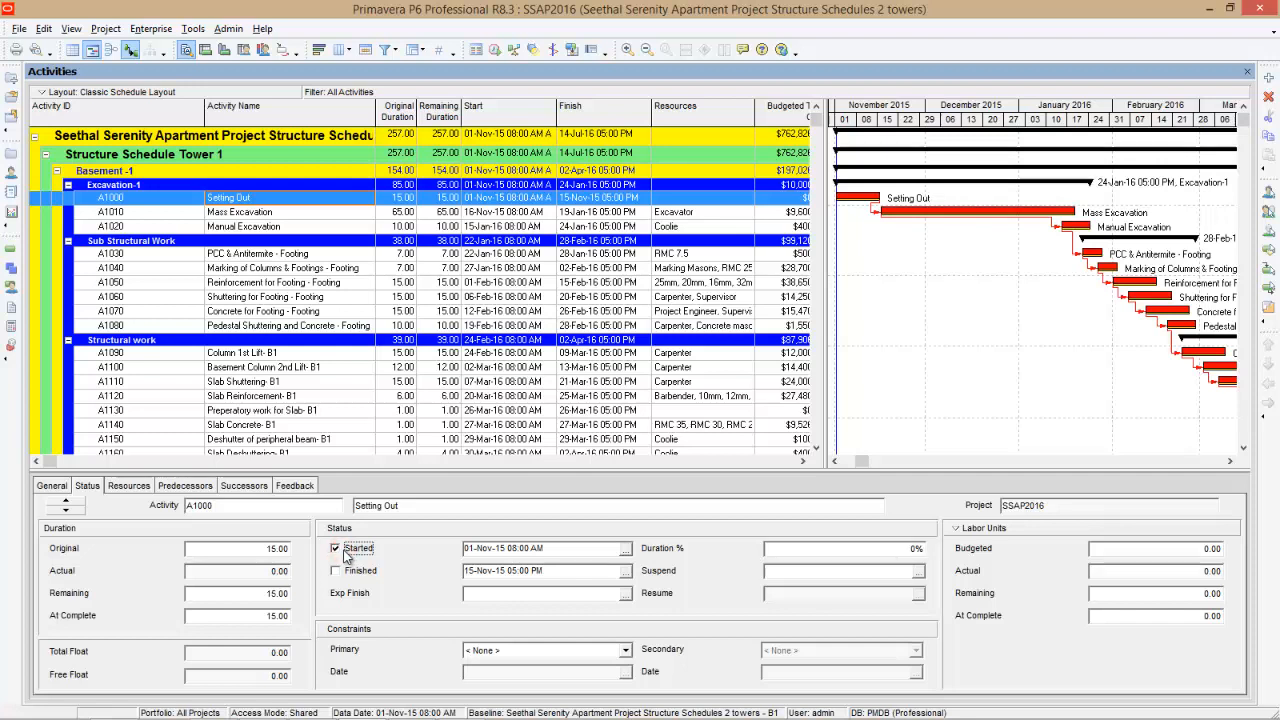
mouse_move(558, 568)
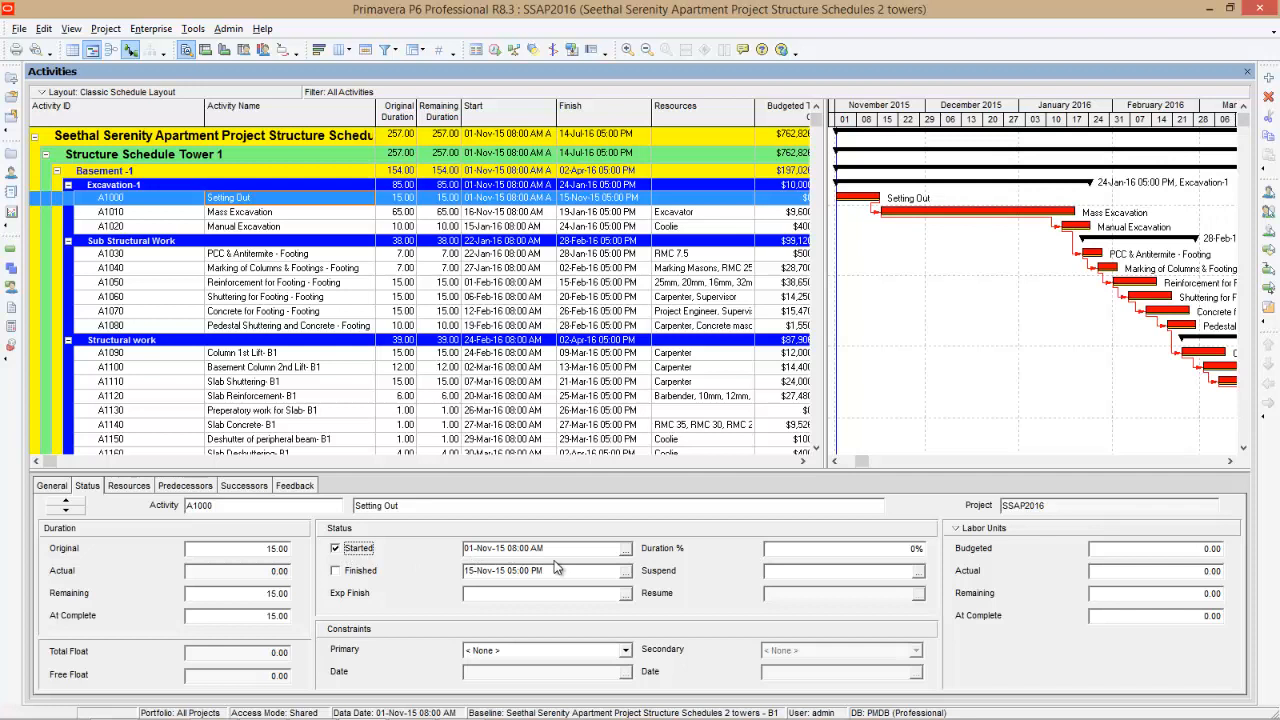
left_click(520, 548)
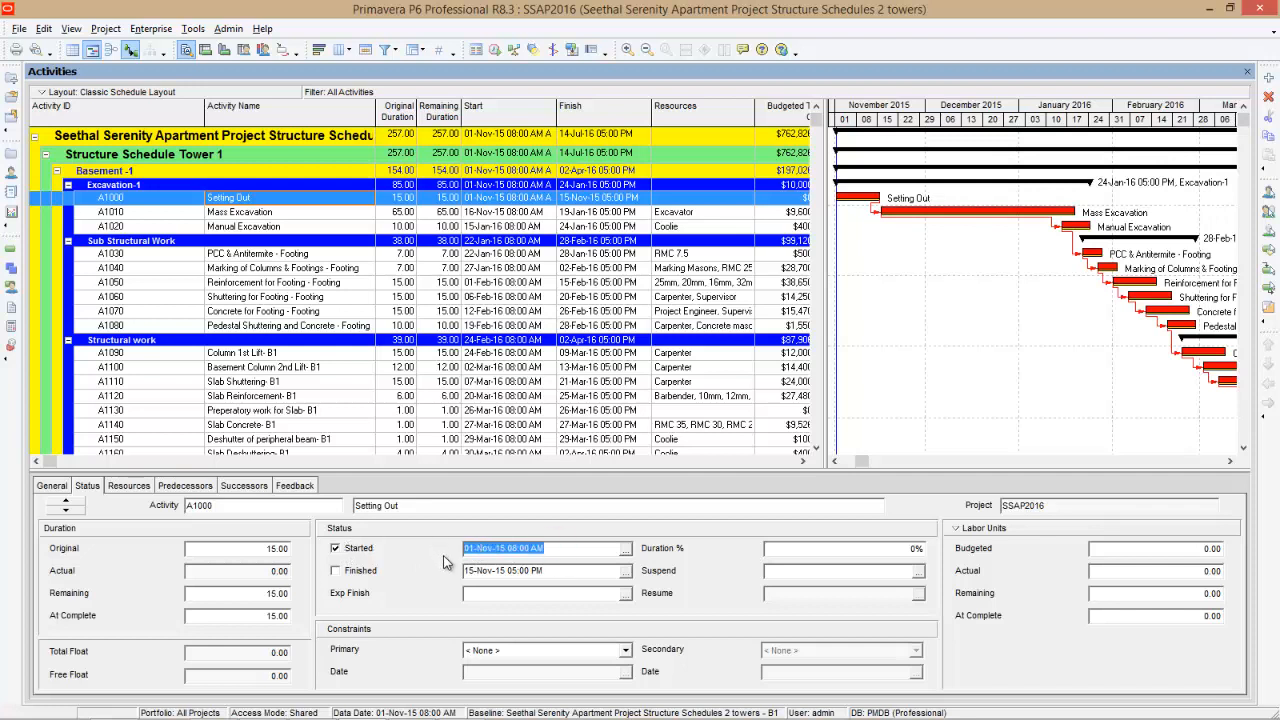
mouse_move(453, 553)
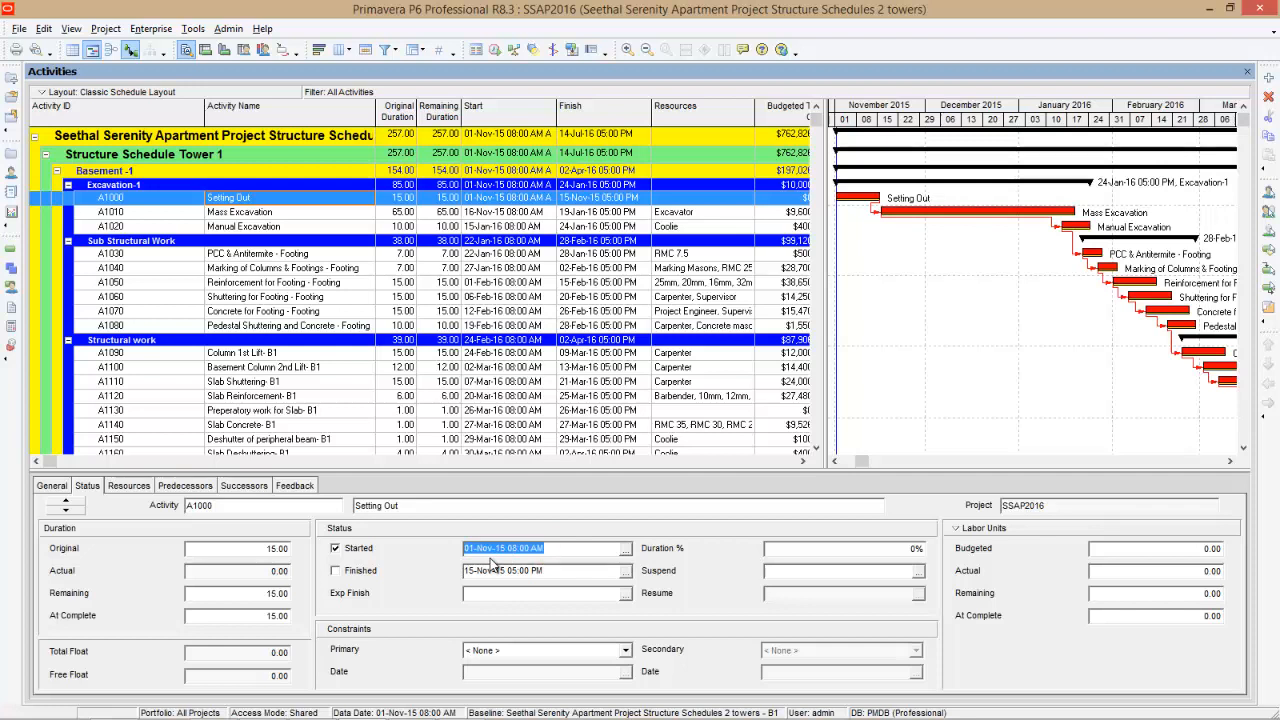
mouse_move(635, 563)
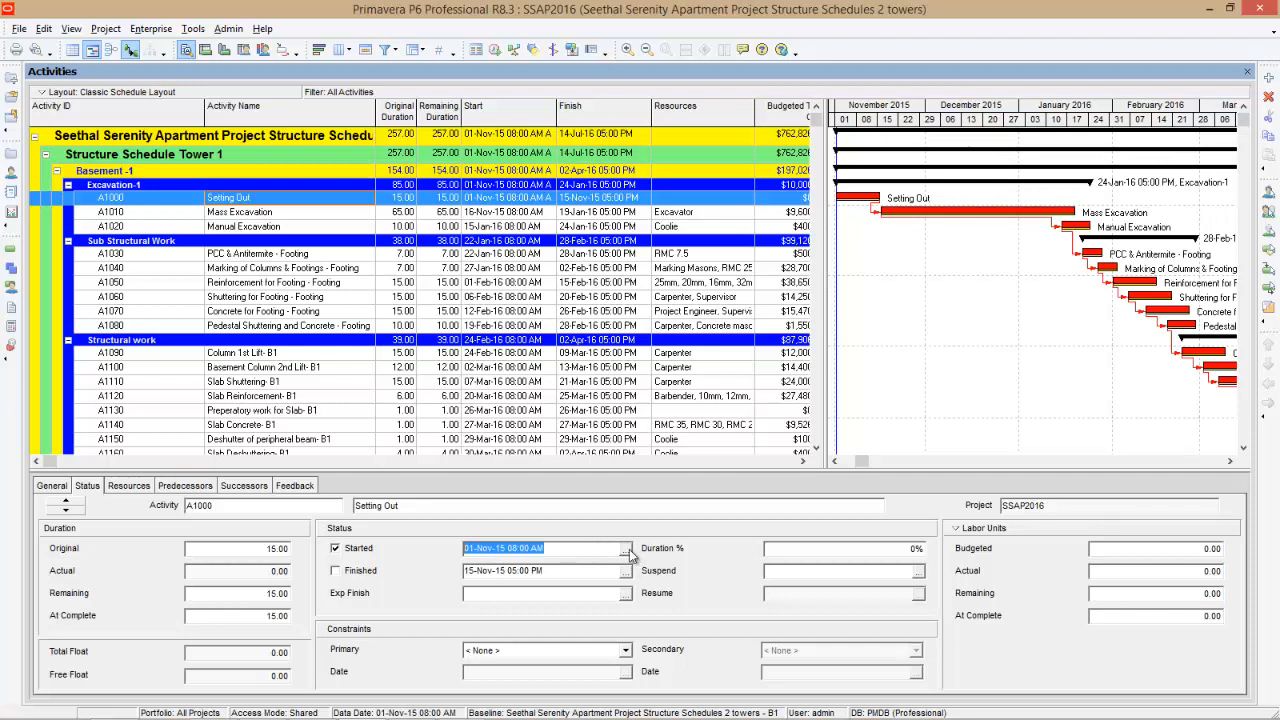
left_click(627, 548)
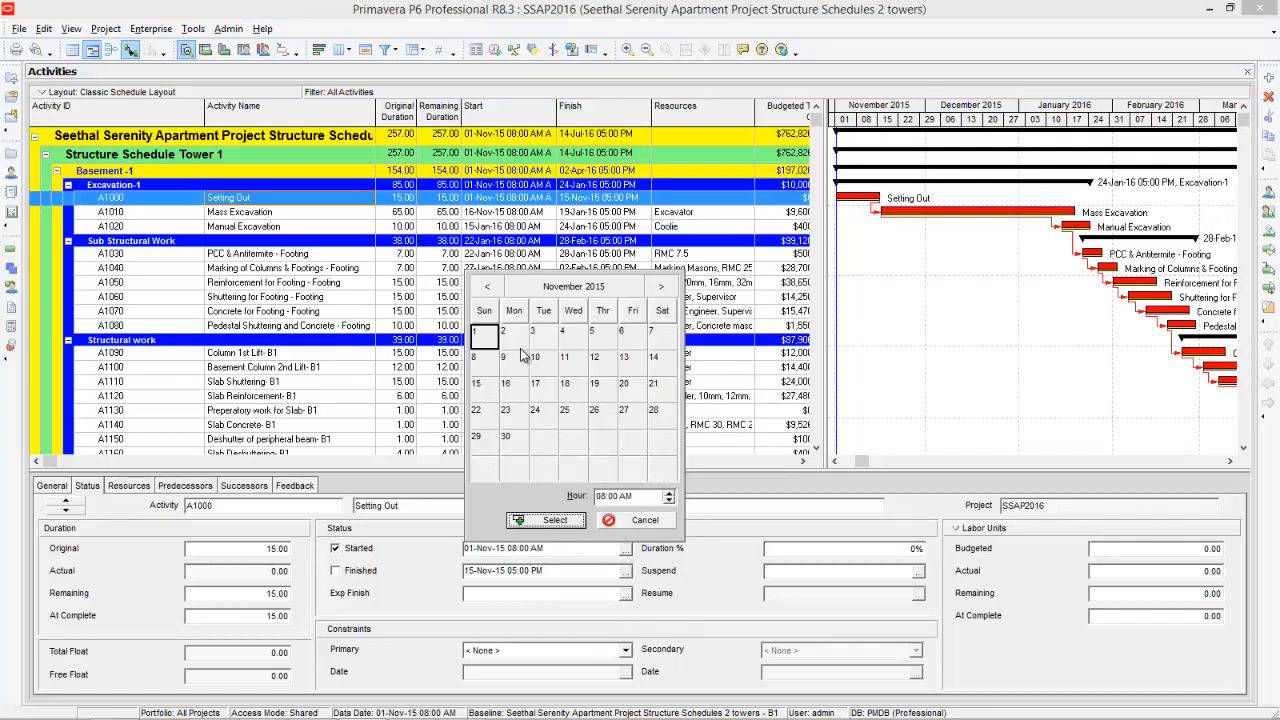
mouse_move(543, 347)
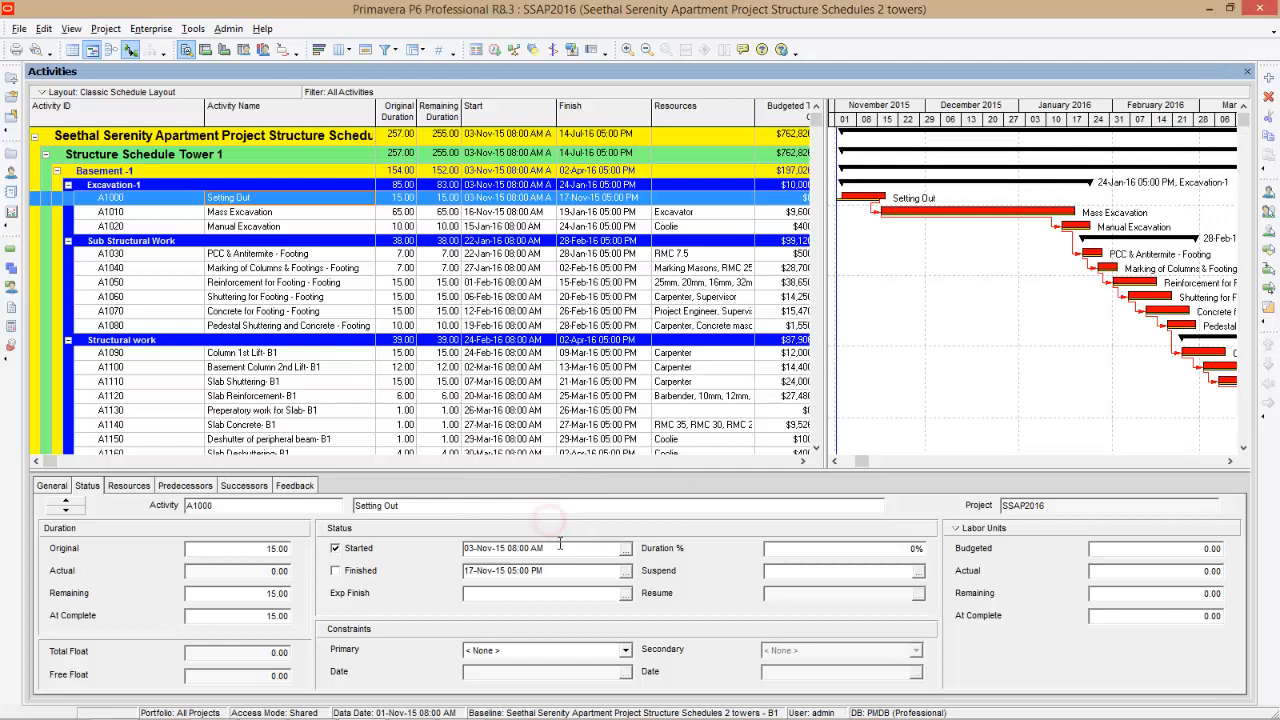
- Enter 25% duration complete for Setting Out, leaving 11.25 days remaining
left_click(530, 548)
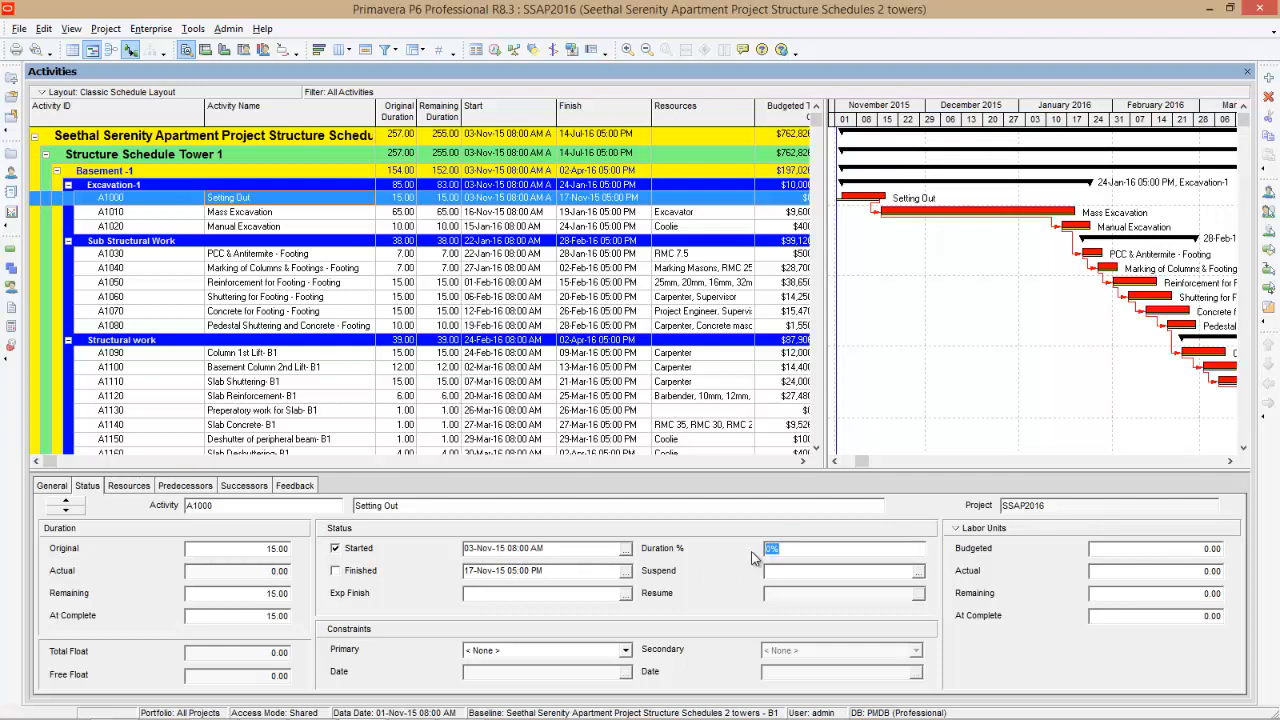
type("25")
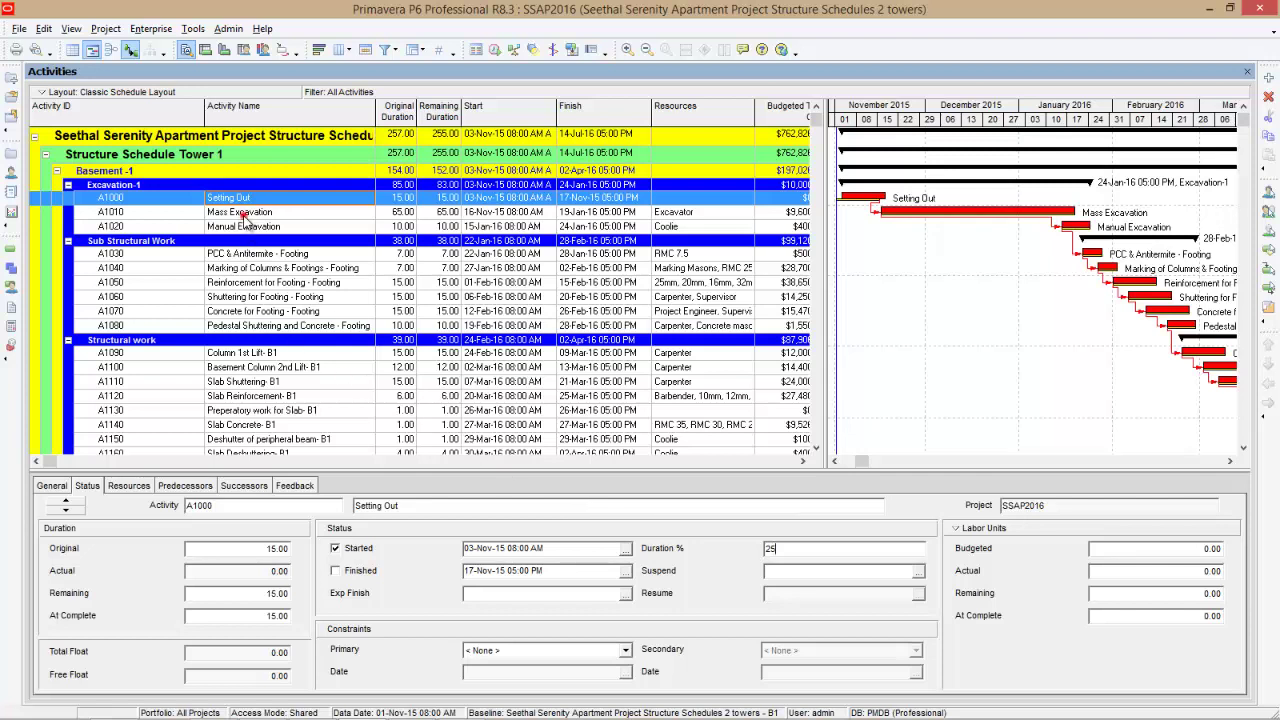
left_click(239, 211)
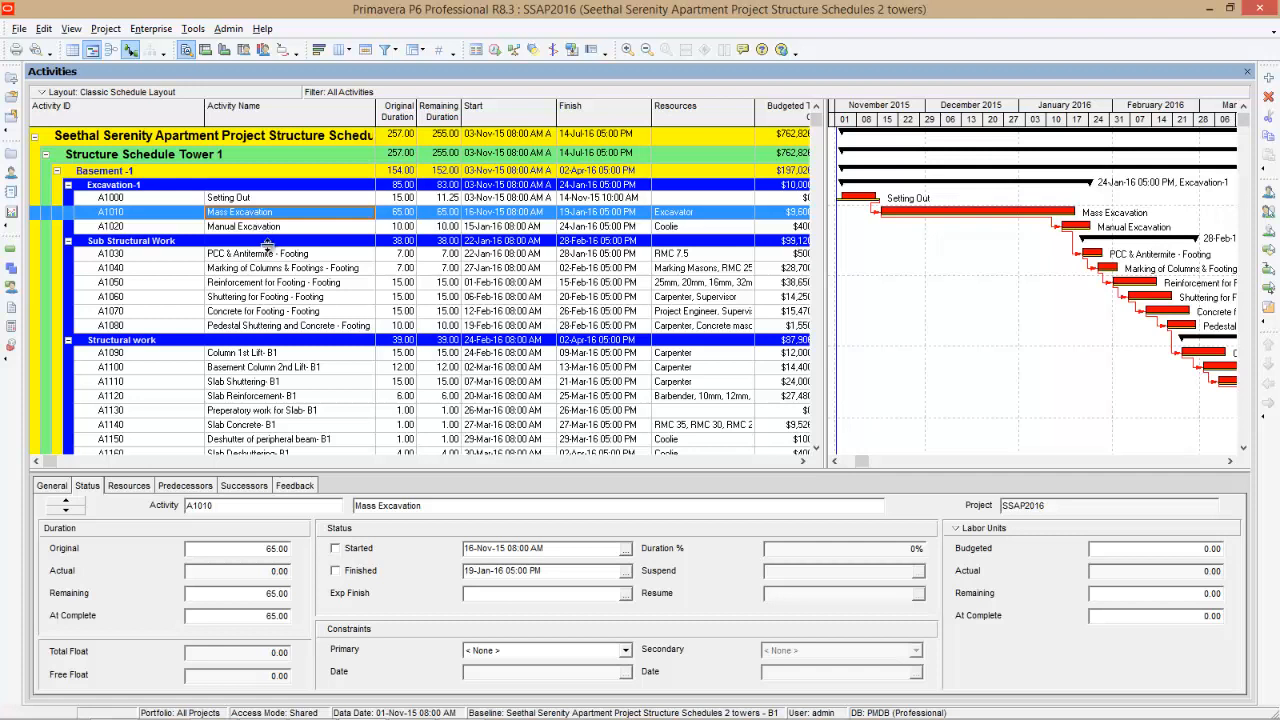
- Tick Started for Mass Excavation (A1010), confirm its start date, and edit Duration % for 50%
left_click(336, 548)
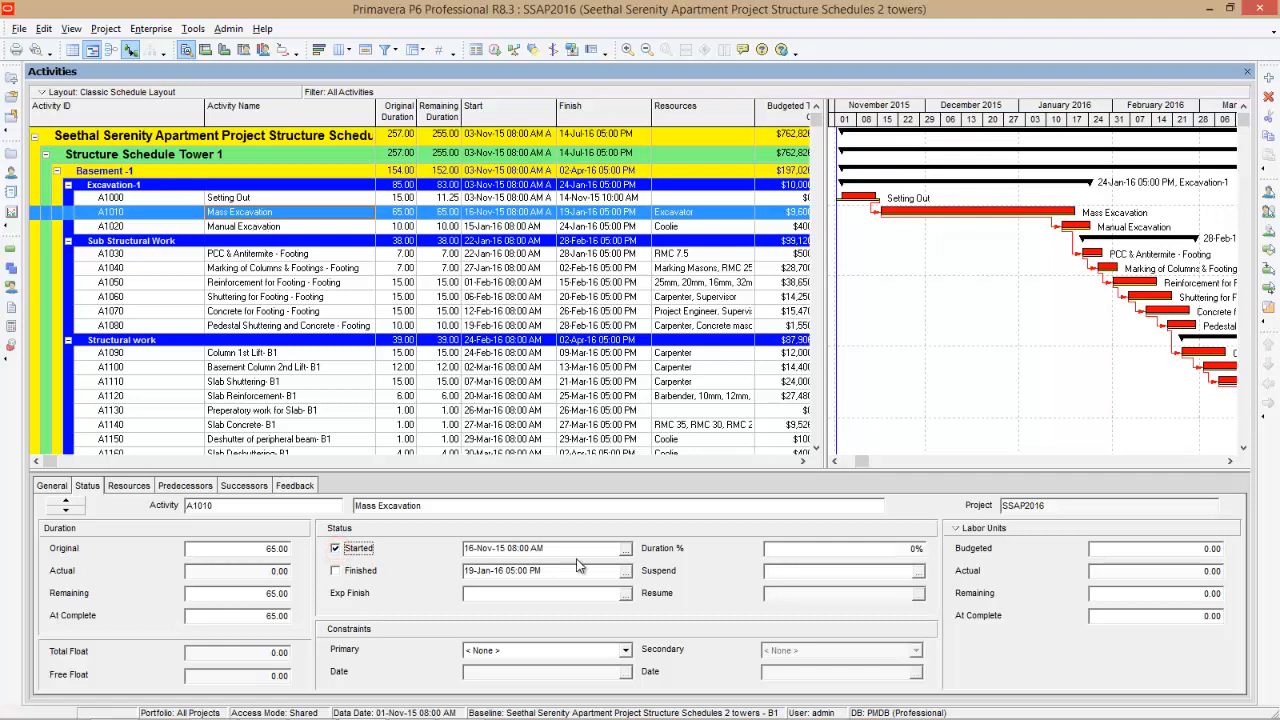
left_click(540, 548)
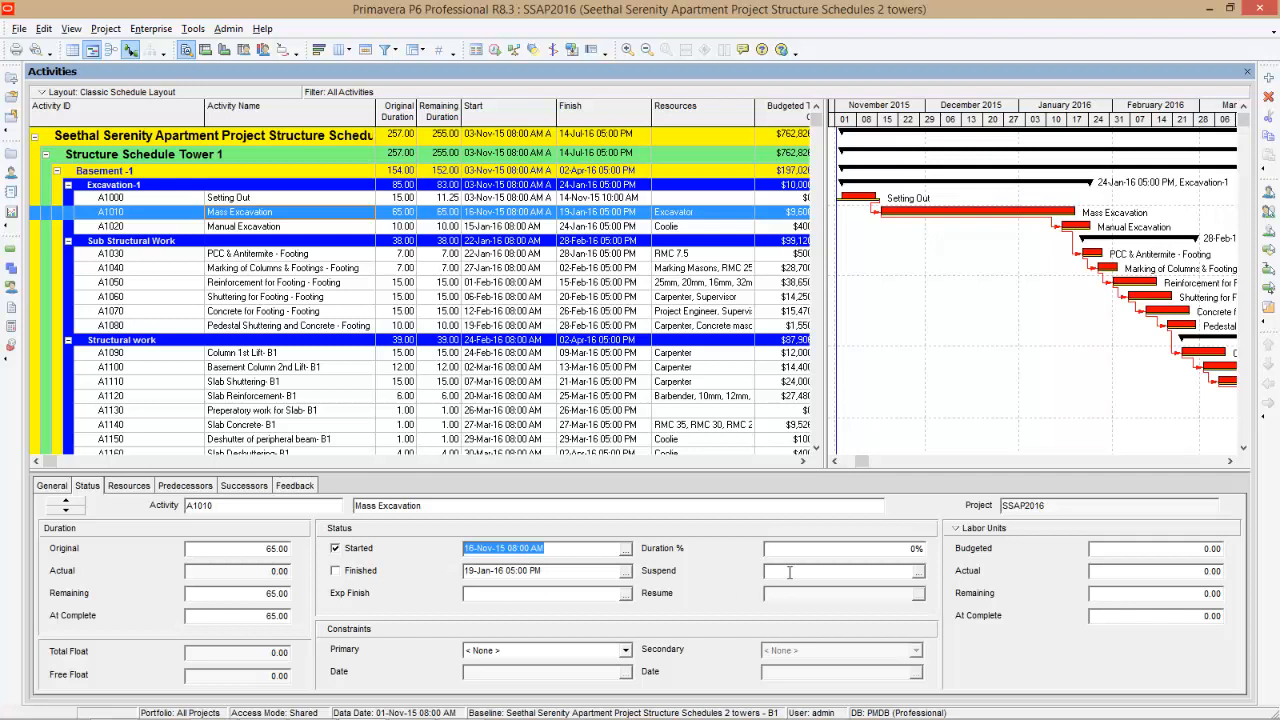
left_click(843, 548)
type("50")
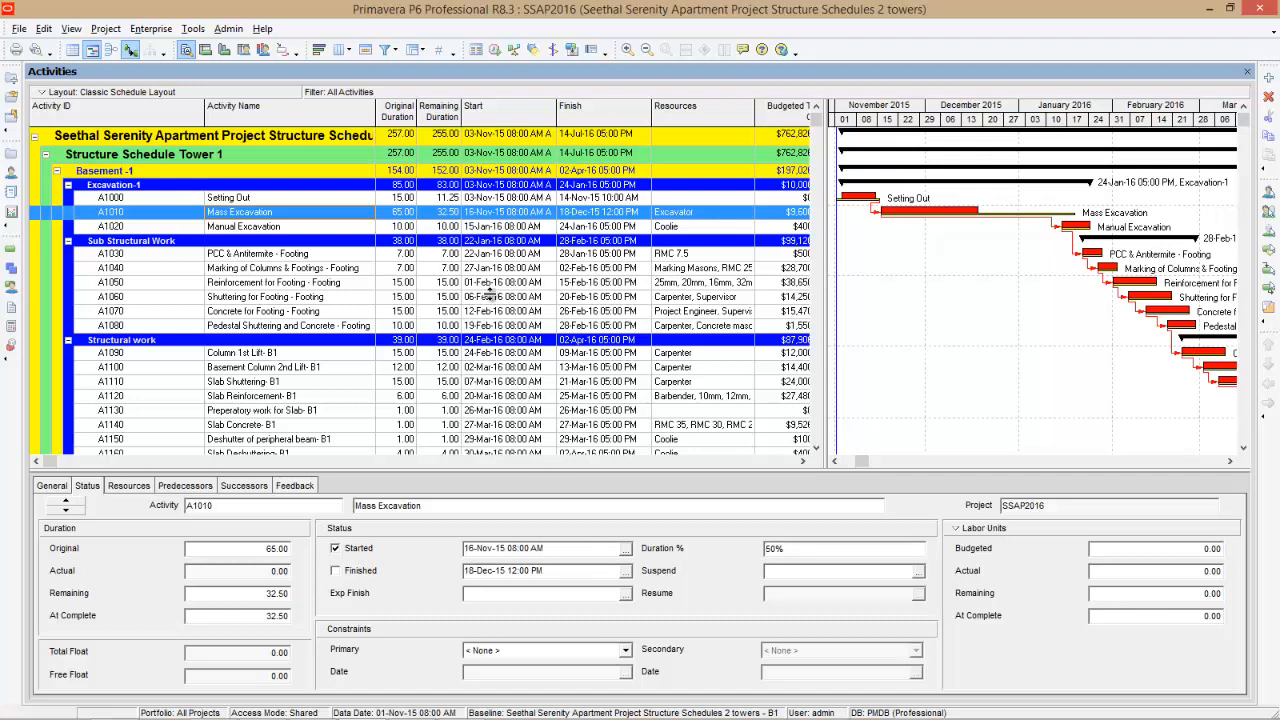
mouse_move(488, 52)
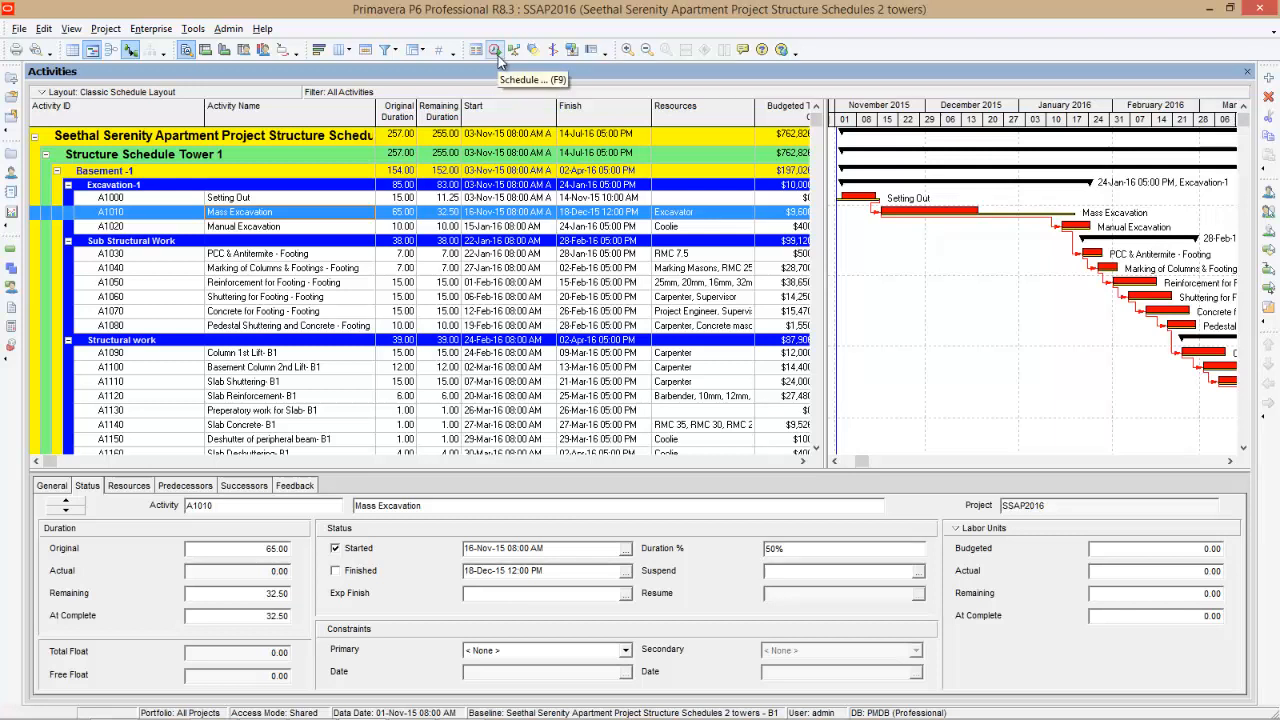
mouse_move(248, 203)
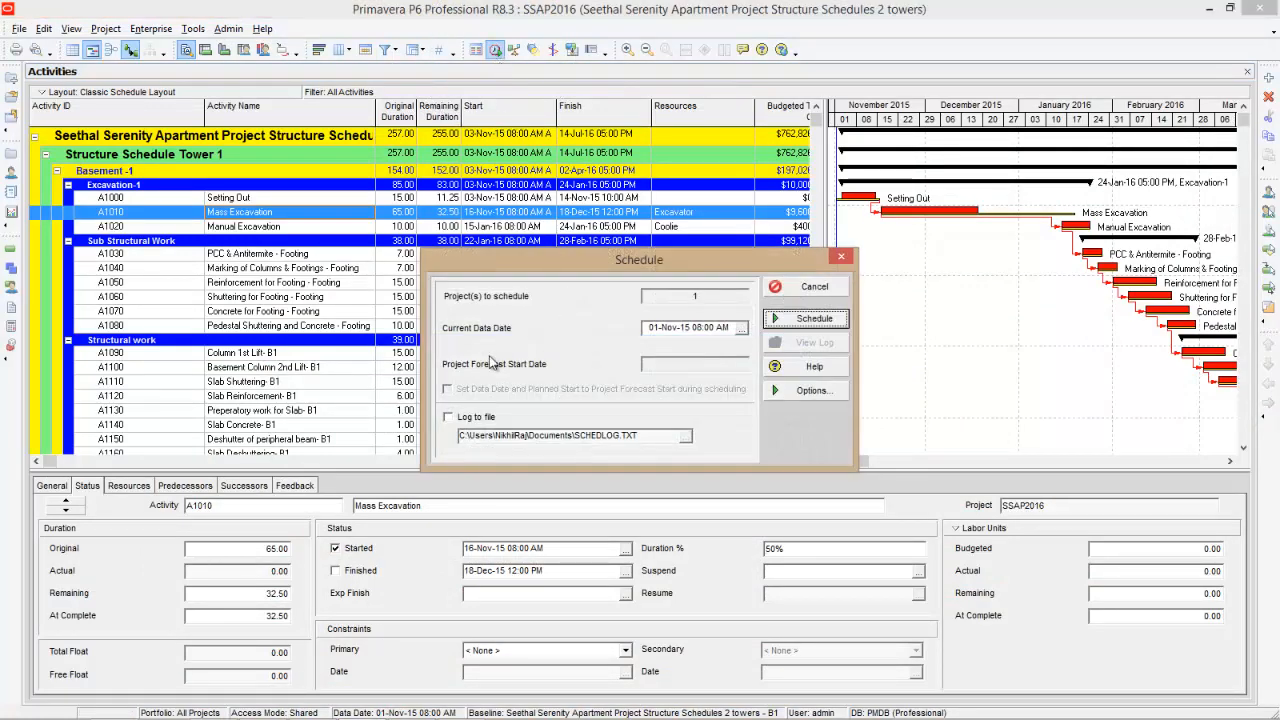
- Set the current data date to 30-Nov-15 and run the schedule
left_click(740, 328)
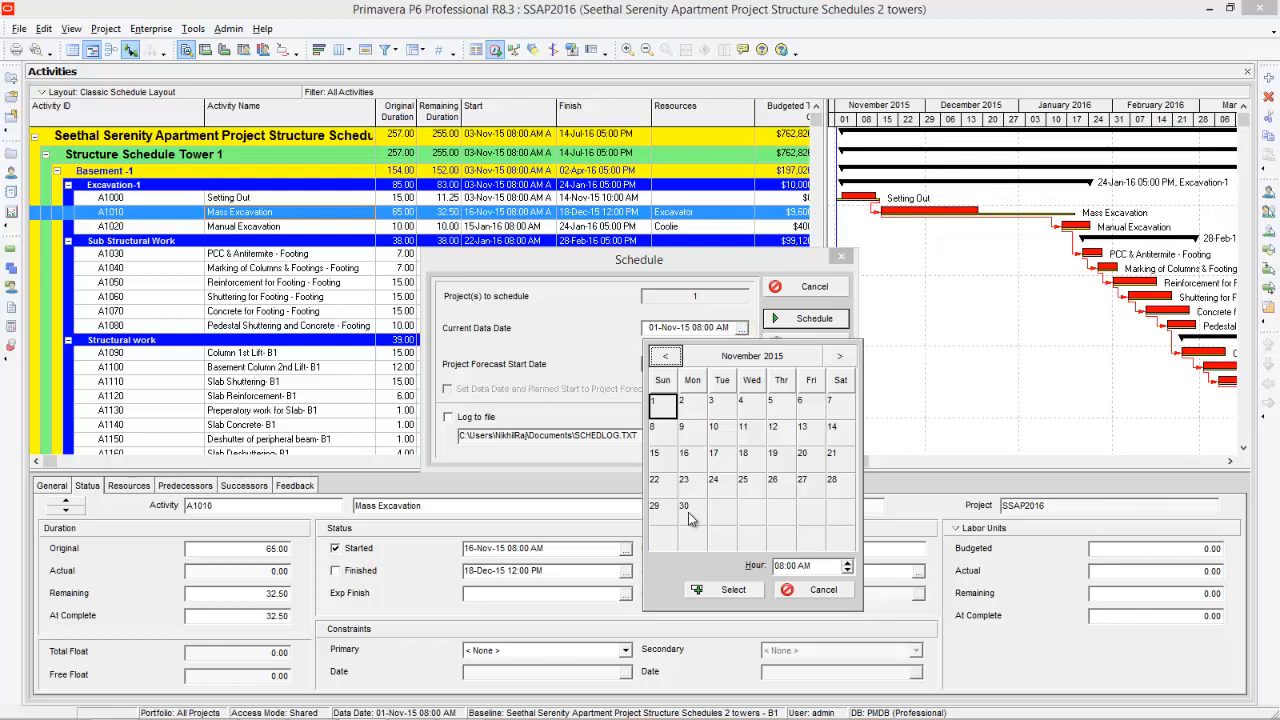
left_click(691, 507)
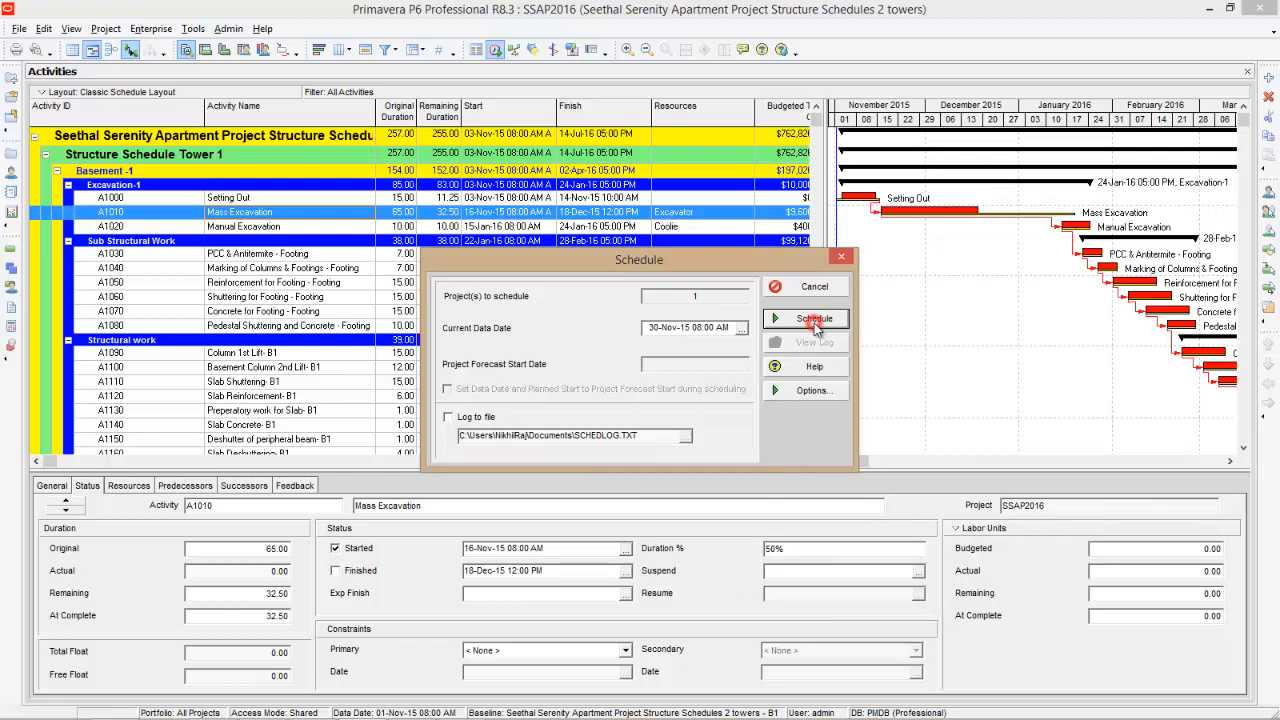
left_click(815, 318)
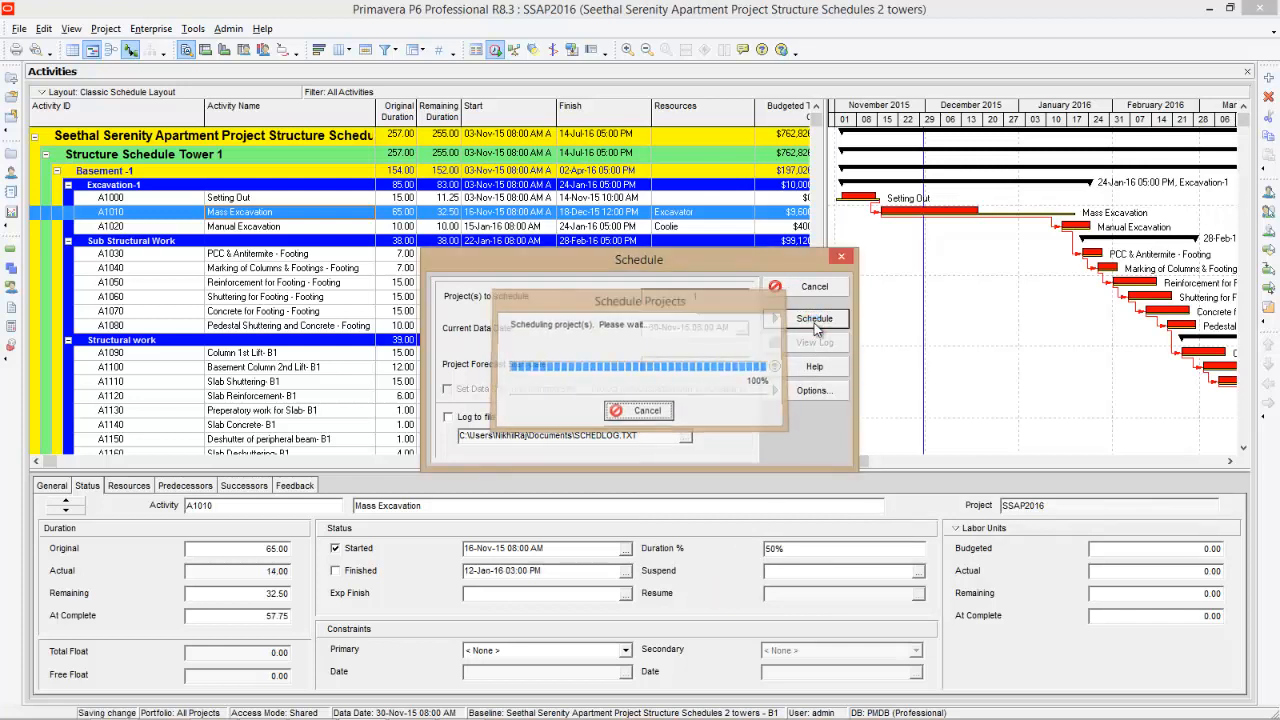
- Finish the reschedule and review the Setting Out and Mass Excavation activities
left_click(815, 318)
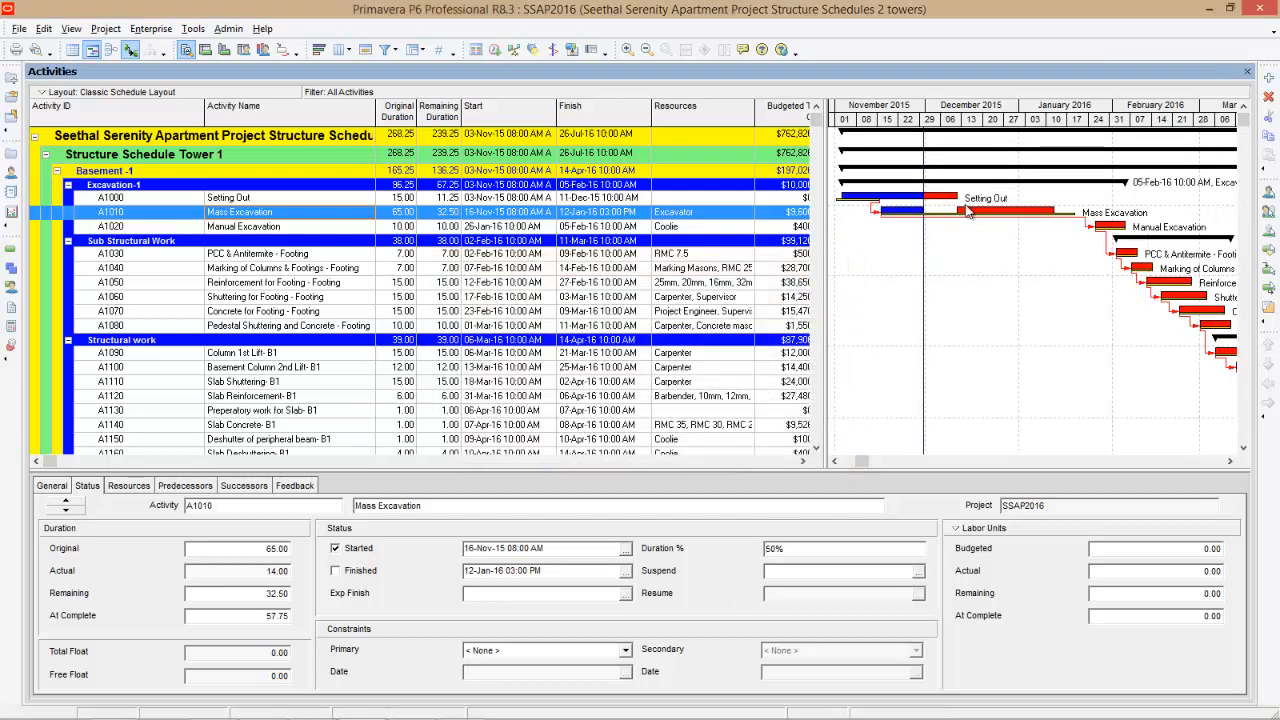
mouse_move(844, 207)
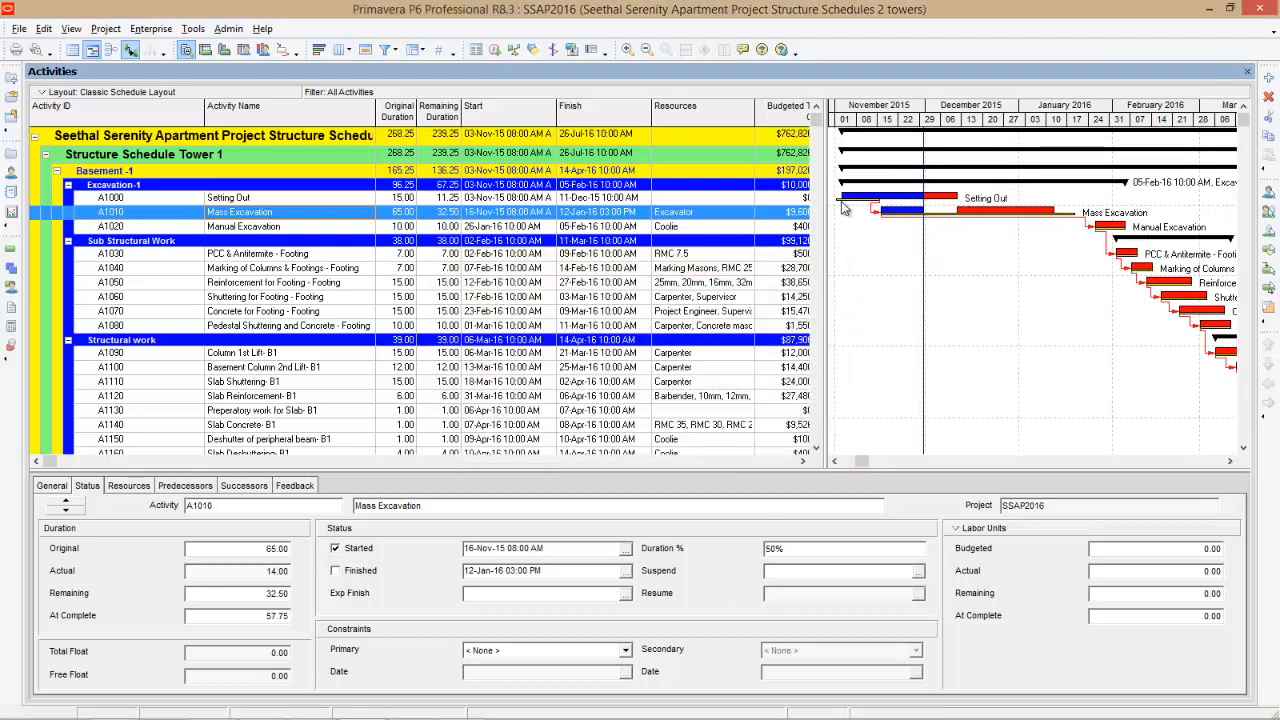
left_click(228, 197)
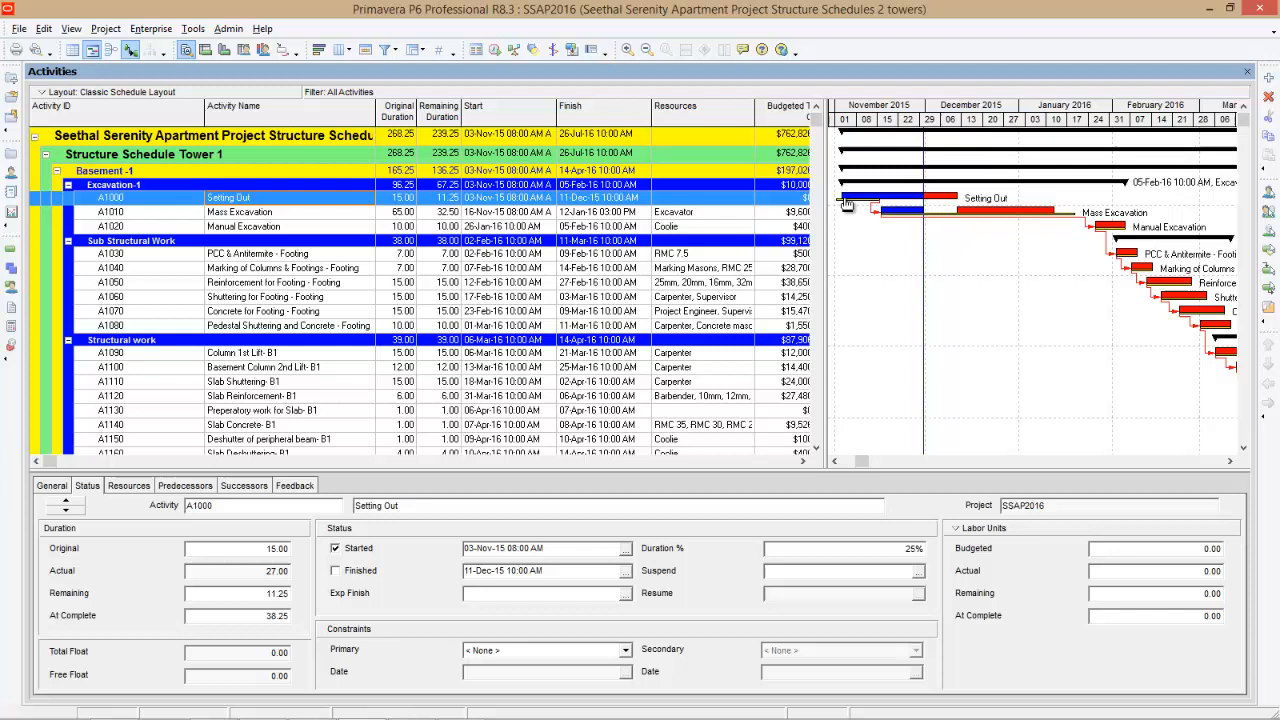
mouse_move(841, 209)
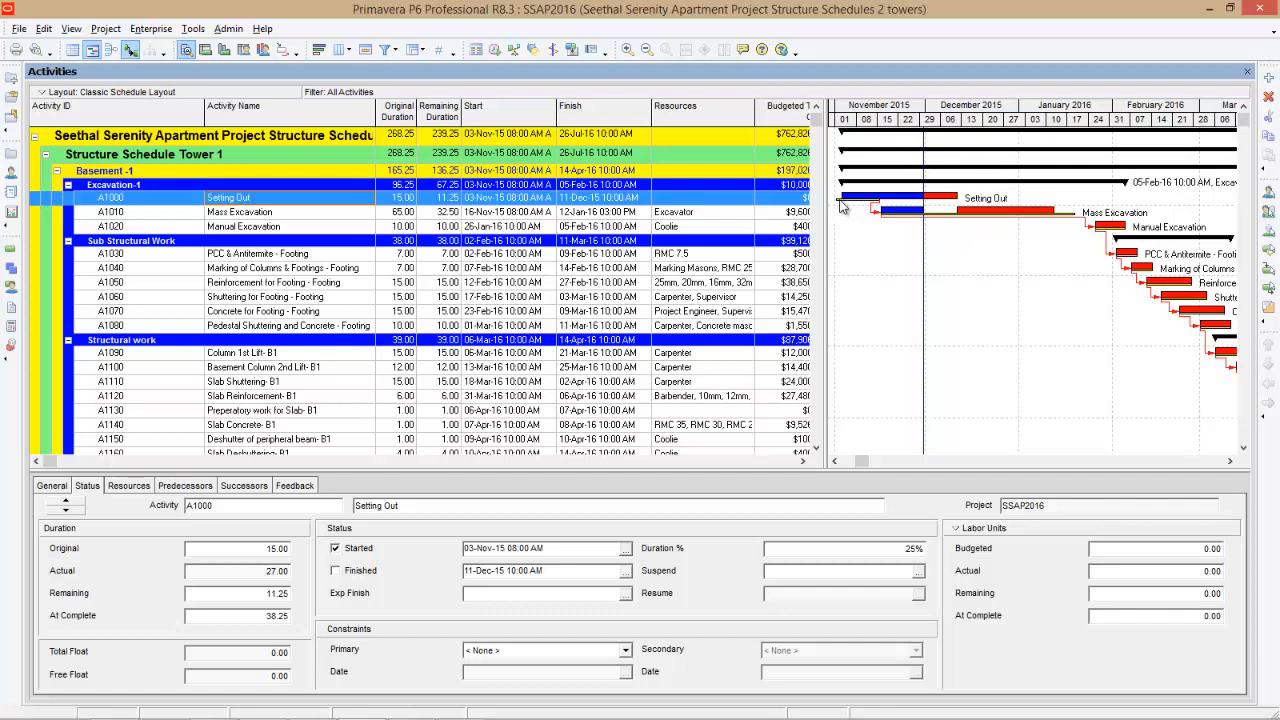
mouse_move(848, 203)
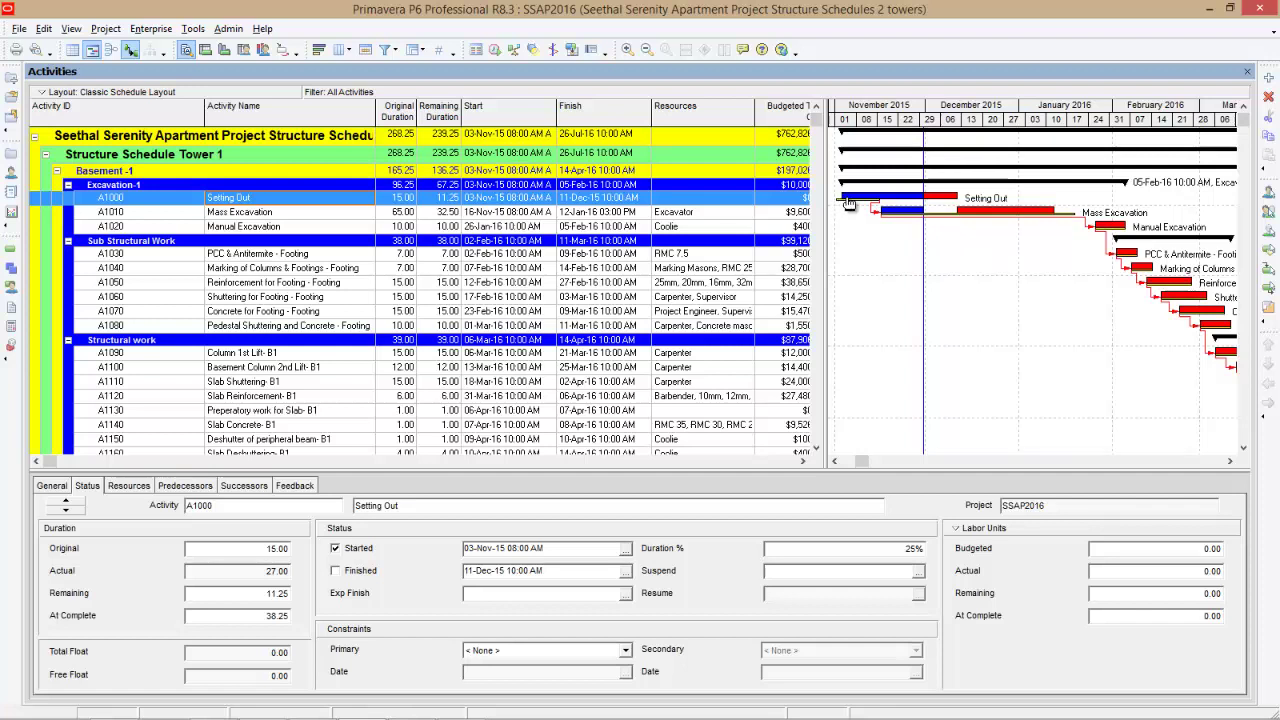
mouse_move(890, 216)
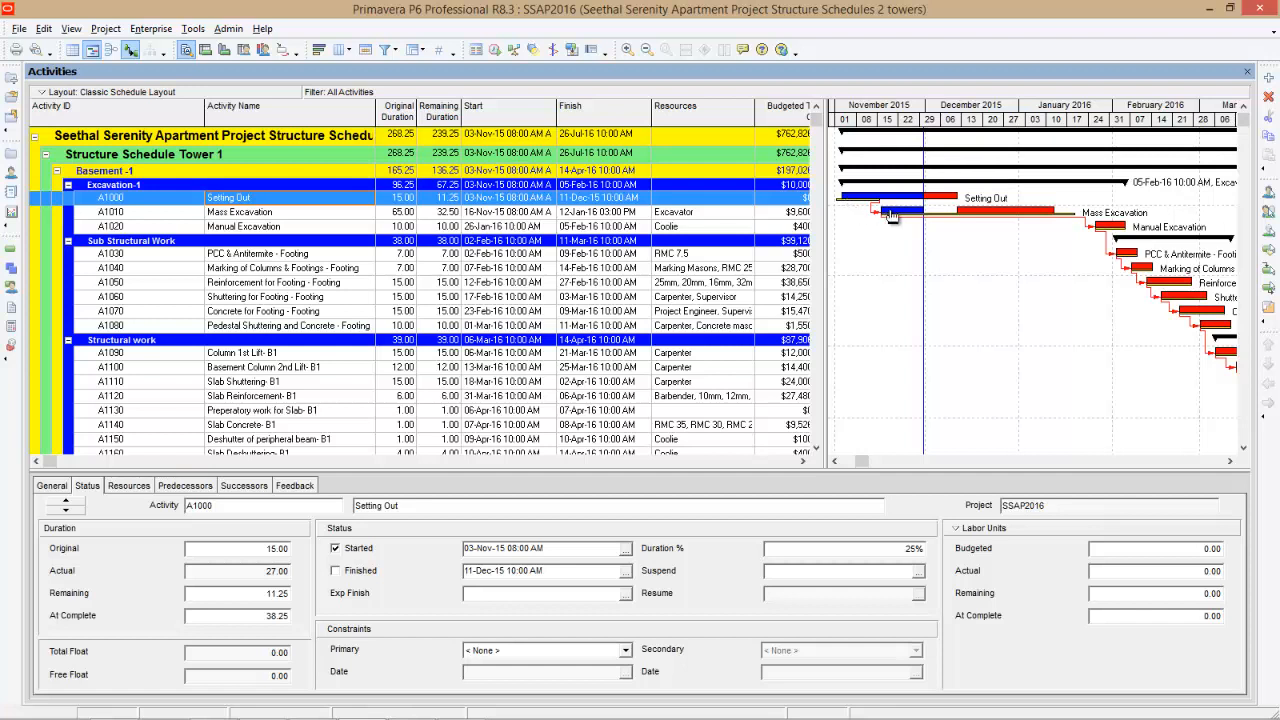
left_click(240, 211)
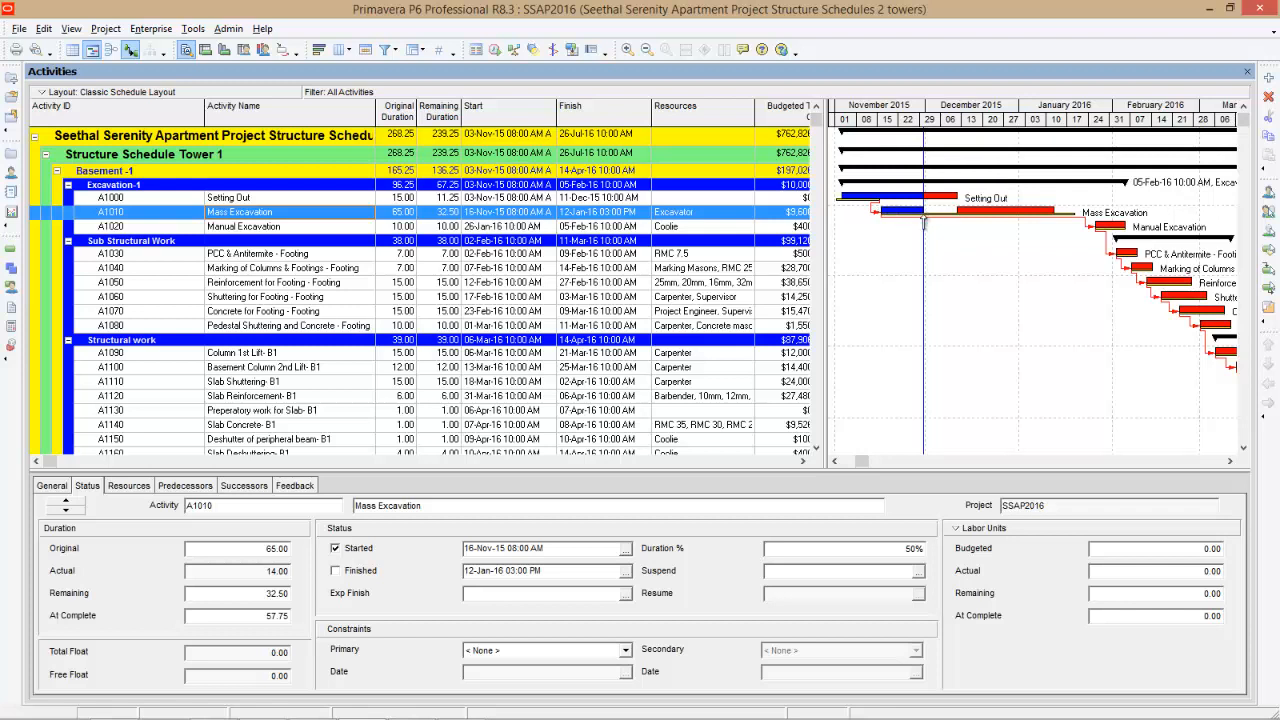
mouse_move(877, 267)
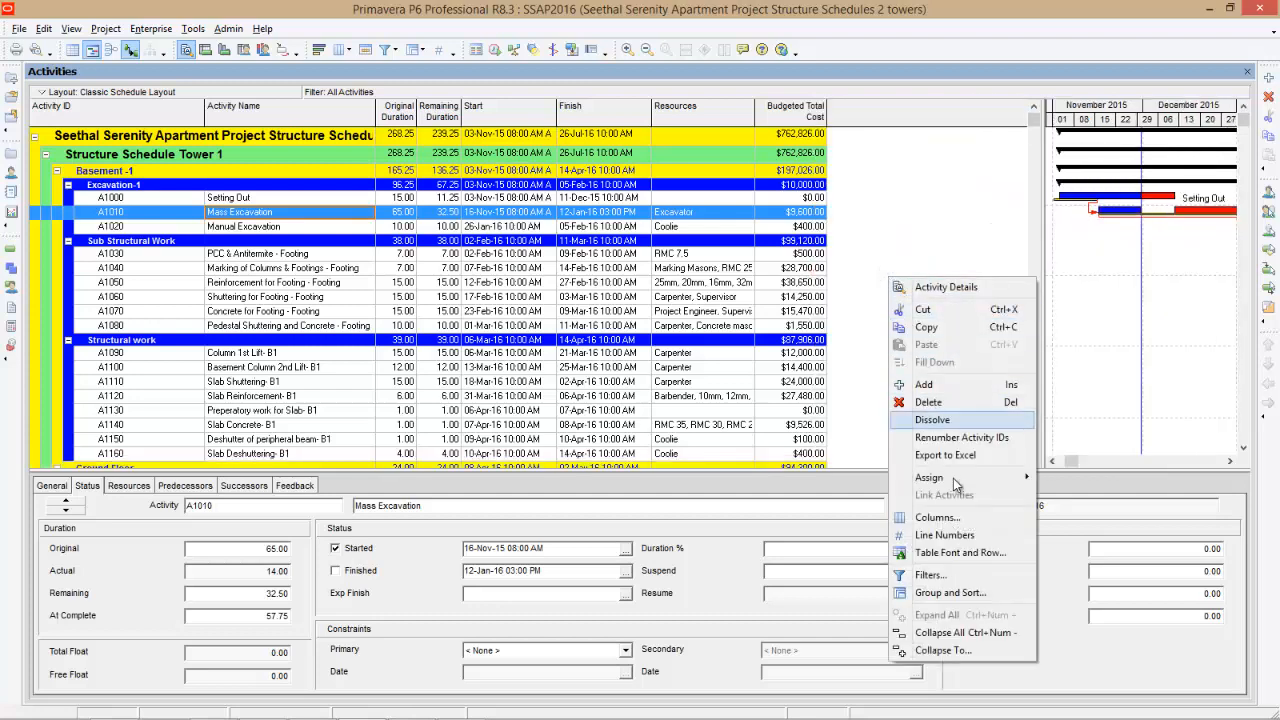
- Add Duration % Complete and Variance - BL Project Finish Date columns after Finish
left_click(937, 517)
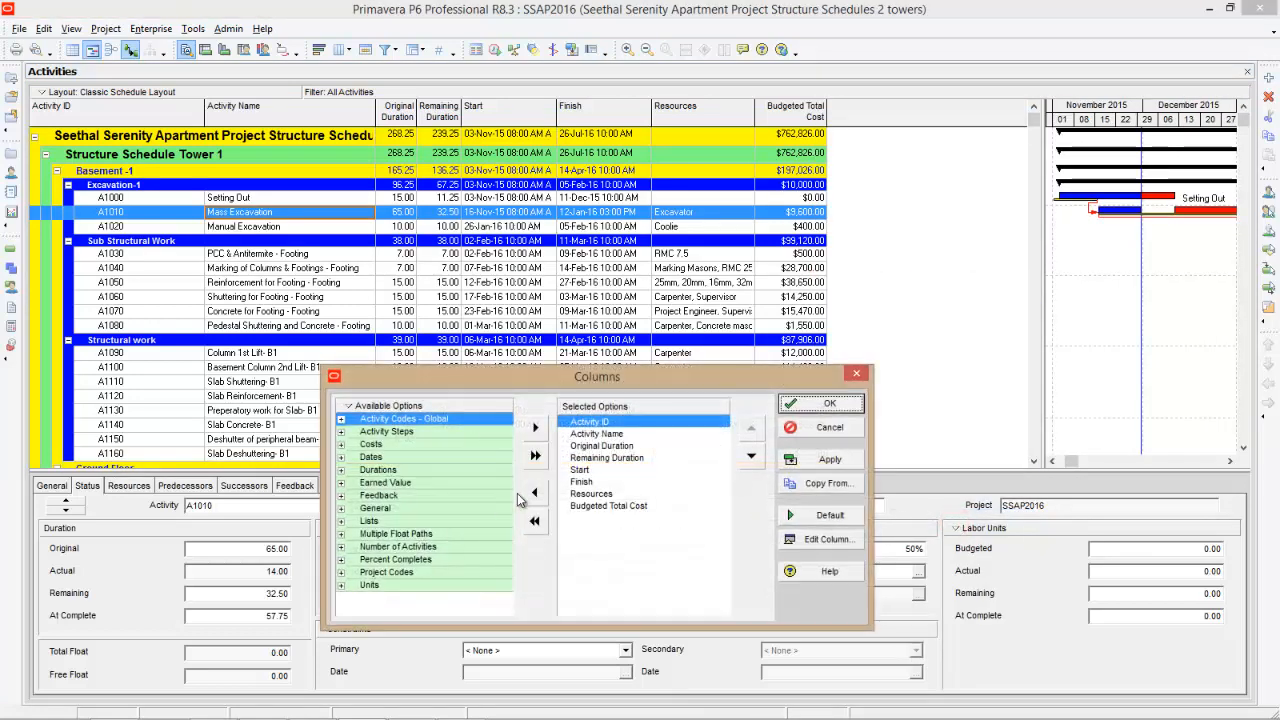
left_click(601, 445)
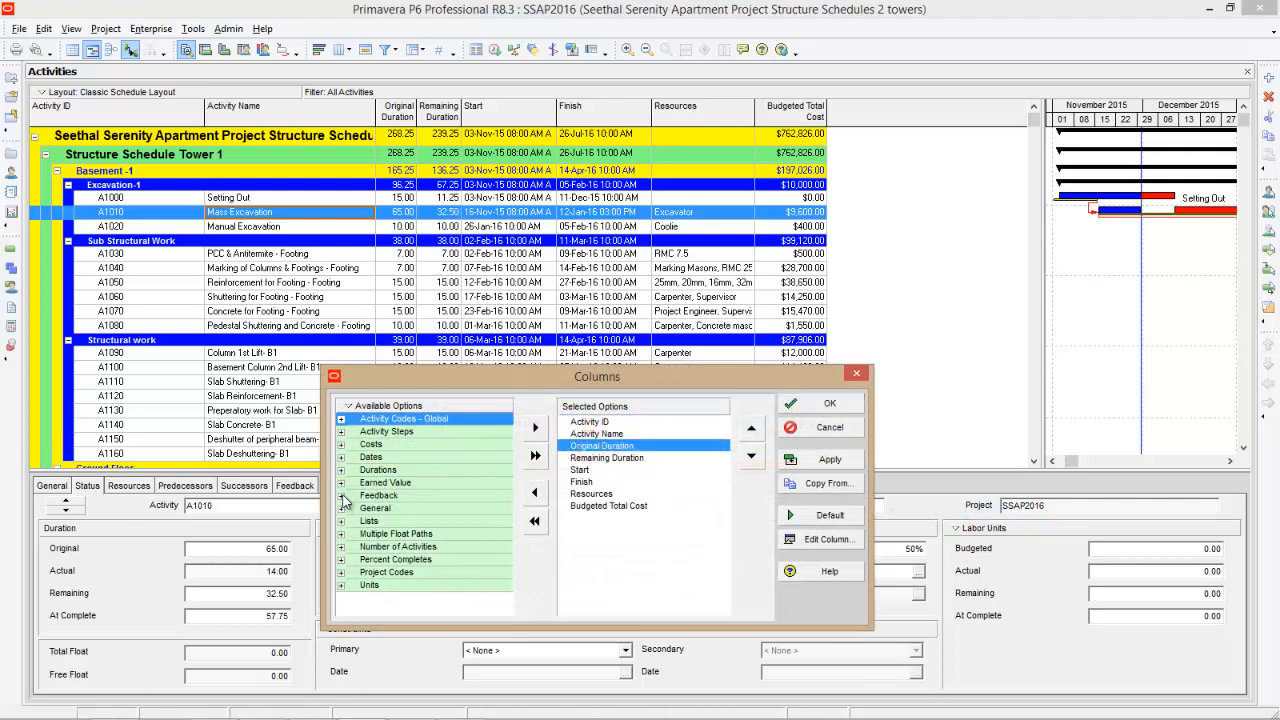
mouse_move(349, 565)
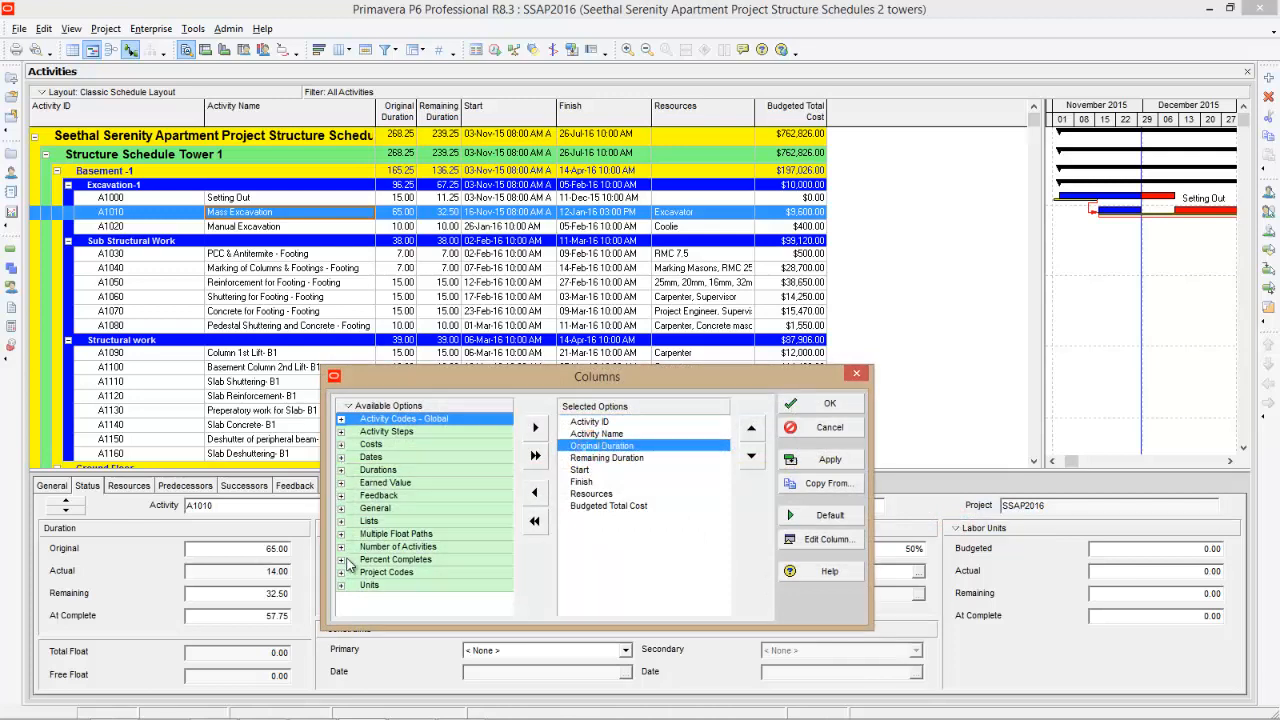
left_click(346, 559)
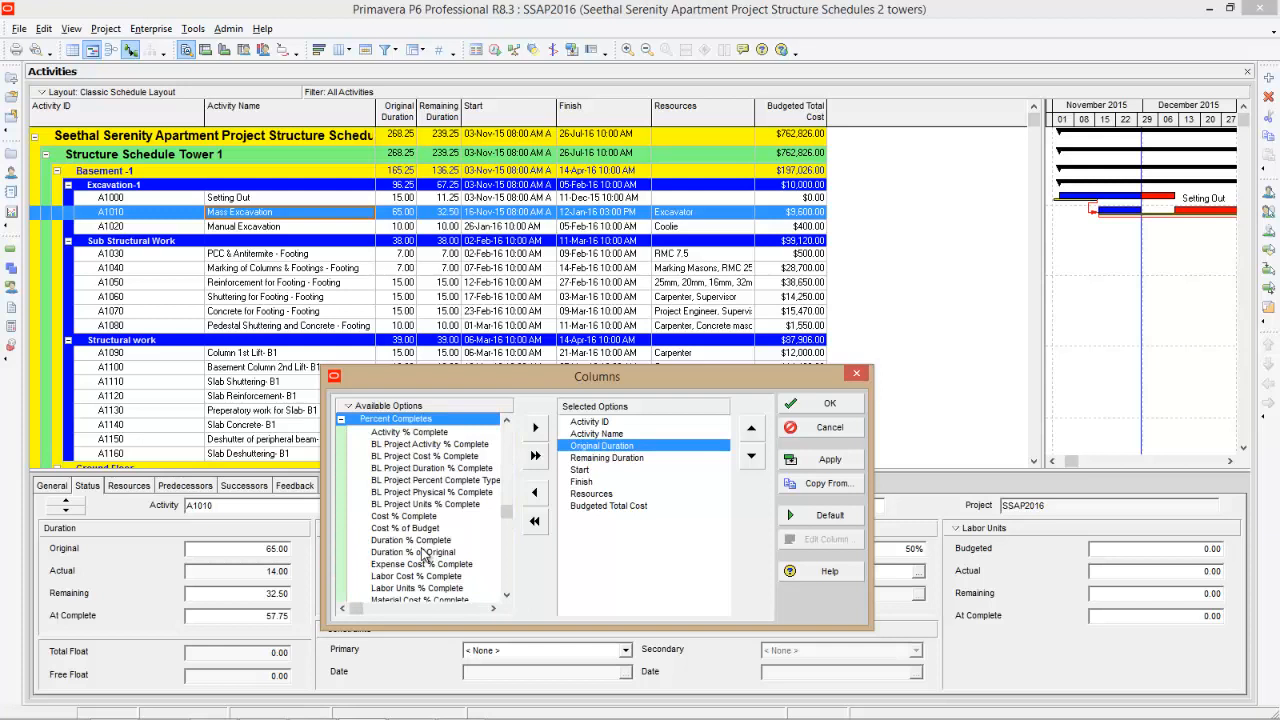
left_click(534, 427)
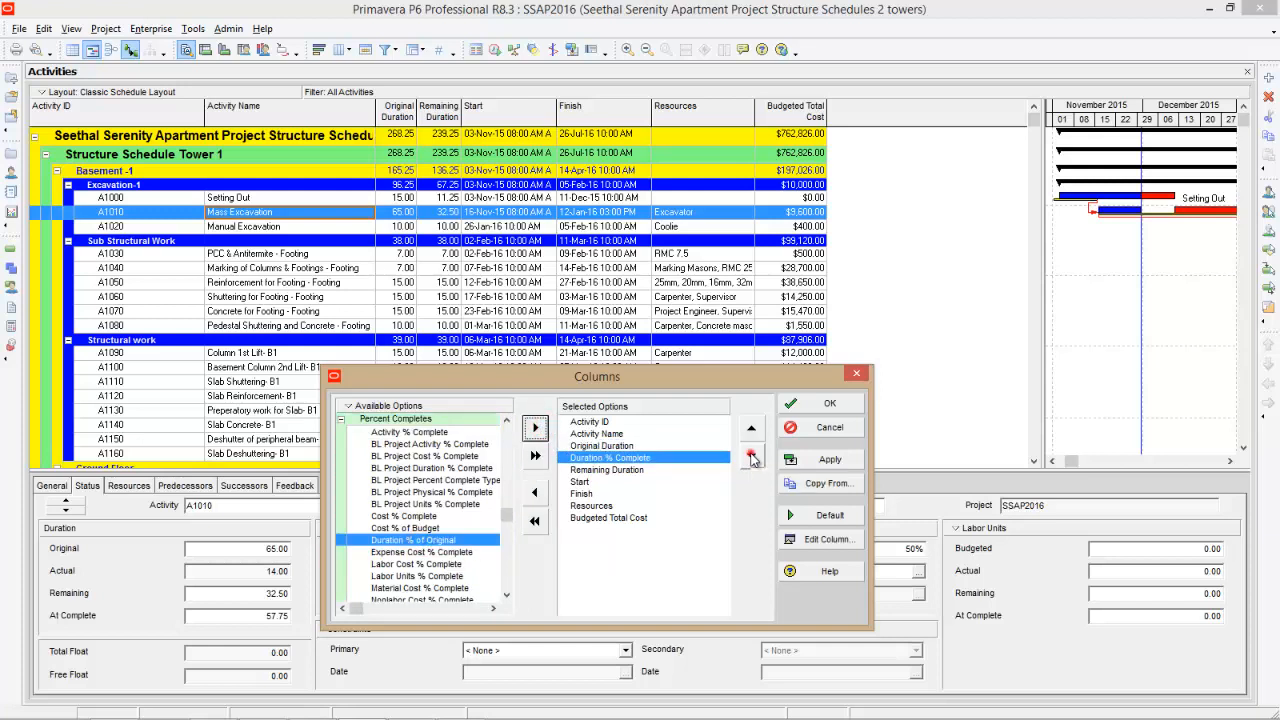
left_click(751, 455)
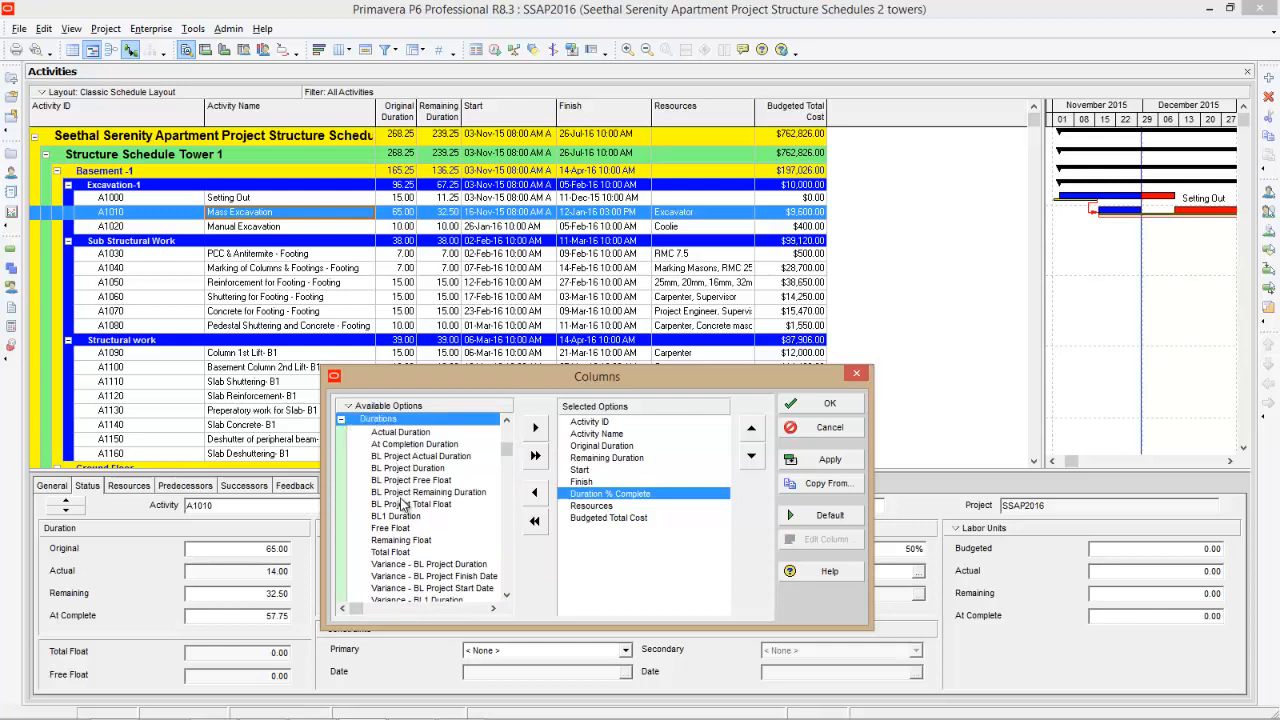
mouse_move(412, 575)
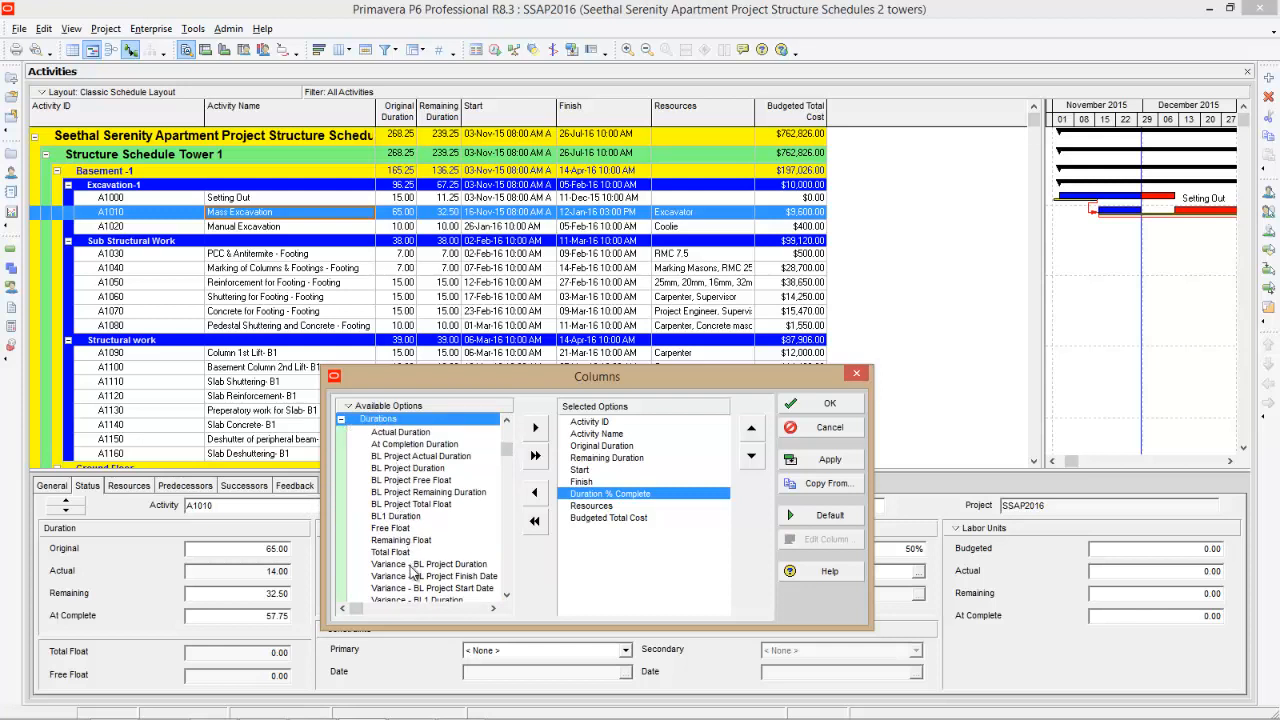
left_click(434, 576)
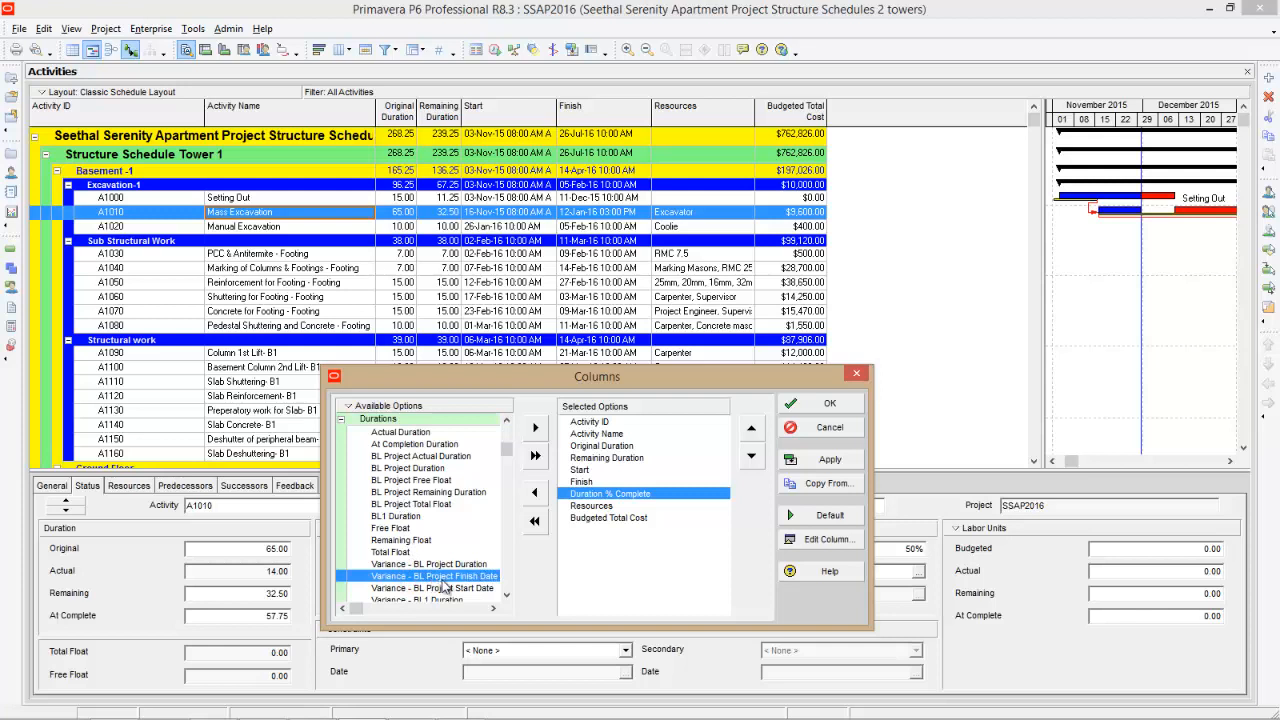
mouse_move(481, 576)
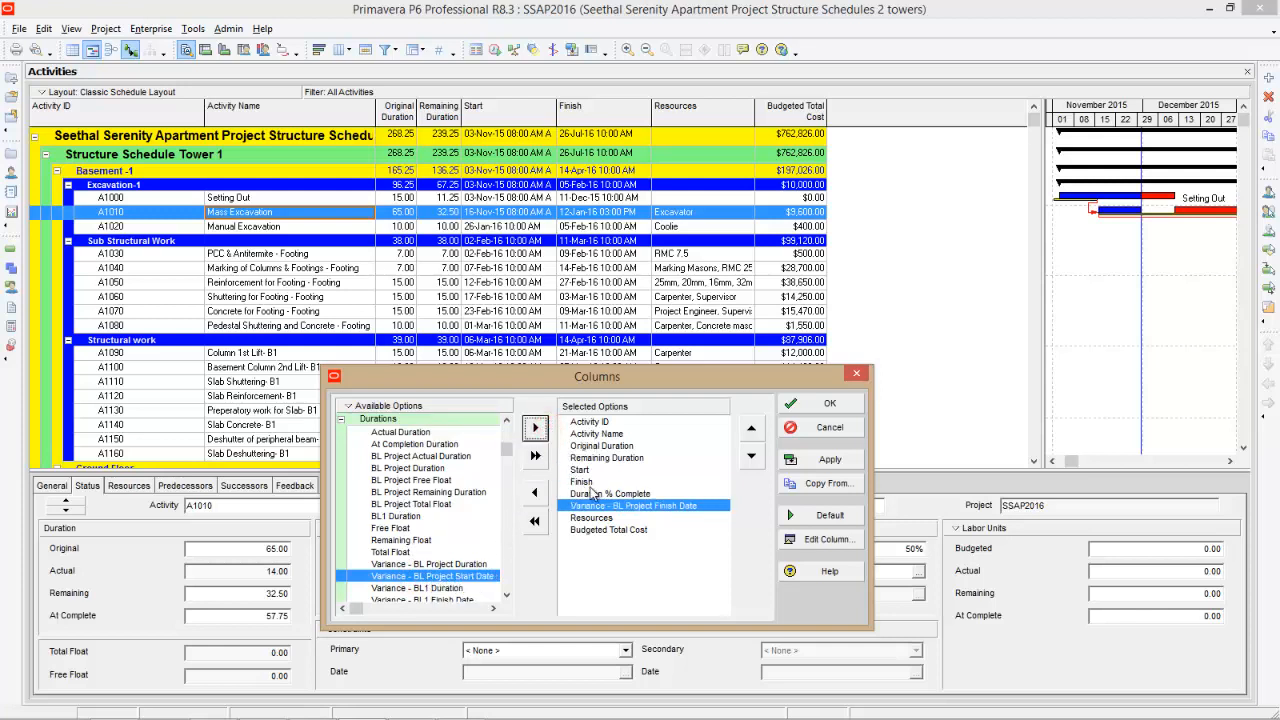
left_click(829, 402)
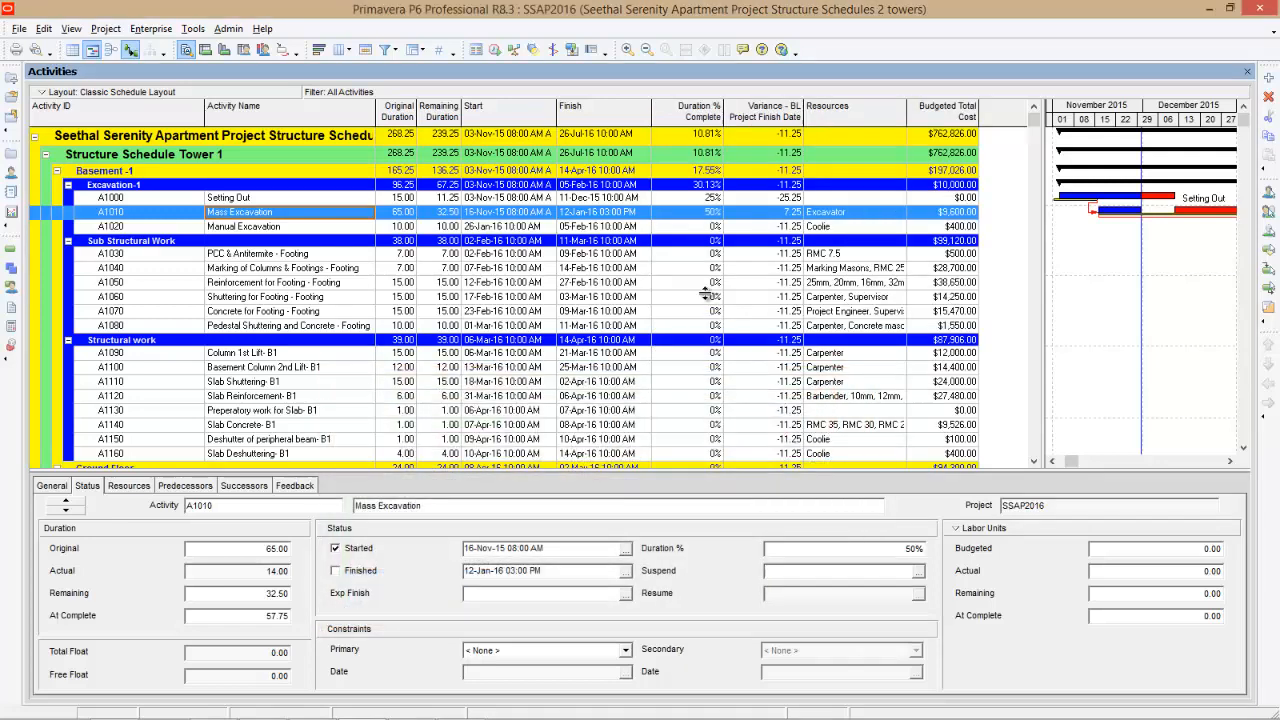
mouse_move(702, 164)
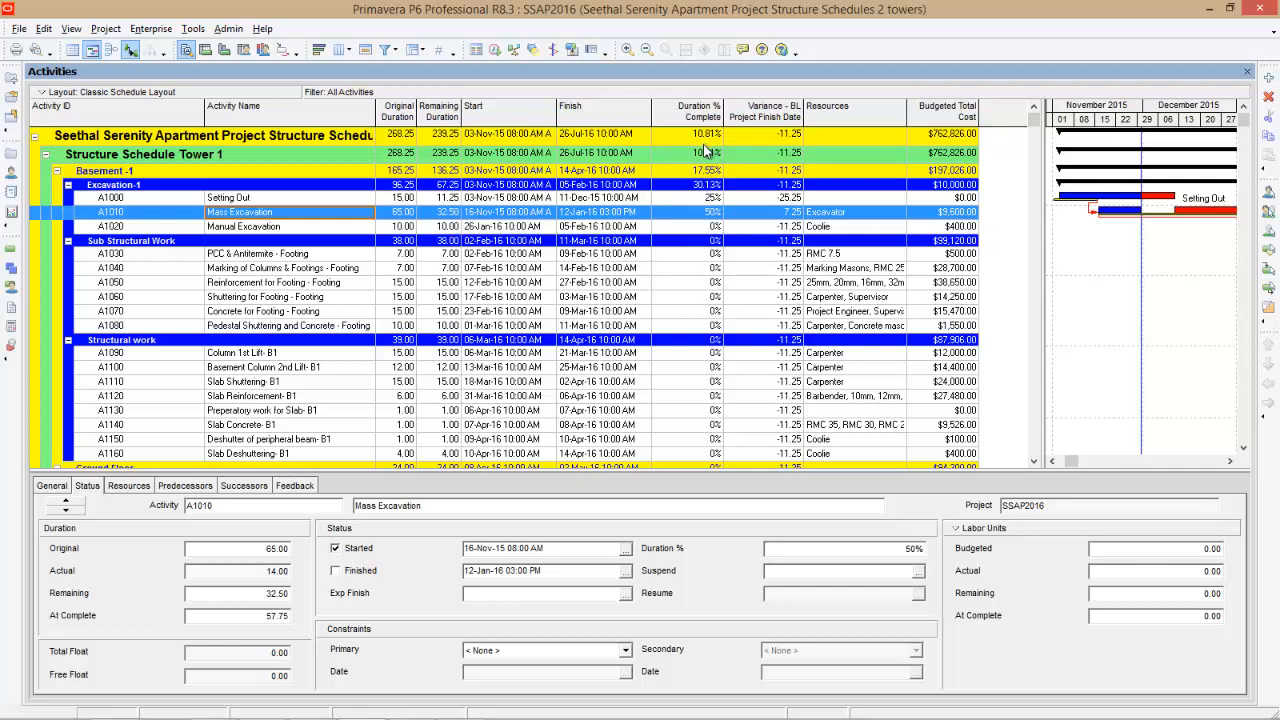
mouse_move(716, 148)
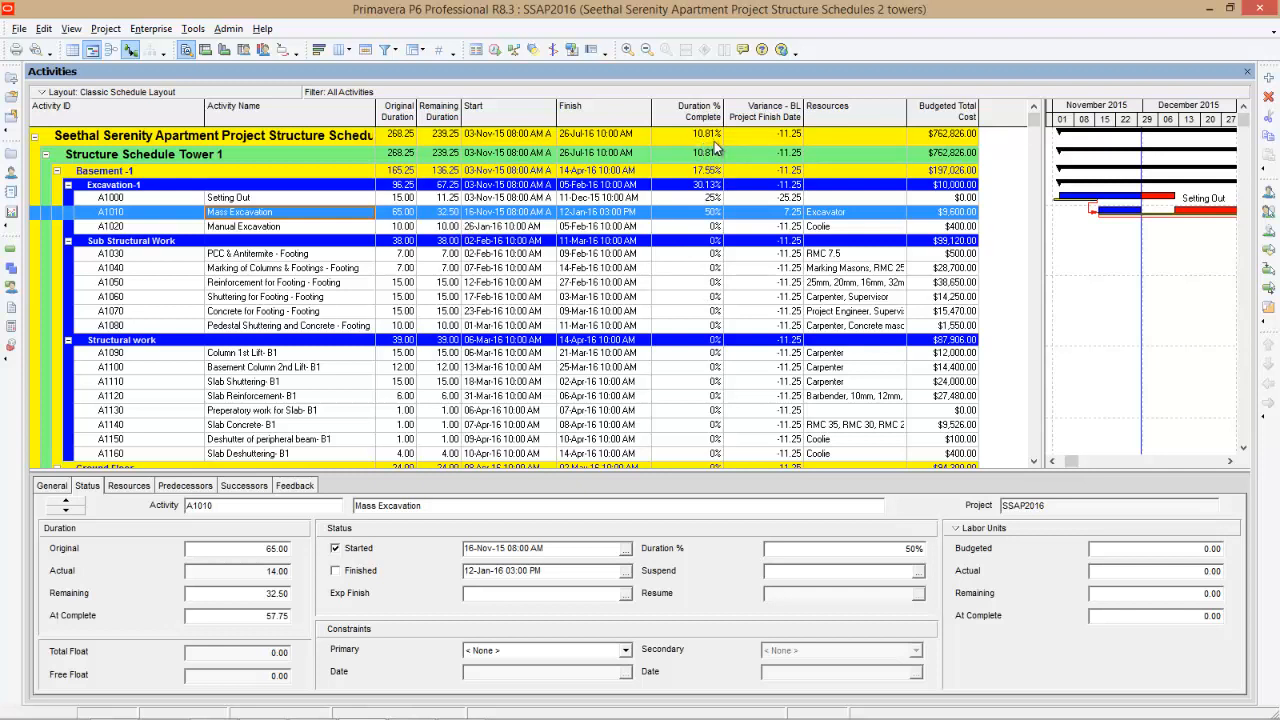
mouse_move(761, 147)
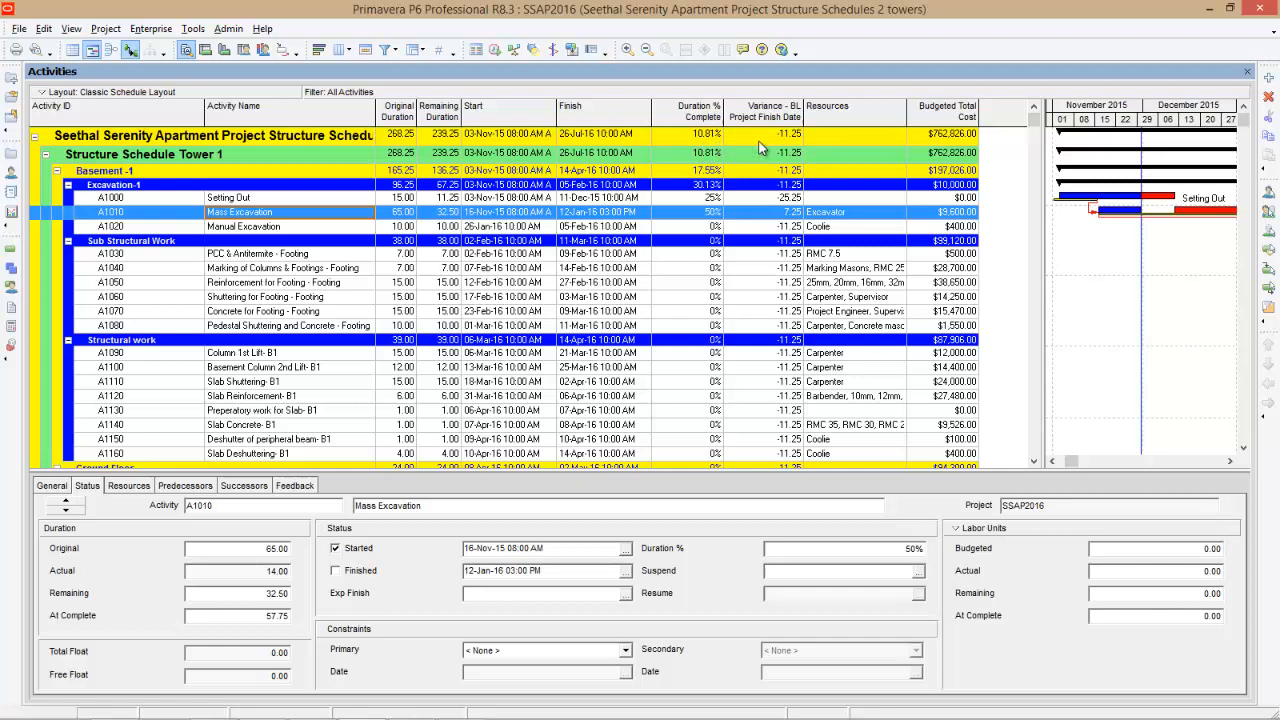
mouse_move(785, 146)
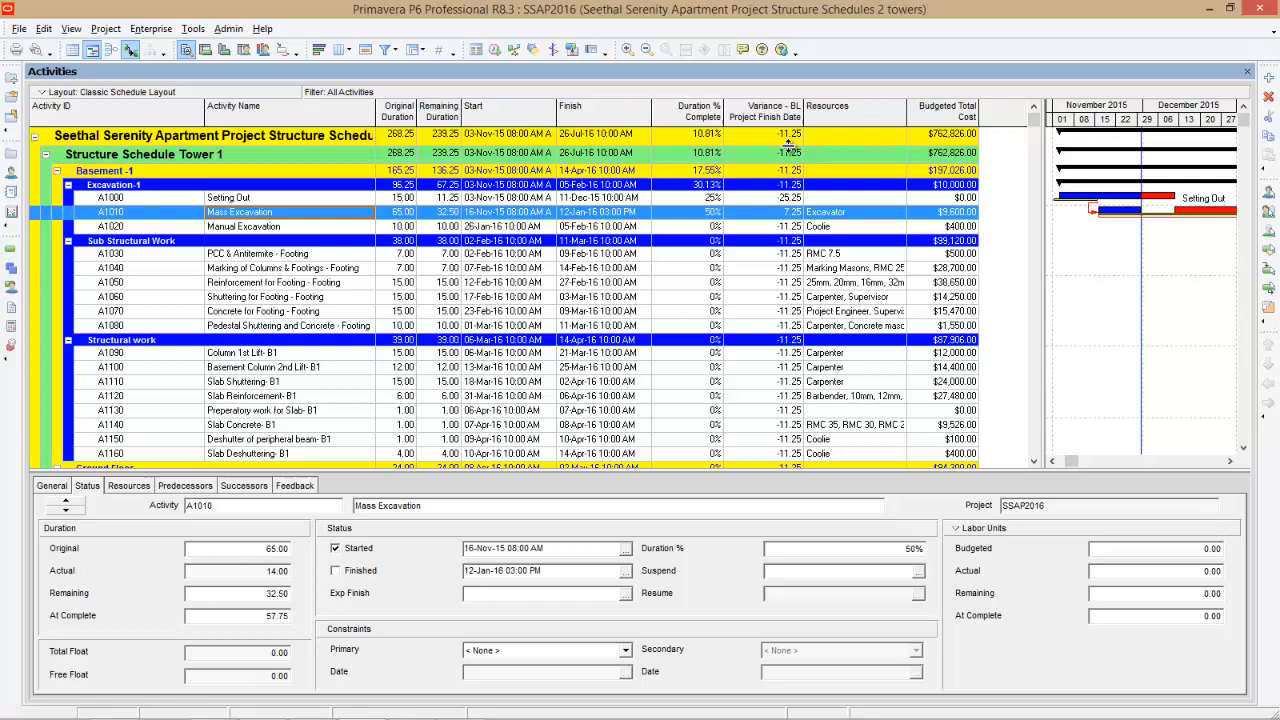
mouse_move(788, 140)
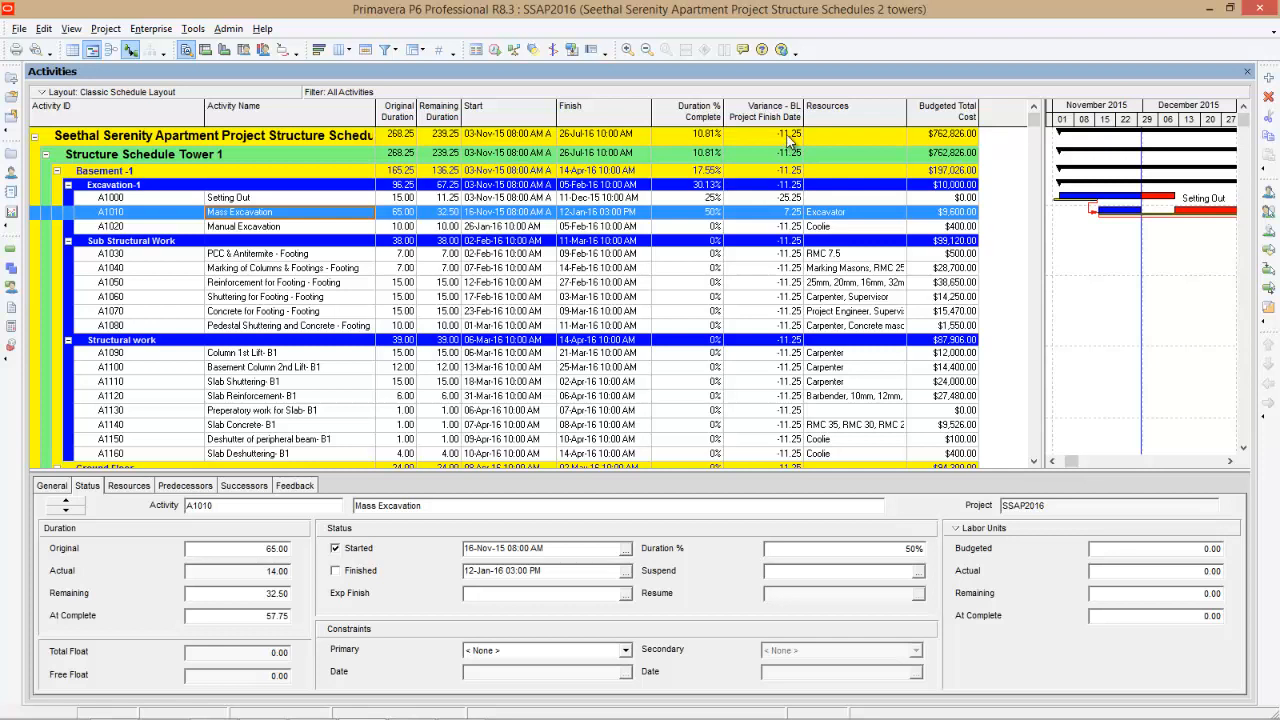
mouse_move(787, 170)
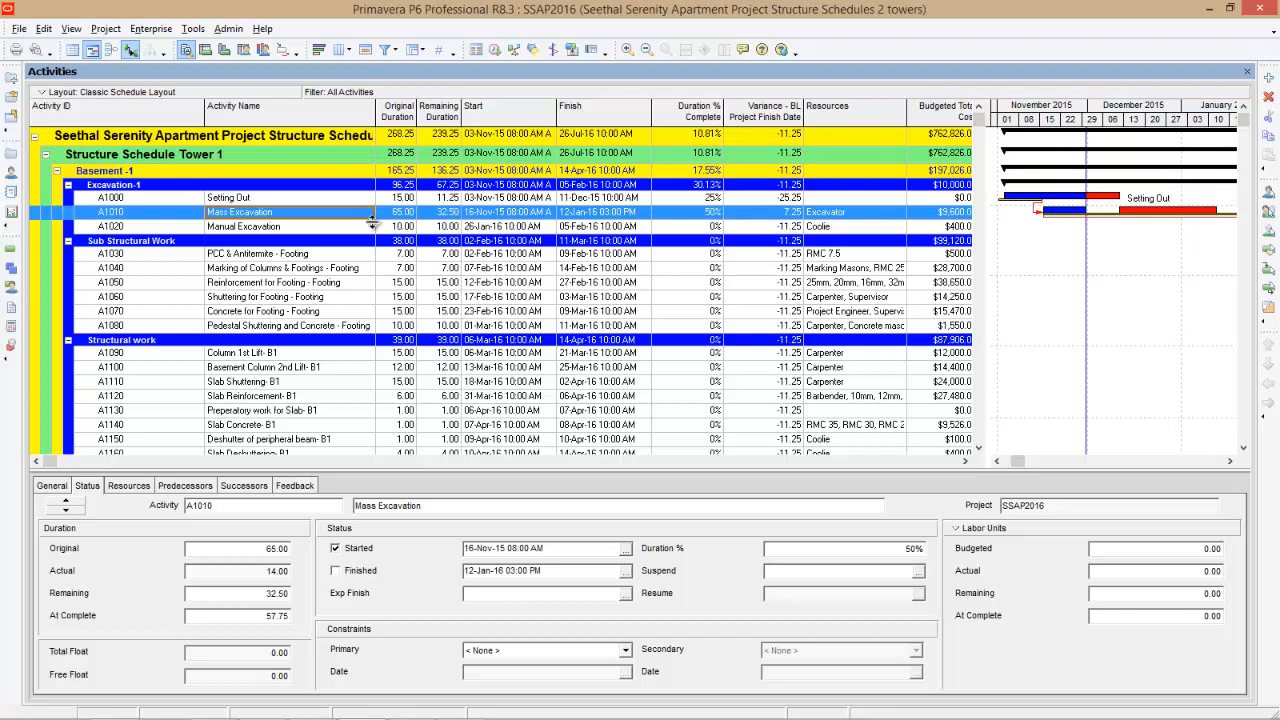
mouse_move(358, 224)
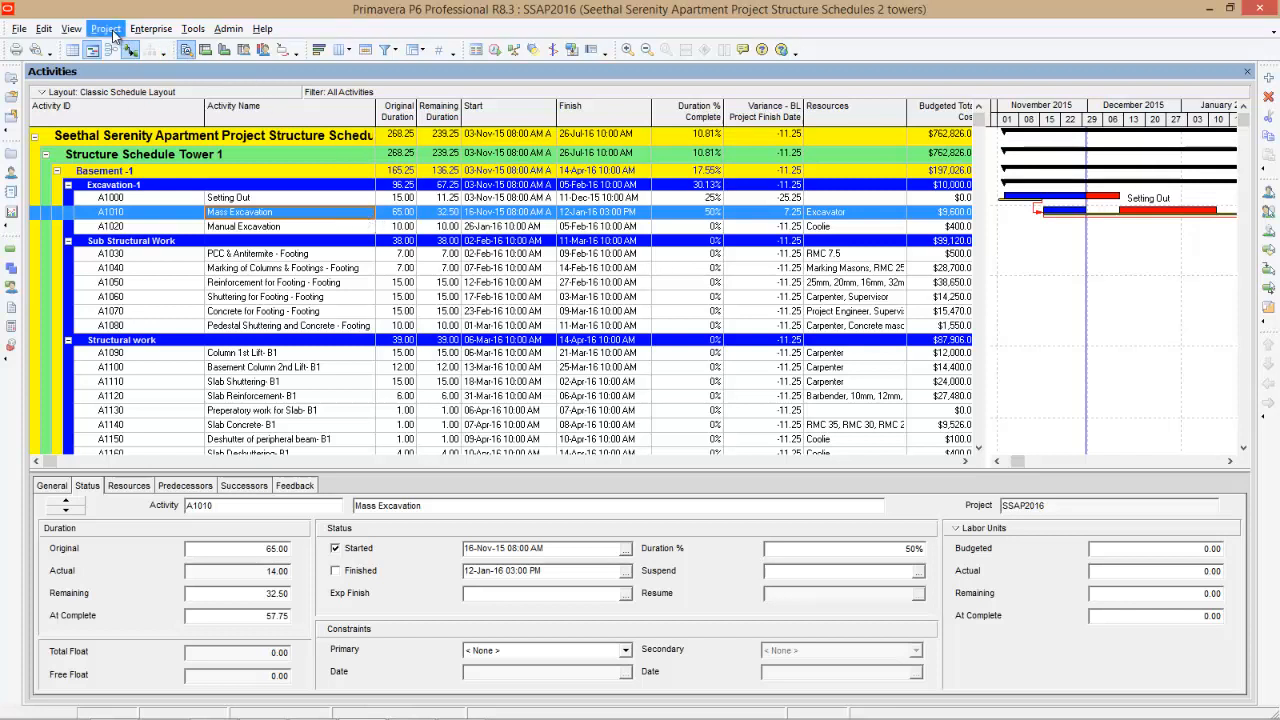
- Save a copy of the current project as a new baseline in Maintain Baselines
left_click(105, 28)
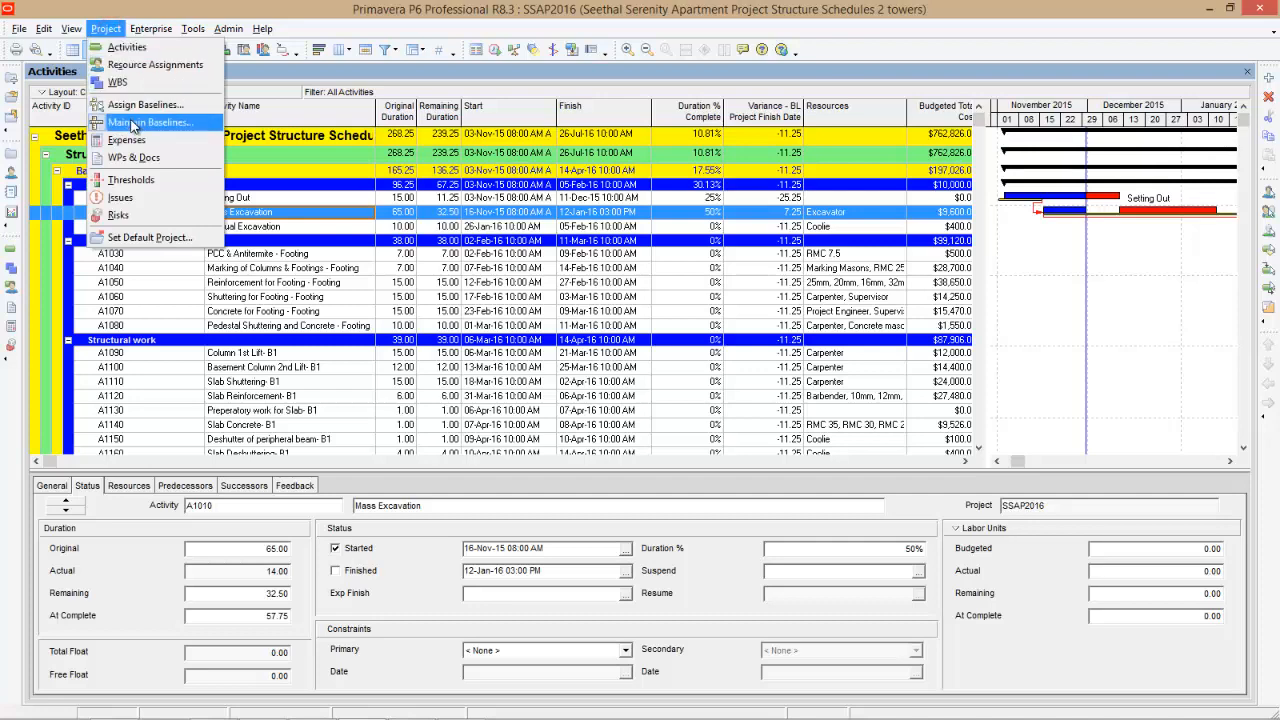
left_click(148, 122)
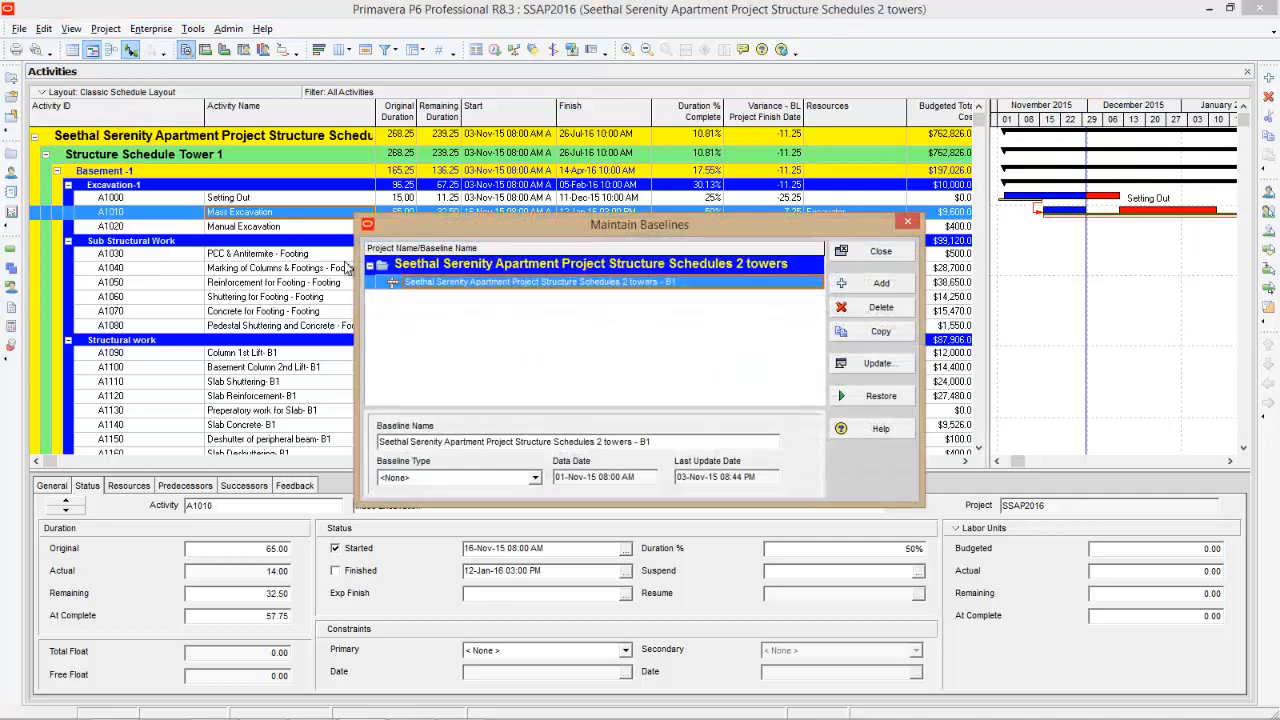
left_click(877, 283)
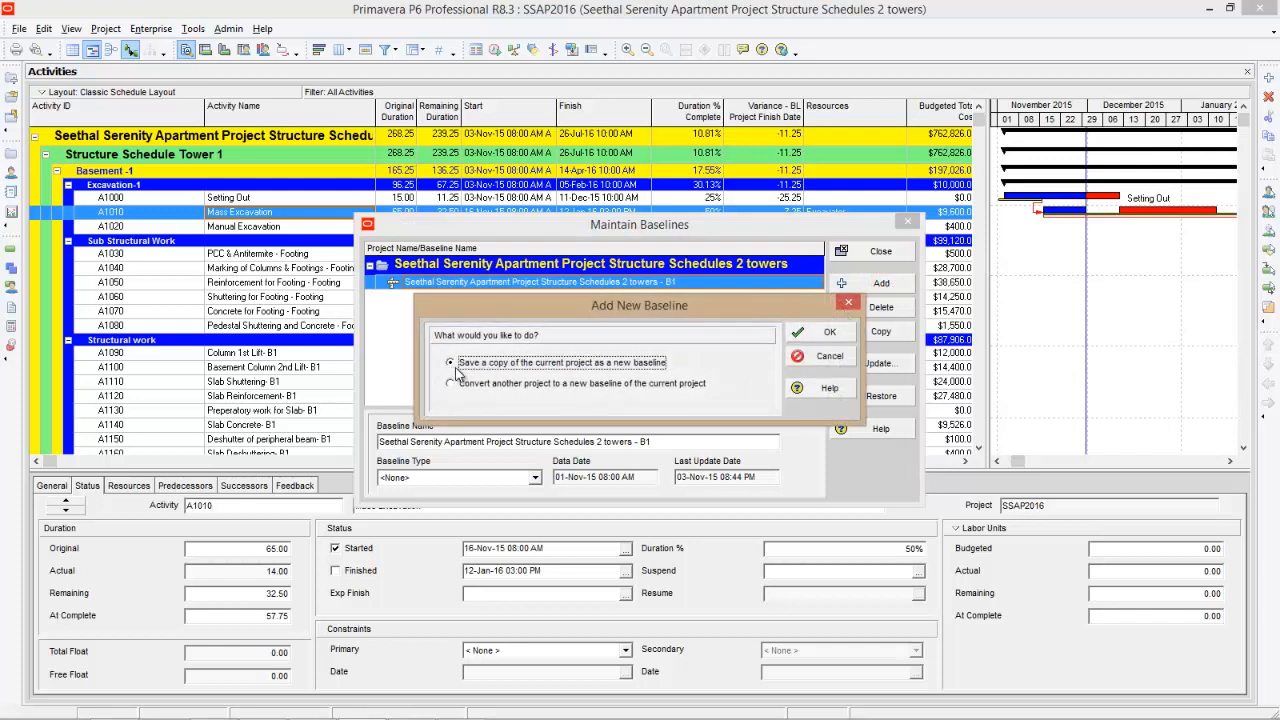
mouse_move(573, 372)
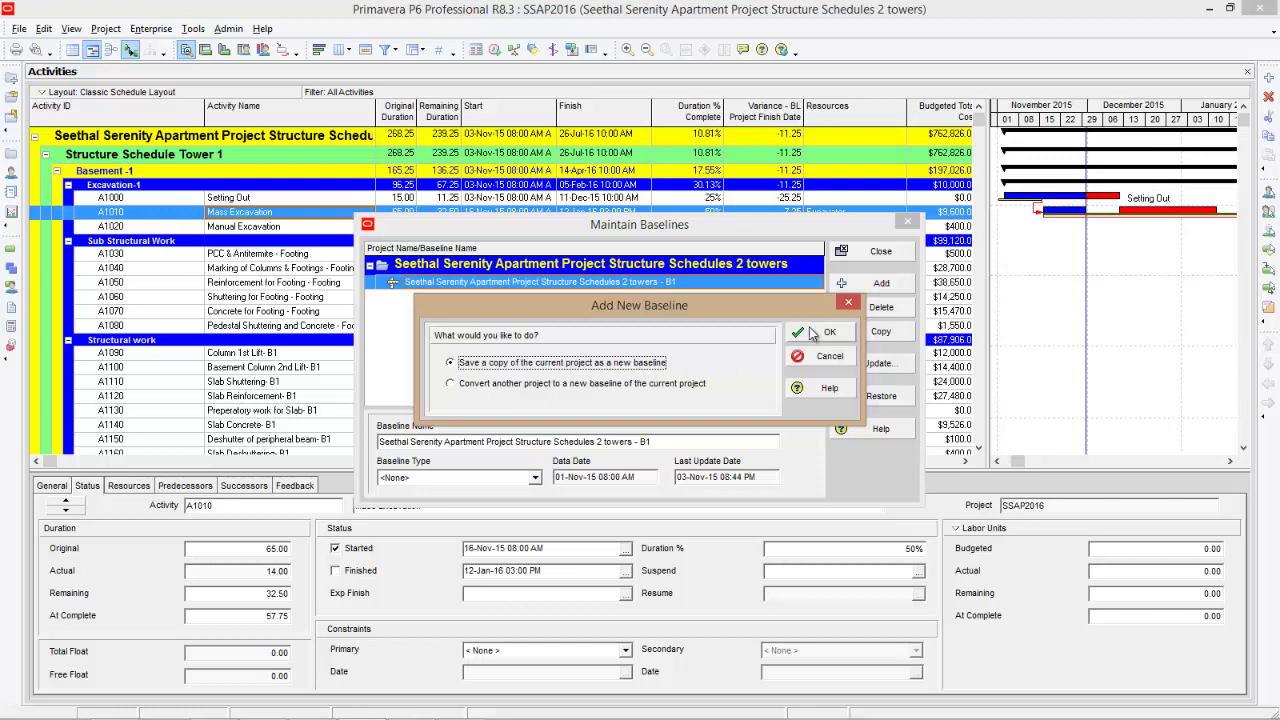
left_click(820, 331)
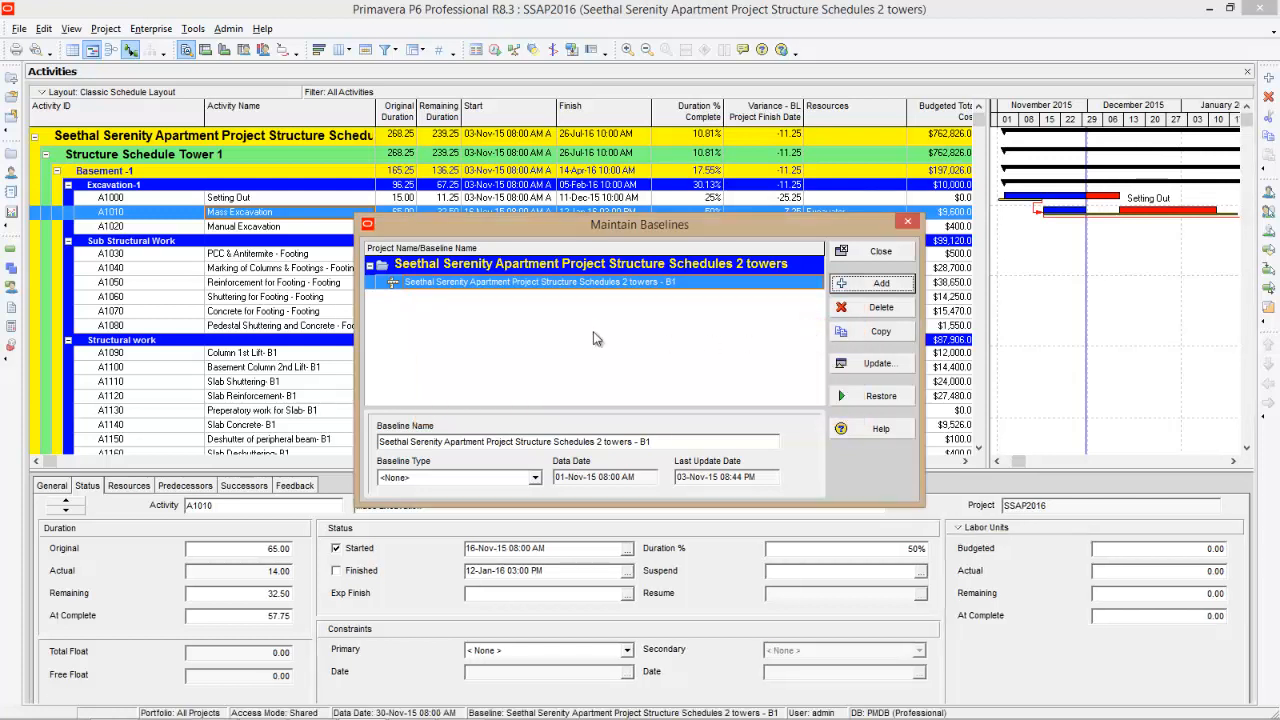
left_click(871, 283)
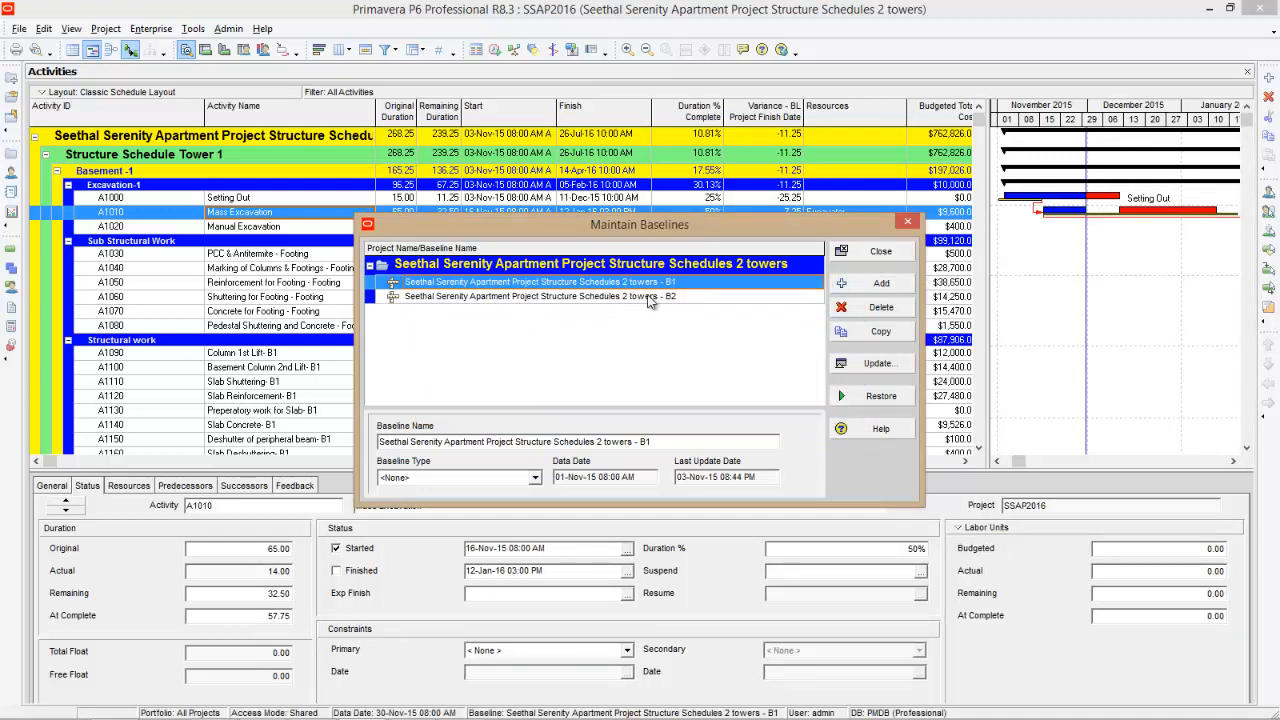
- Rename the new B2 baseline to 'B2 30-nov'
left_click(540, 296)
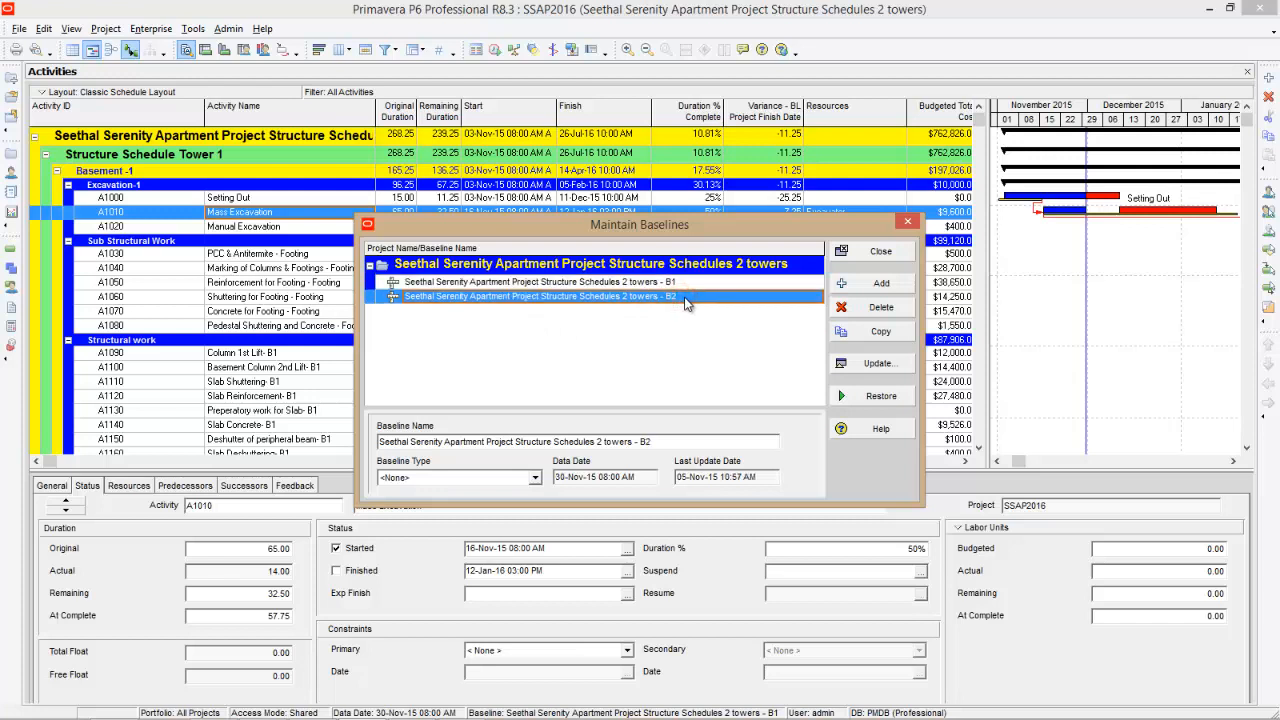
double_click(540, 297)
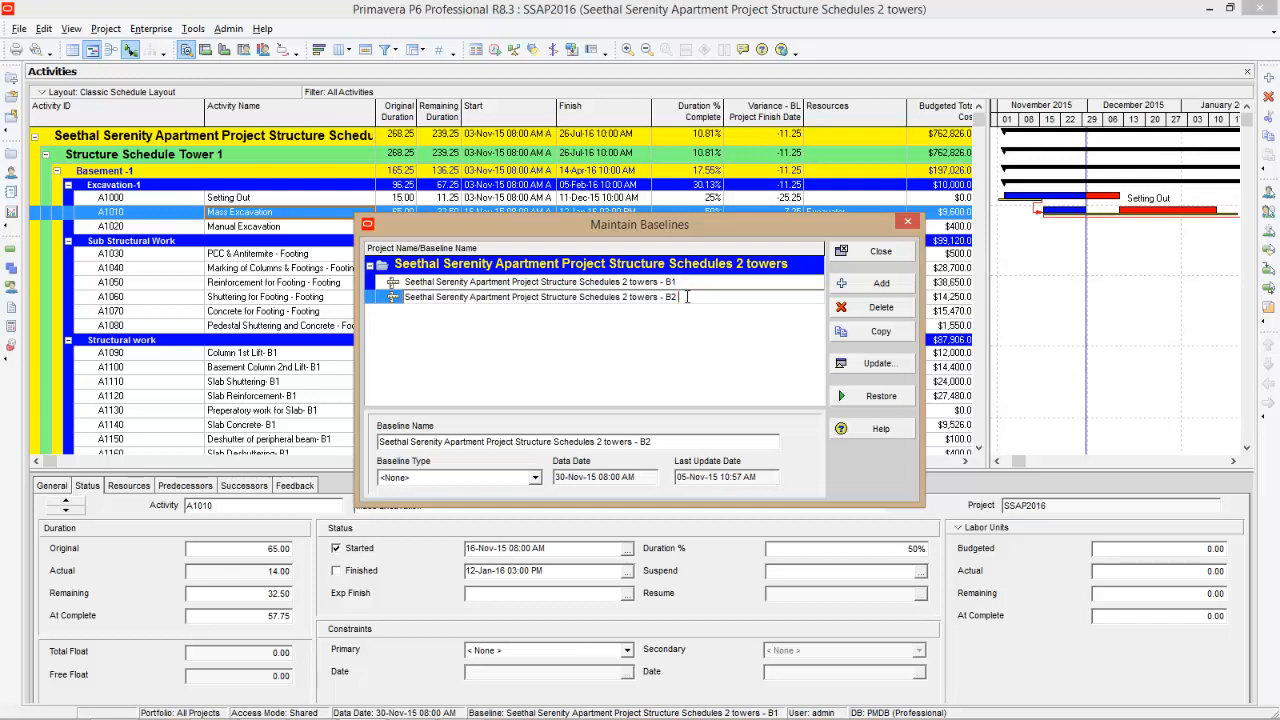
type("30")
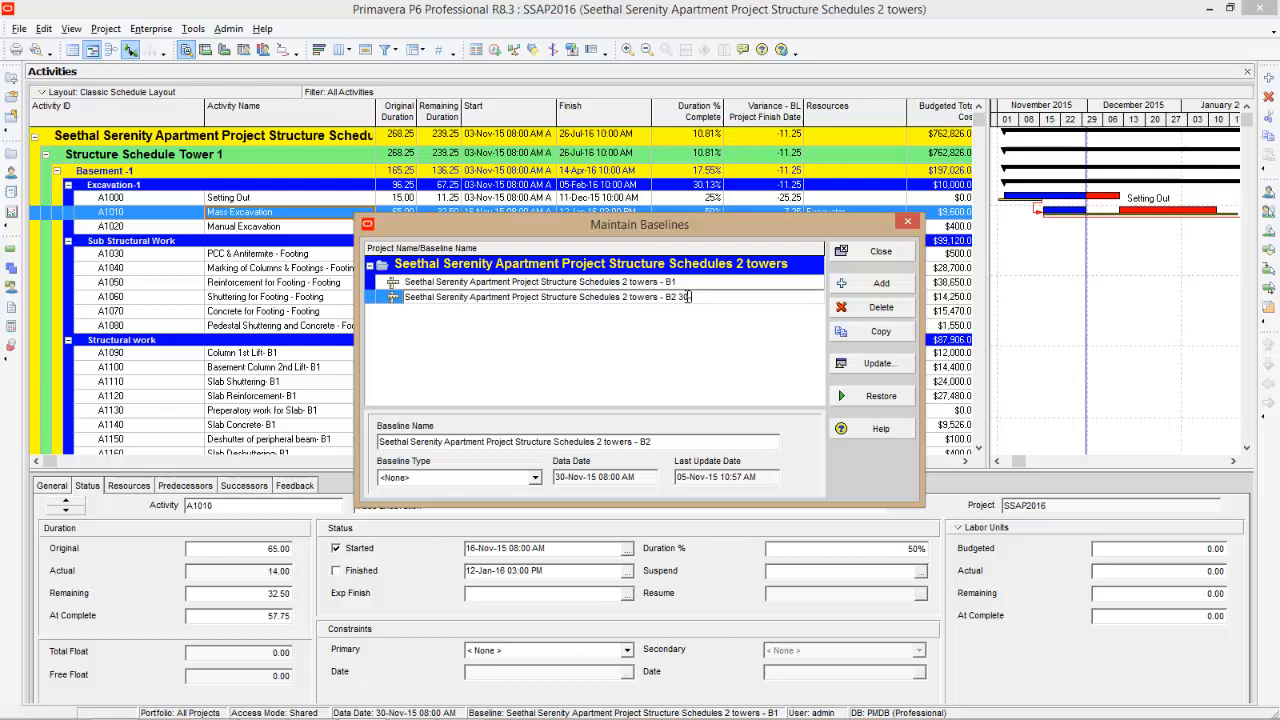
type("-nov")
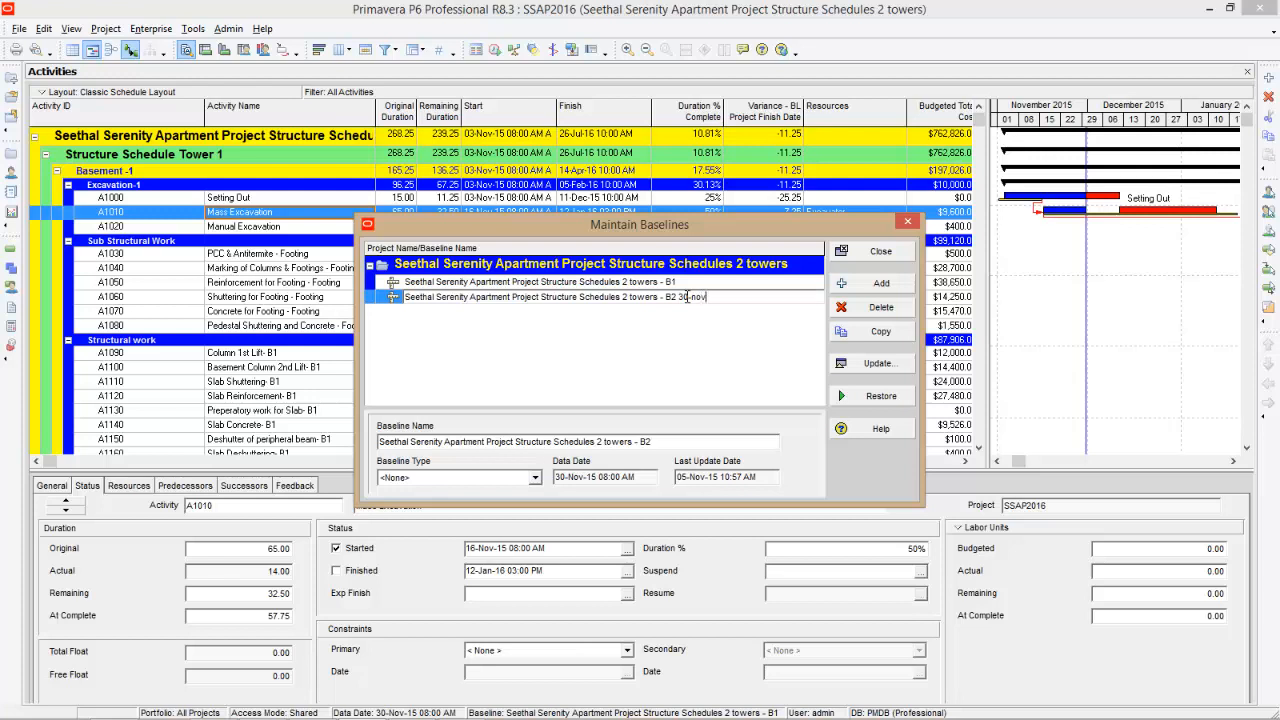
type("2")
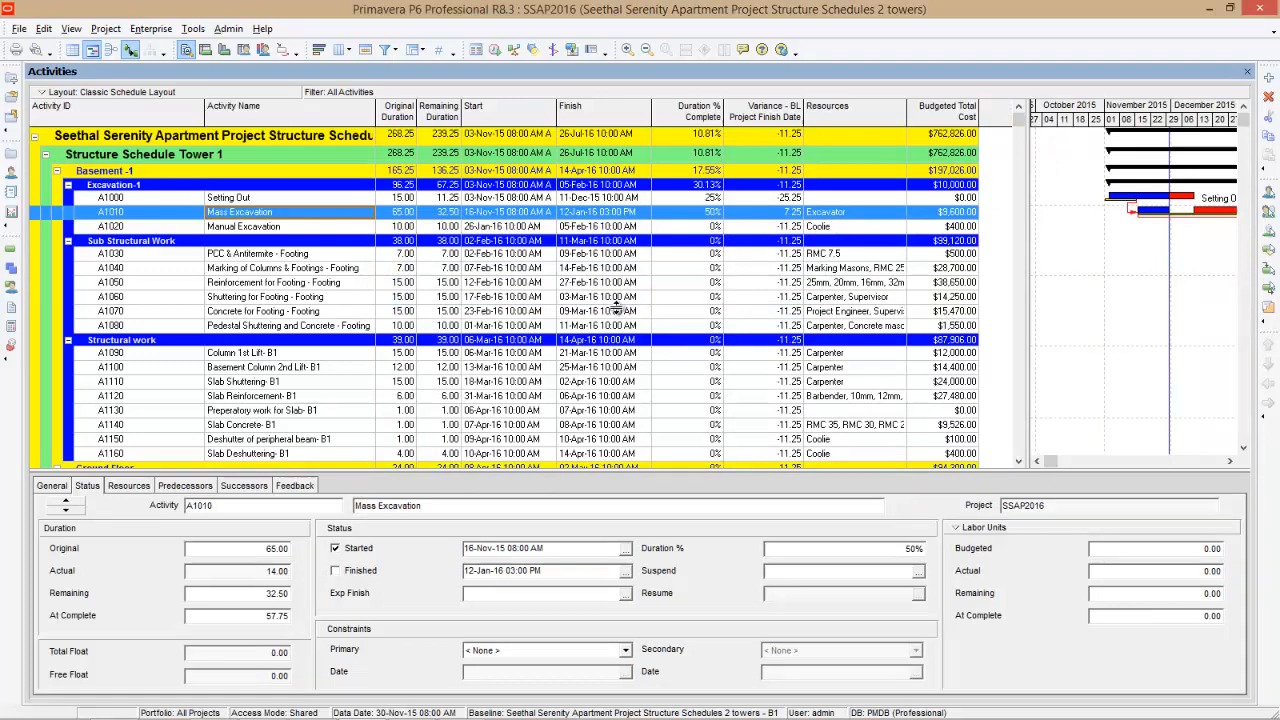
mouse_move(990, 288)
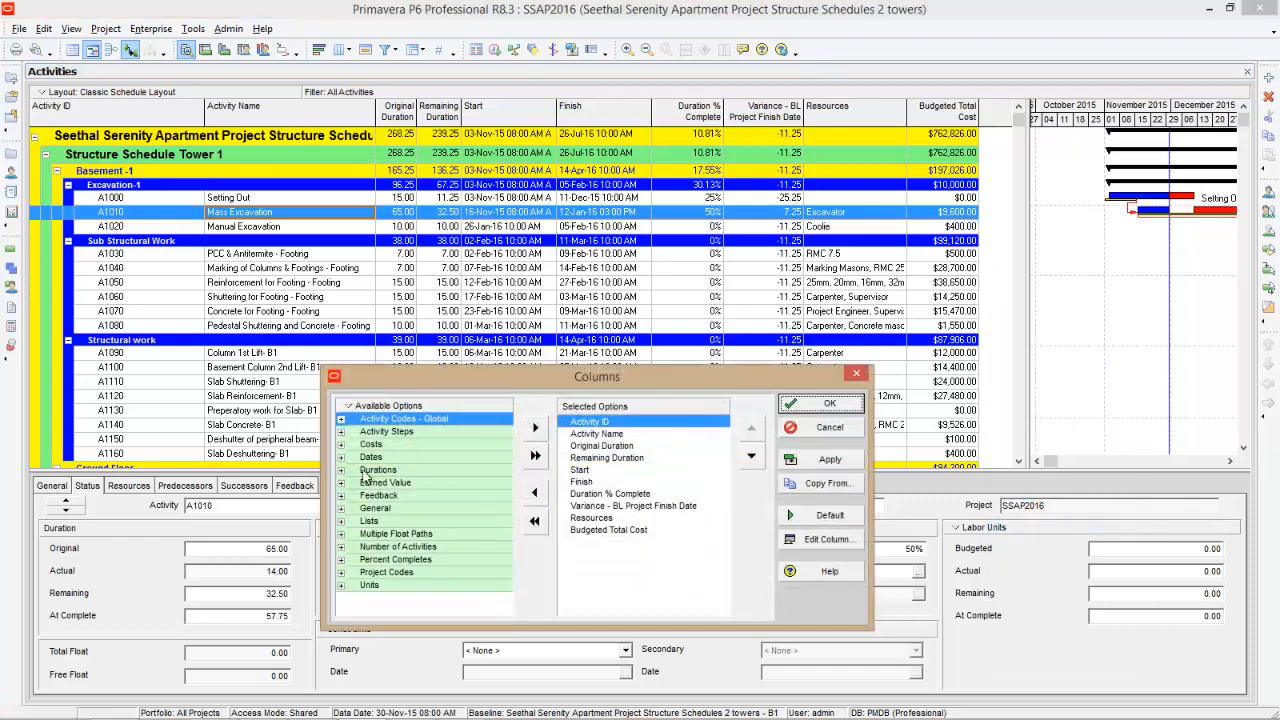
- Add BL Project Start and BL Project Finish columns from the Dates group, after Finish
left_click(370, 456)
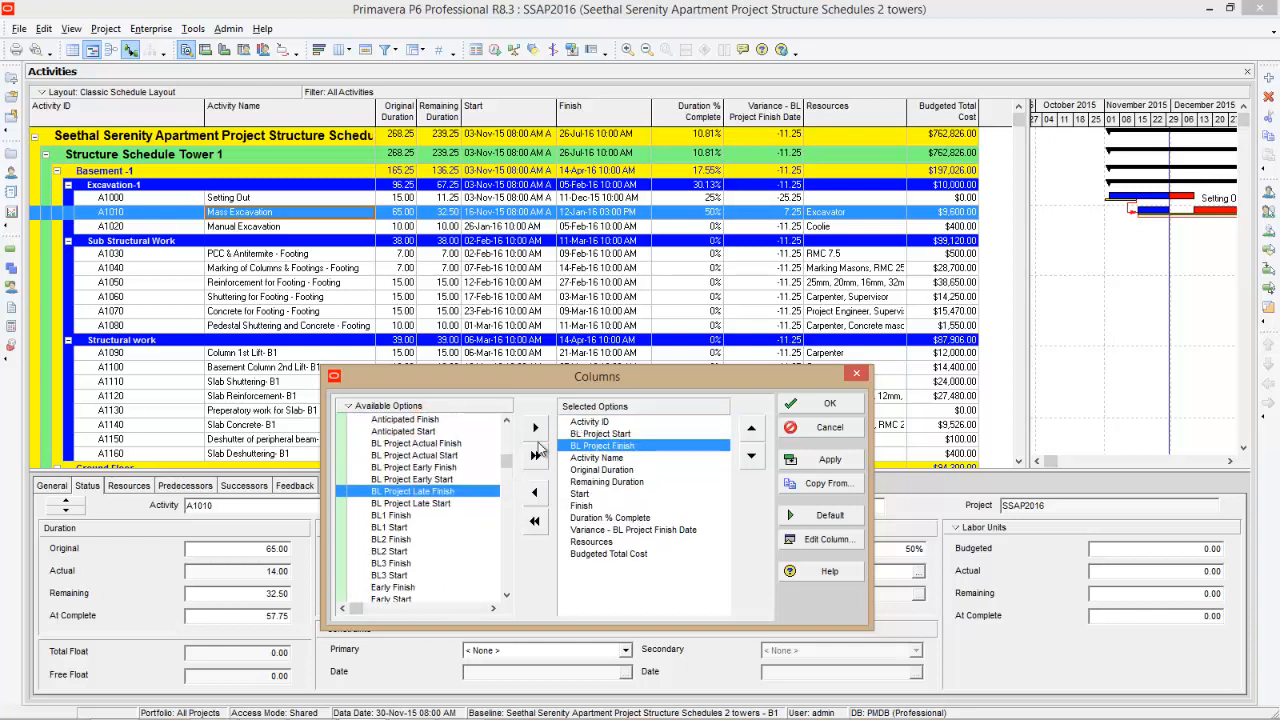
left_click(602, 433)
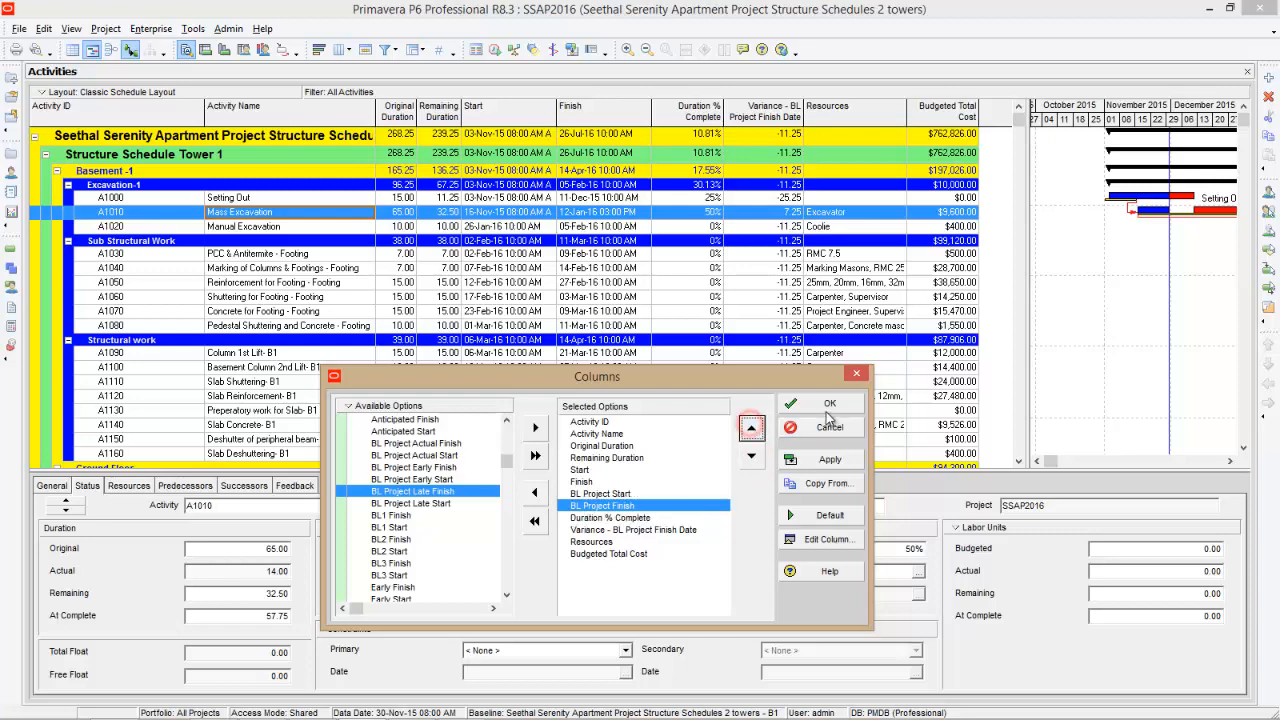
left_click(829, 403)
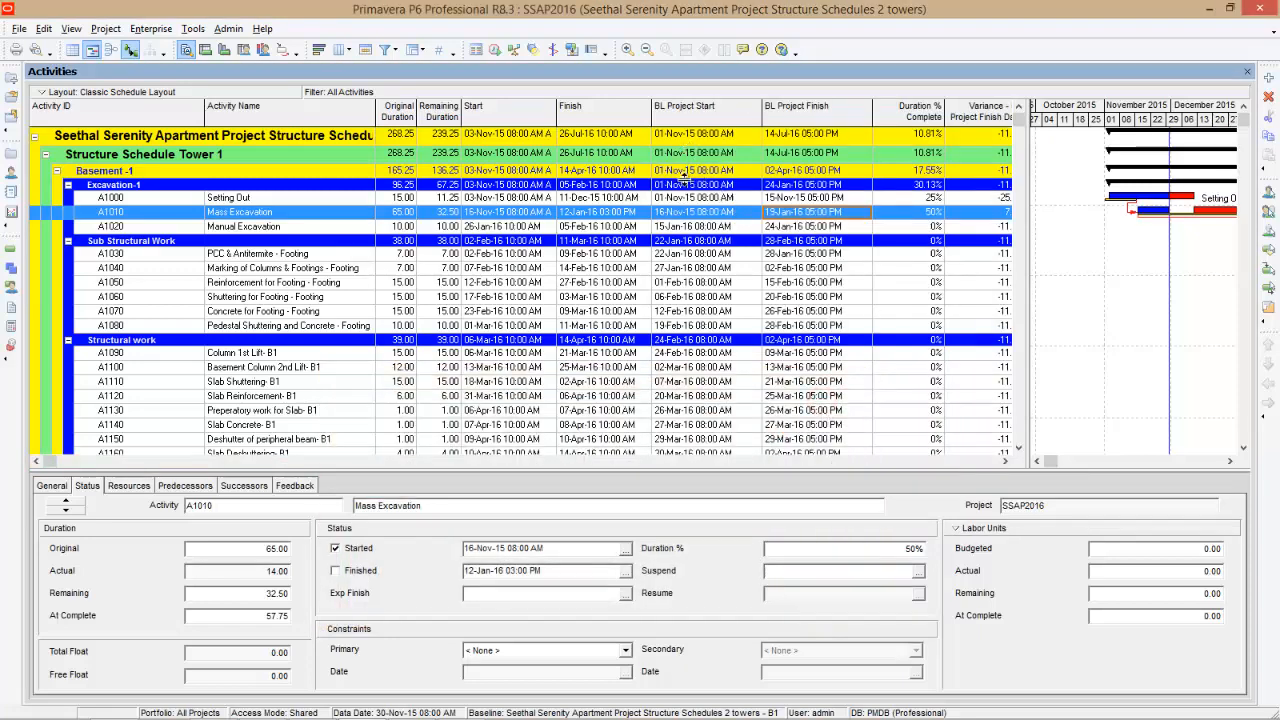
mouse_move(820, 197)
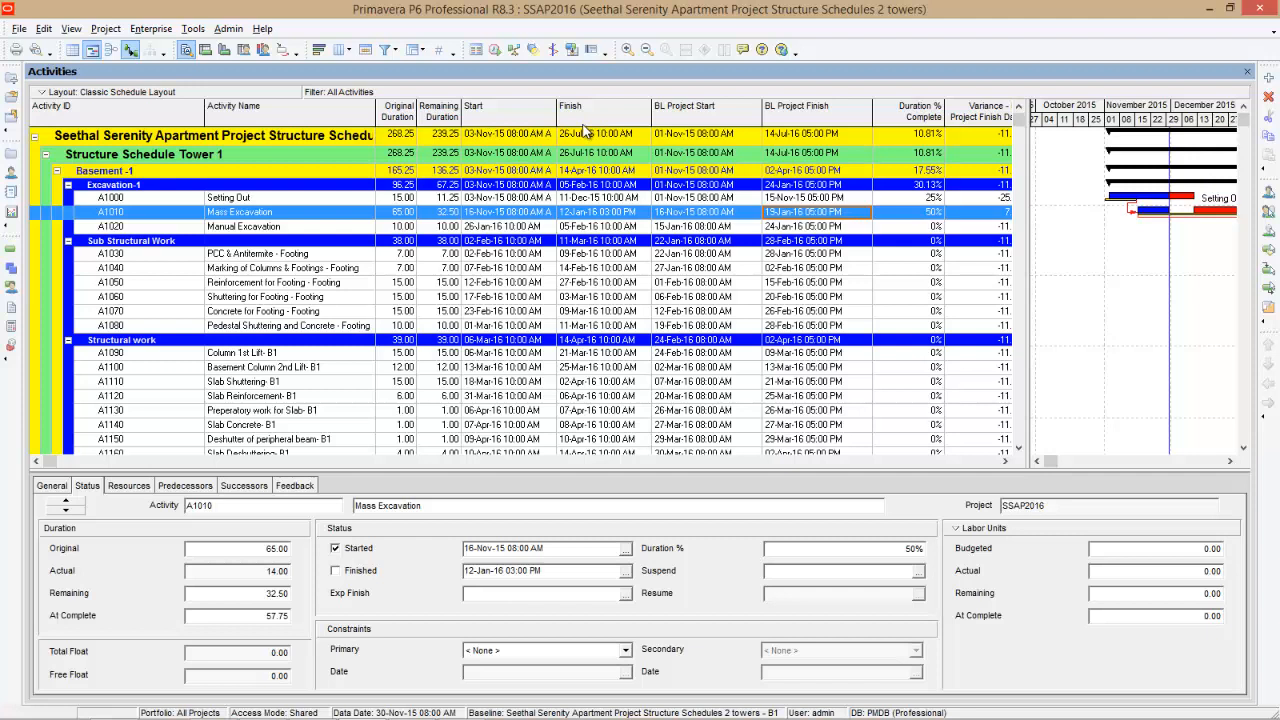
mouse_move(587, 99)
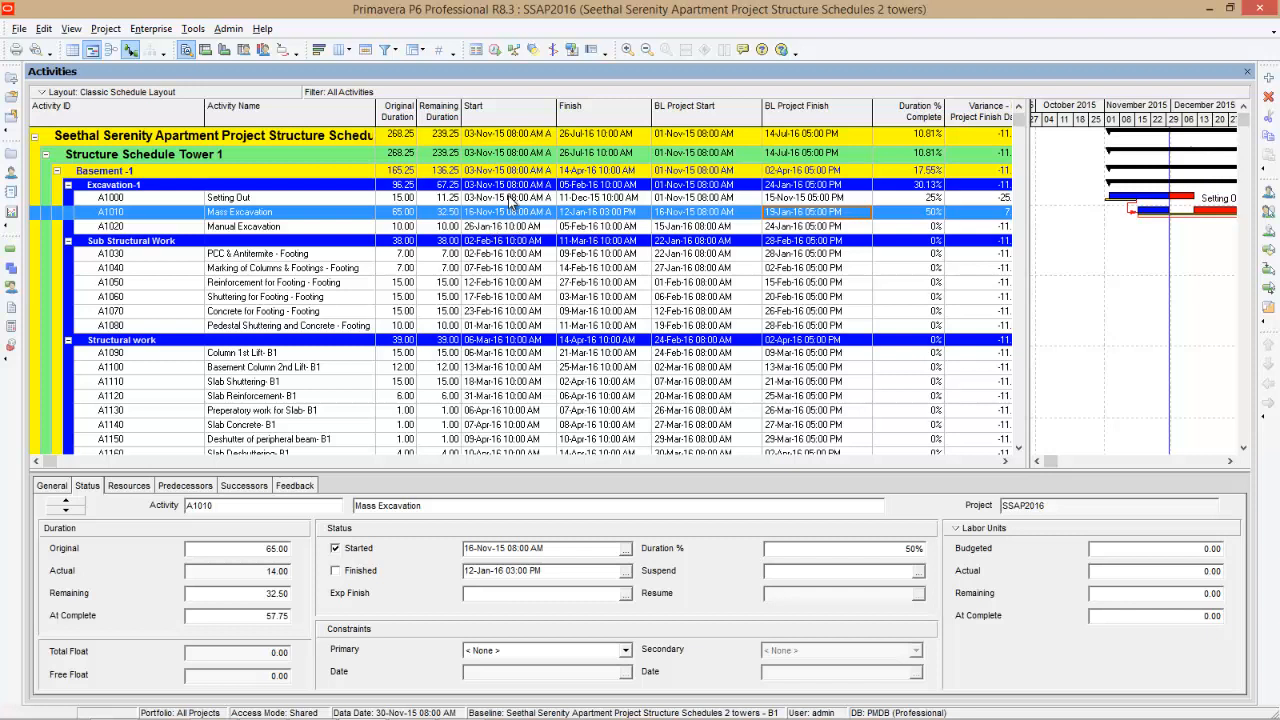
left_click(228, 197)
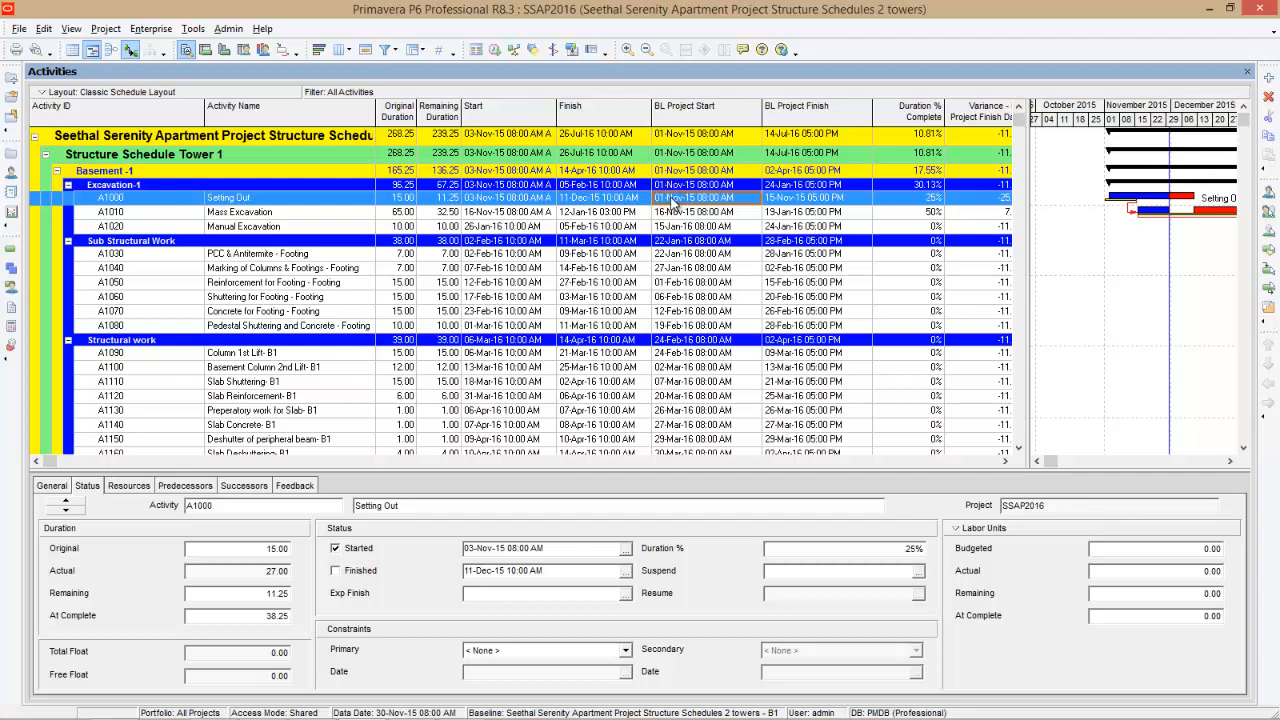
mouse_move(800, 197)
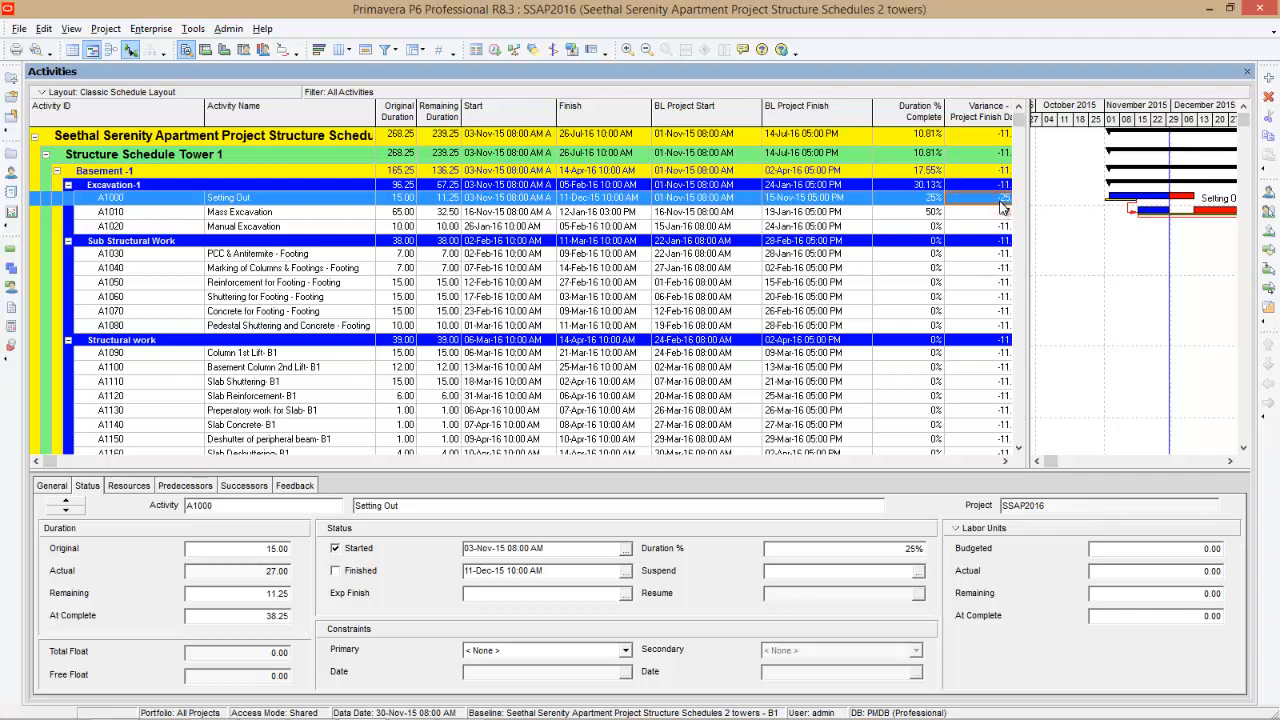
left_click(239, 211)
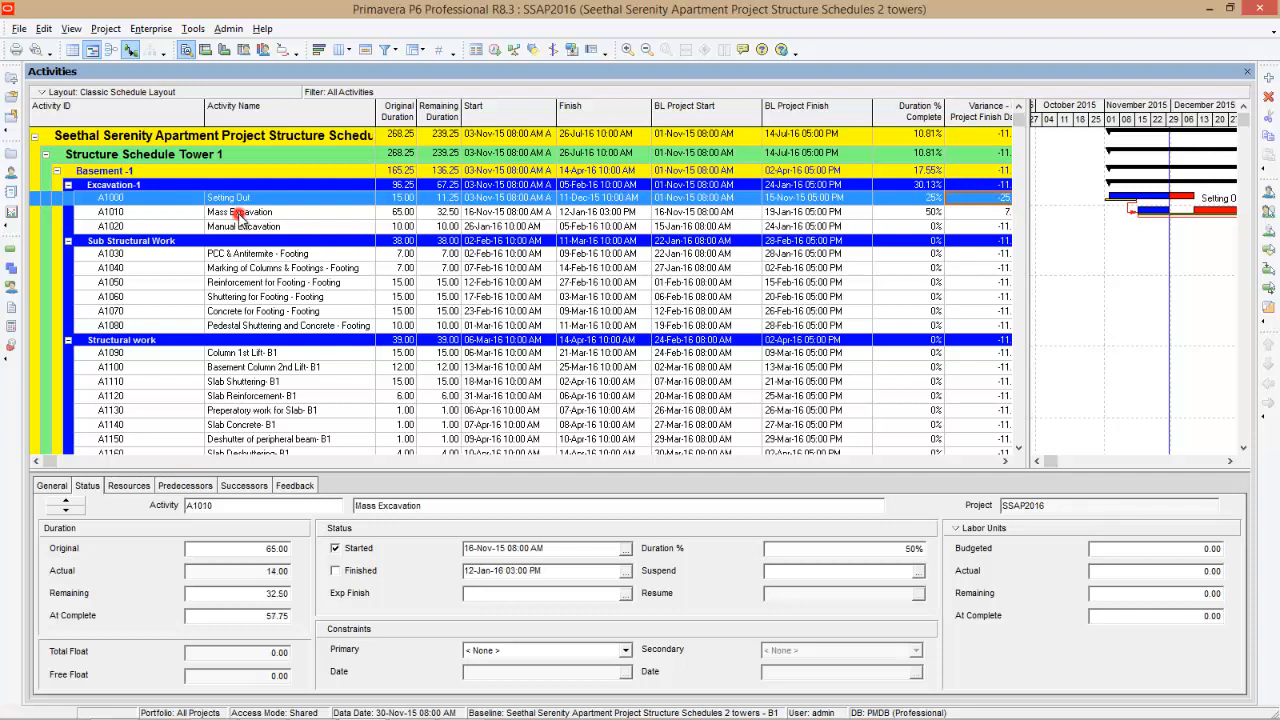
left_click(240, 211)
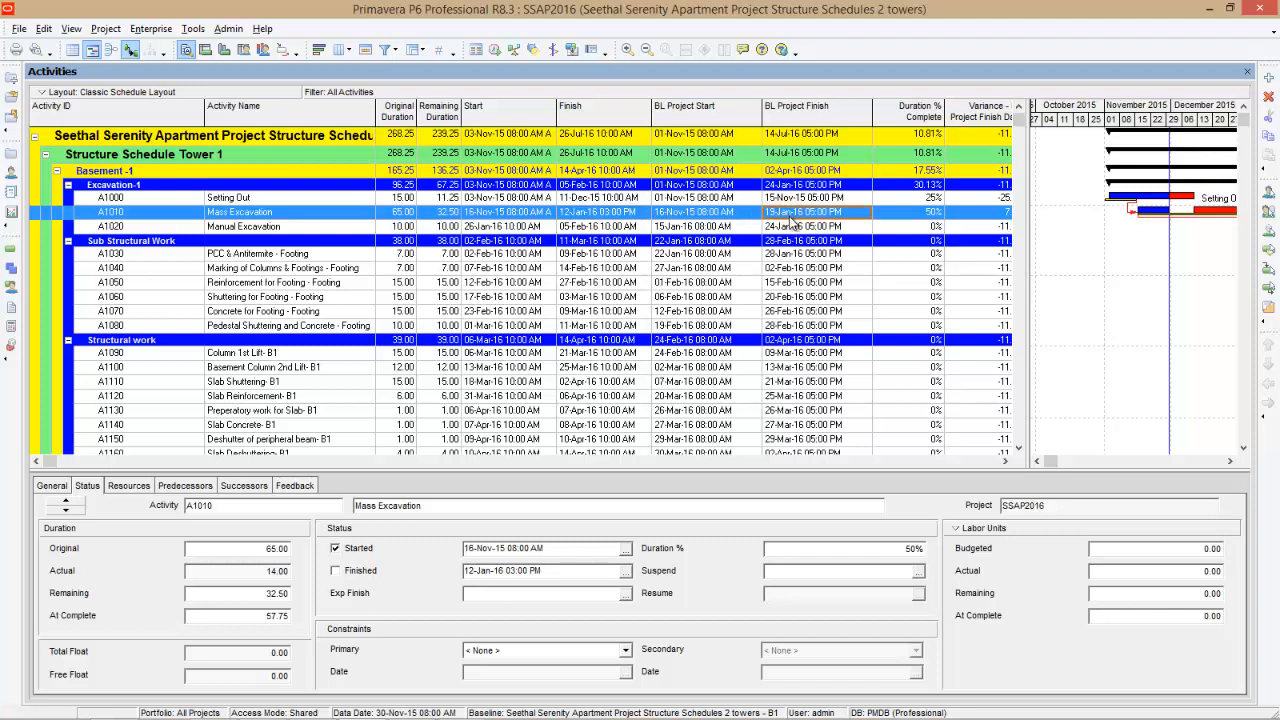
mouse_move(985, 217)
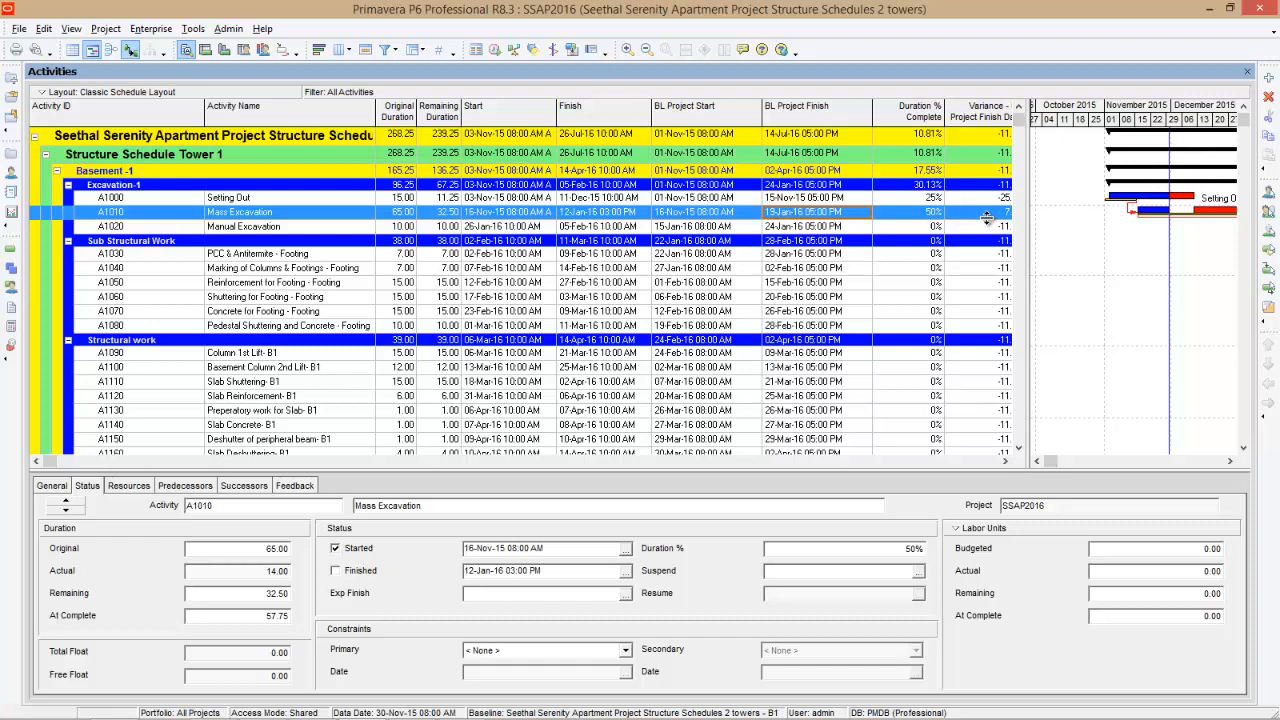
scroll("right", 3)
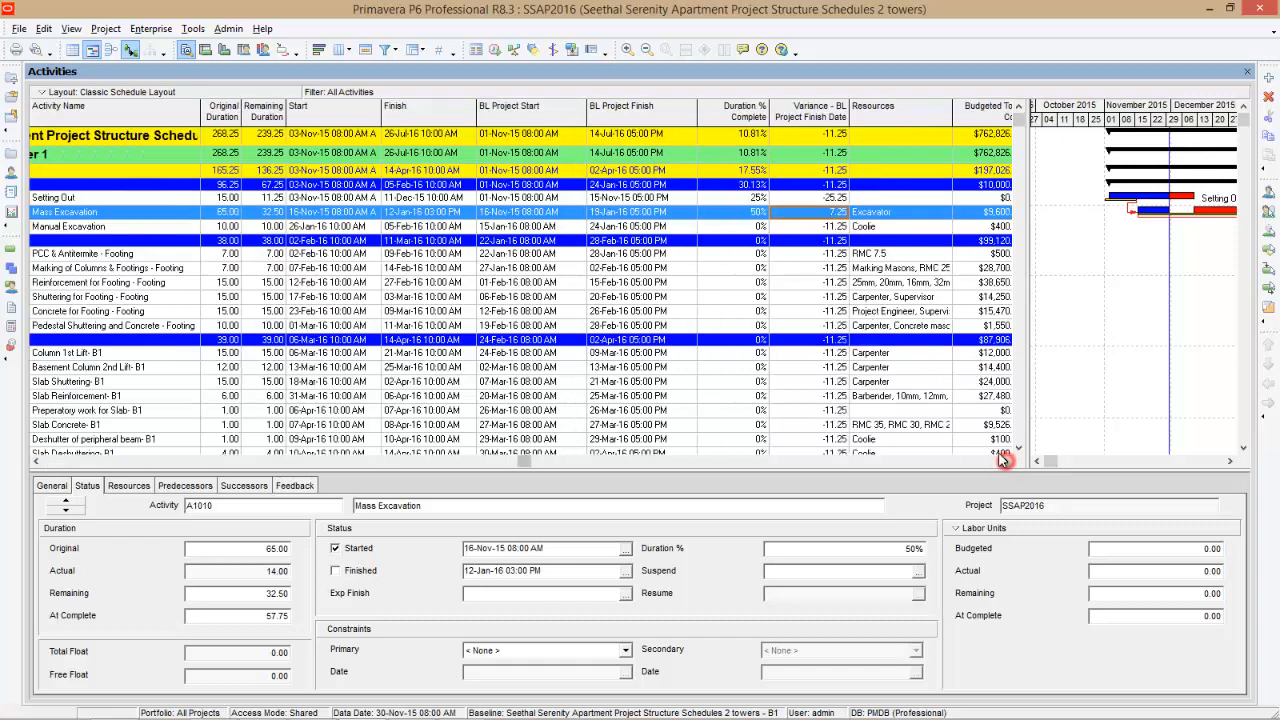
mouse_move(975, 435)
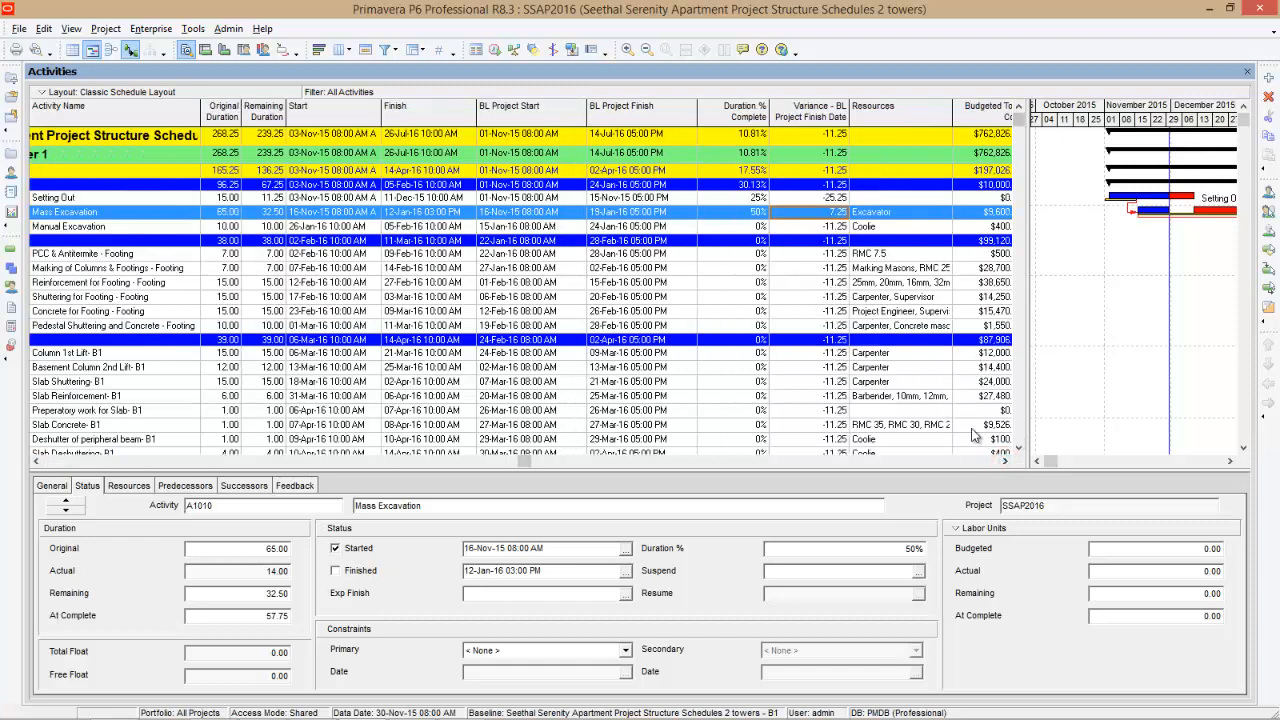